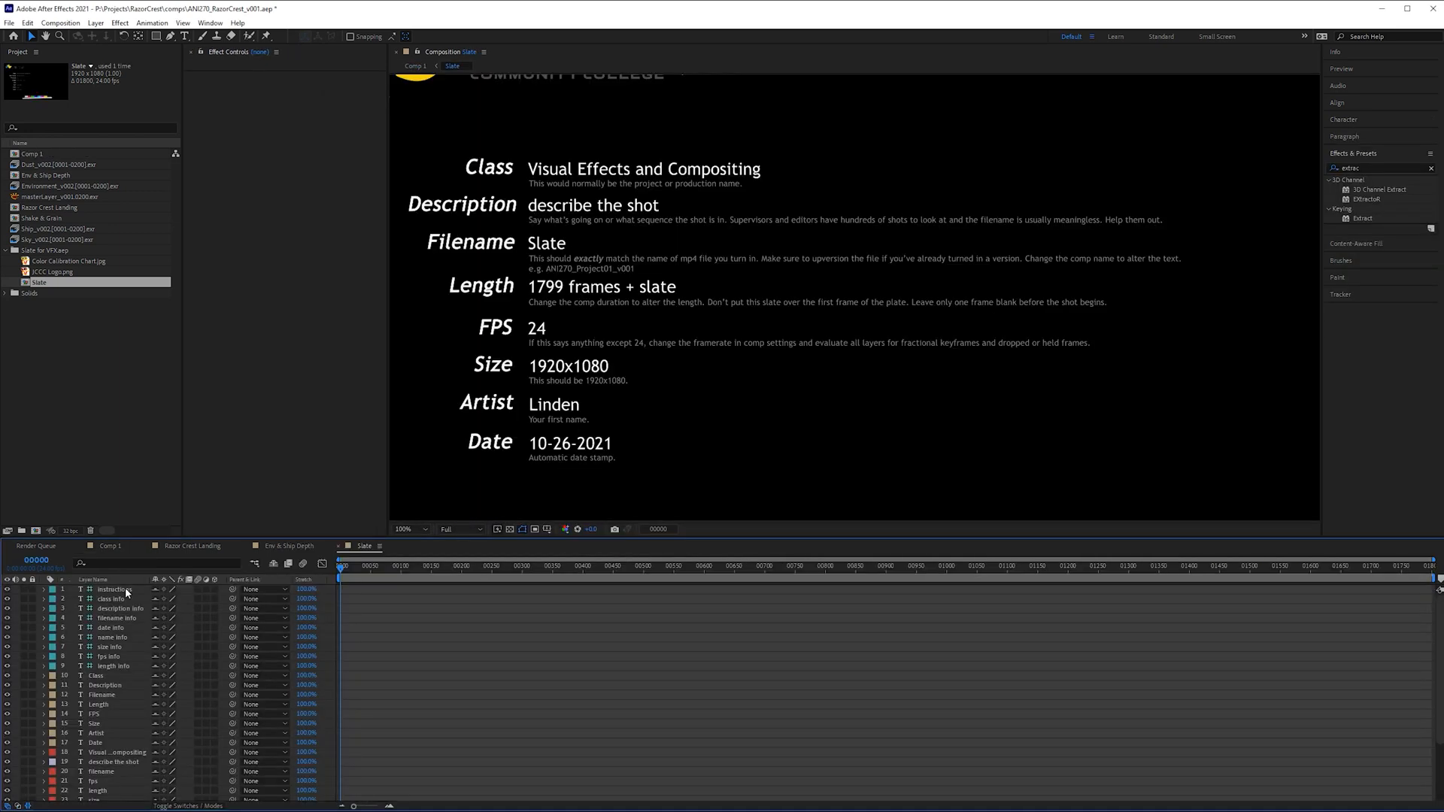
# Switch from the Slate comp to Comp 1 showing the Razor Crest landing shot
pyautogui.click(114, 590)
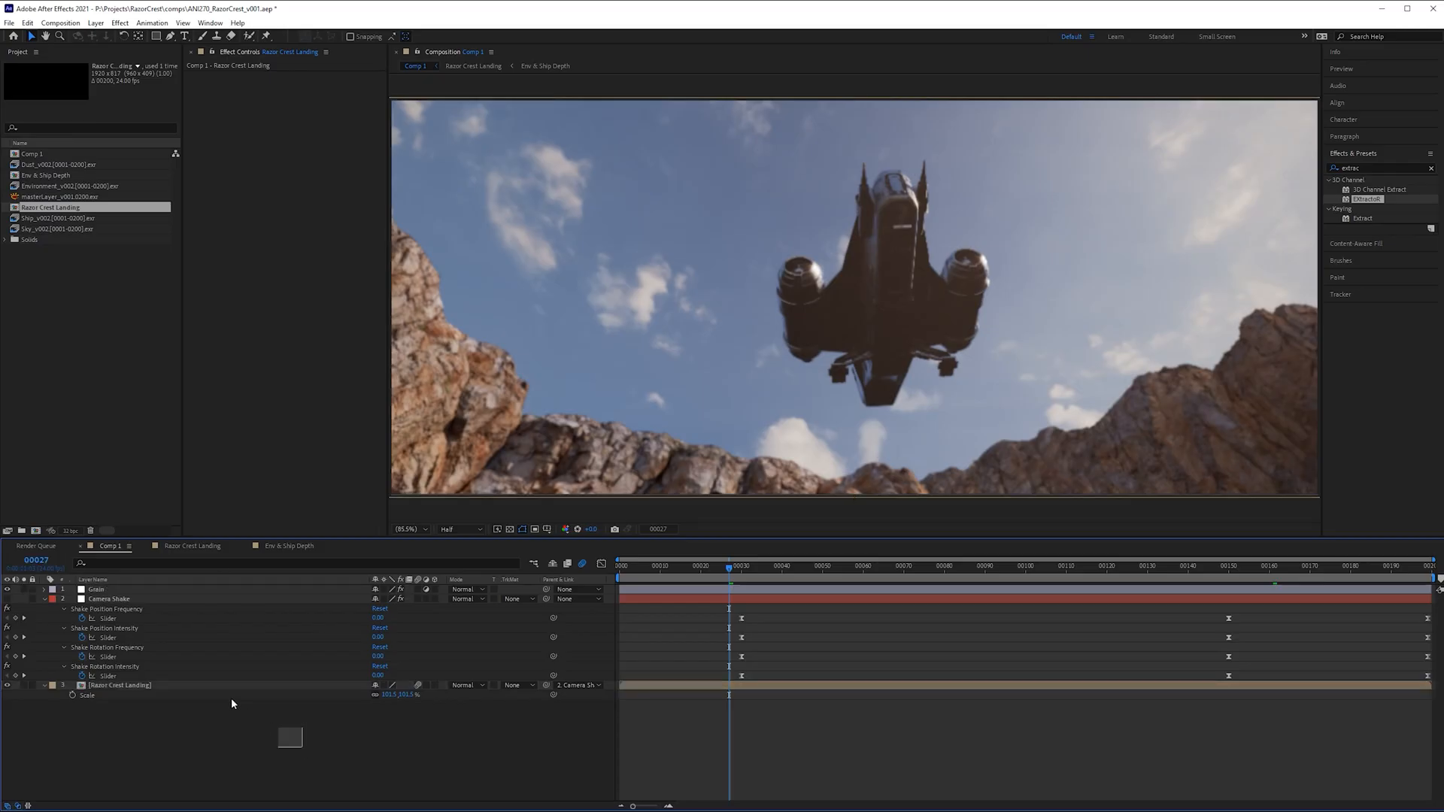
# Pre-compose all of Comp 1's layers into a new comp named Shake & Grain
pyautogui.click(121, 686)
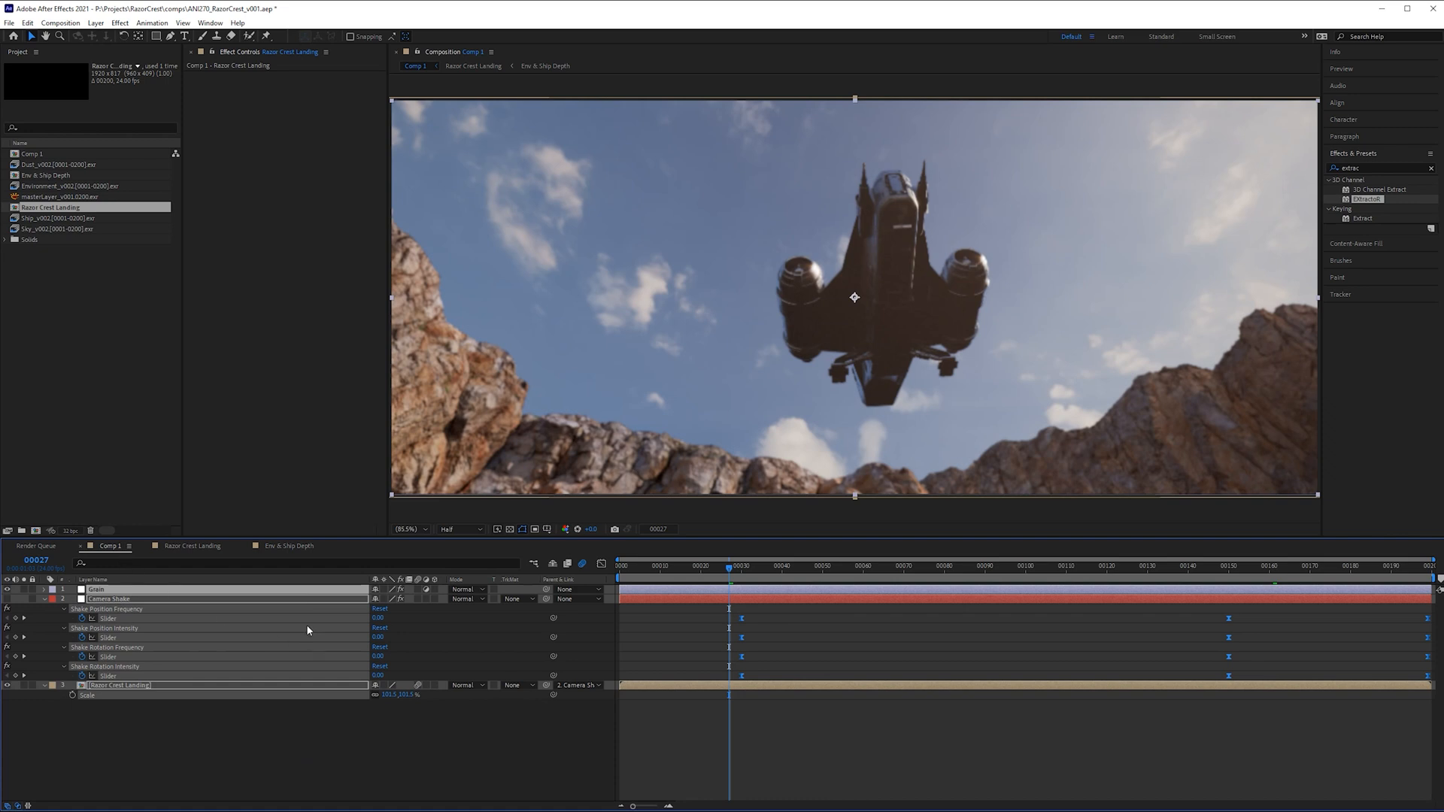
pyautogui.moveTo(322, 638)
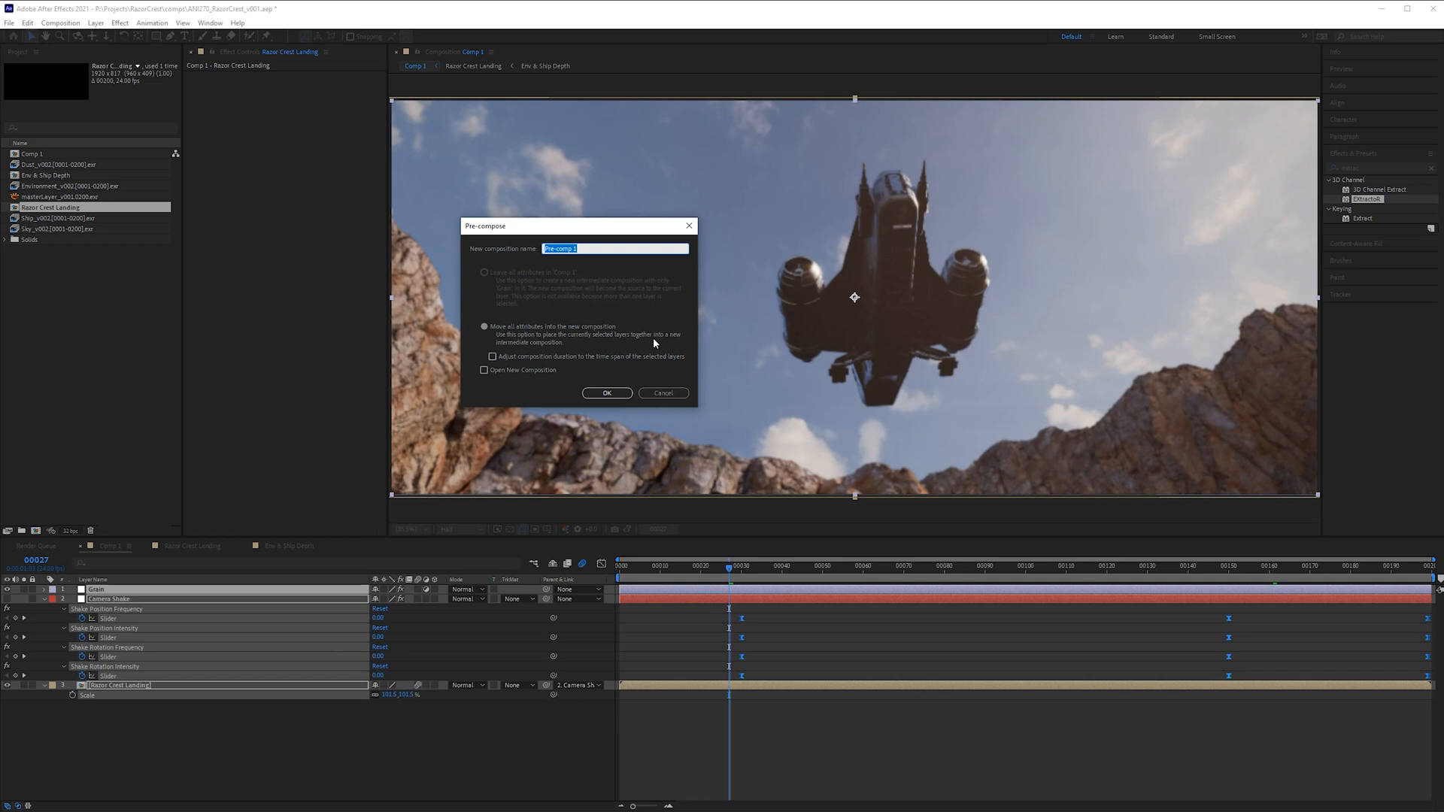
pyautogui.write('Sha')
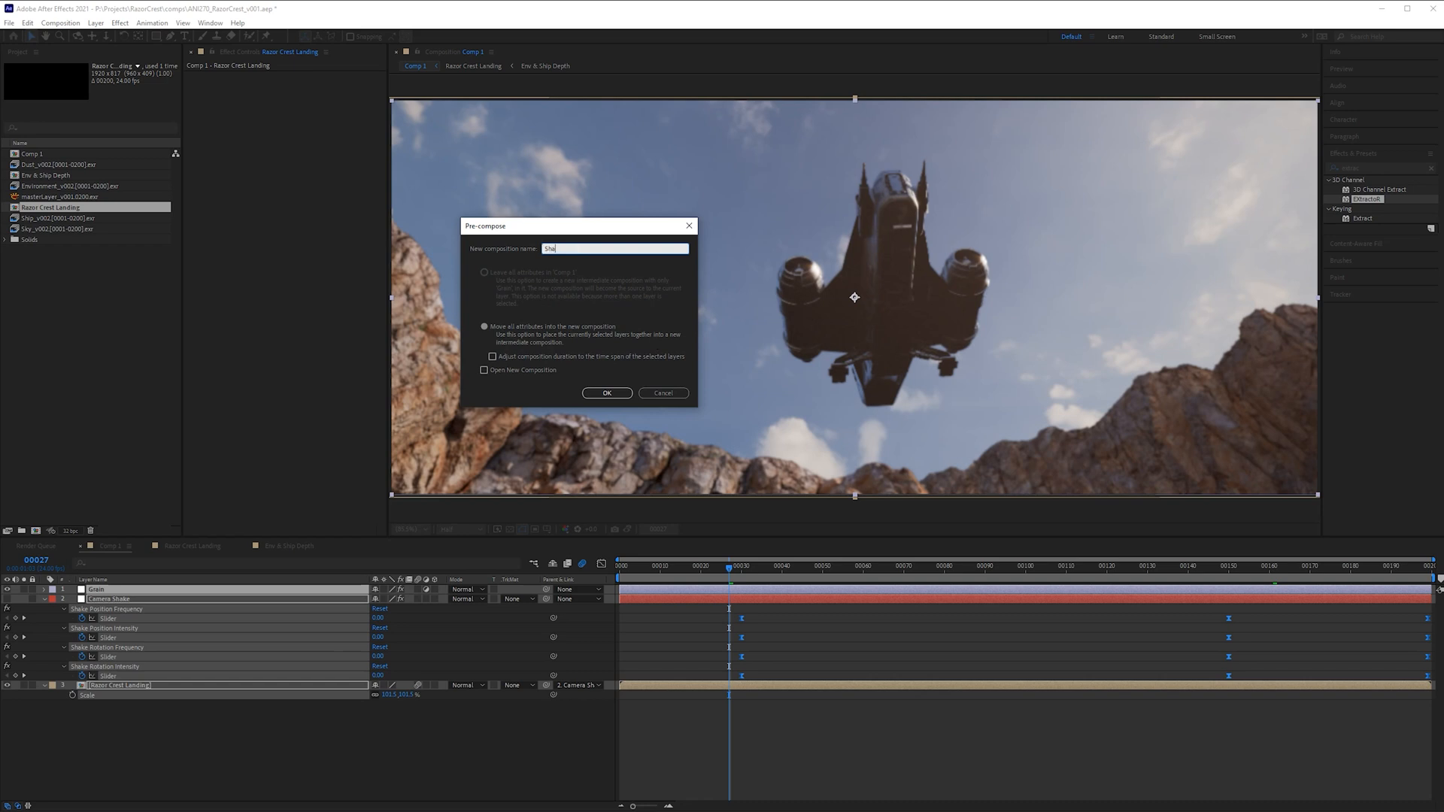
pyautogui.click(606, 393)
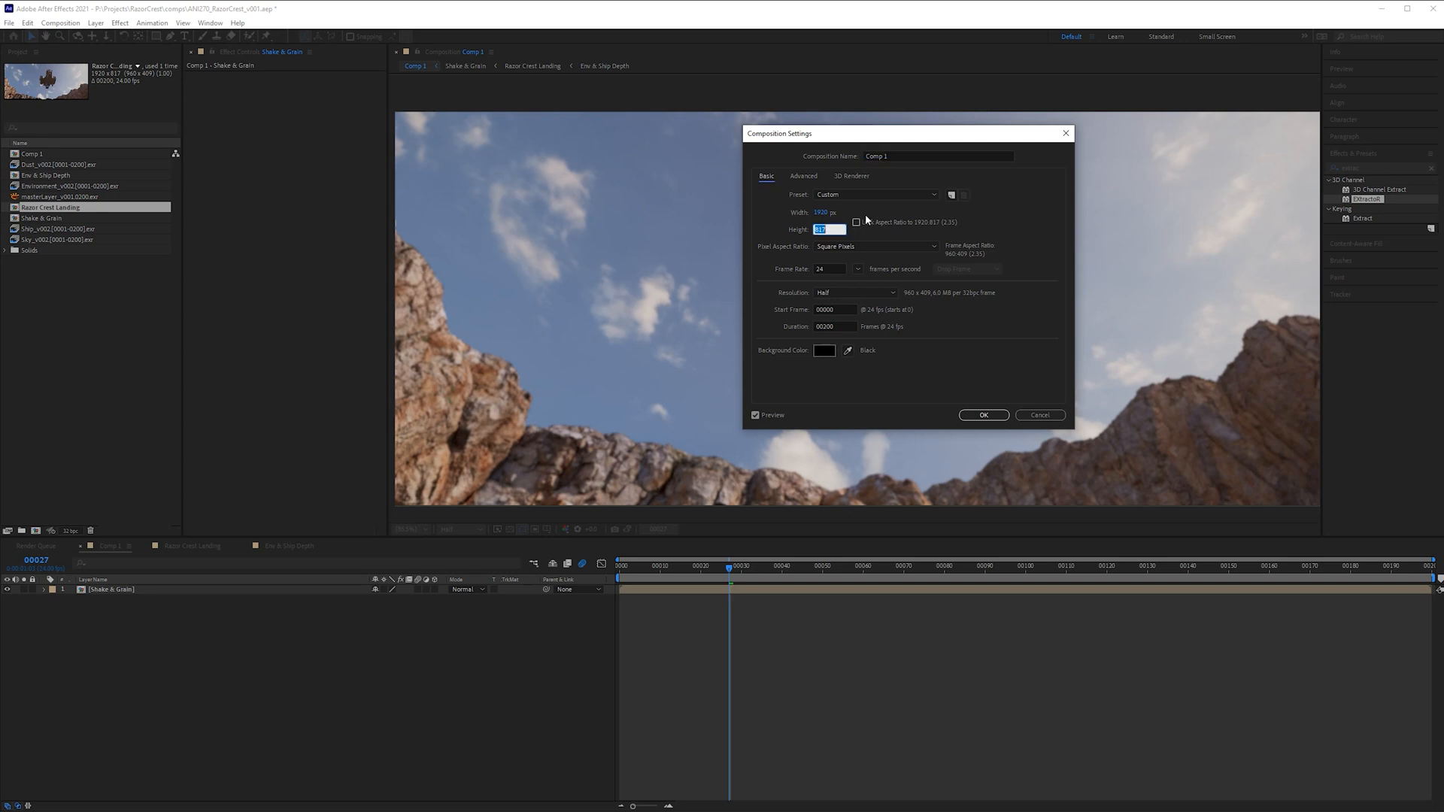
pyautogui.moveTo(916, 233)
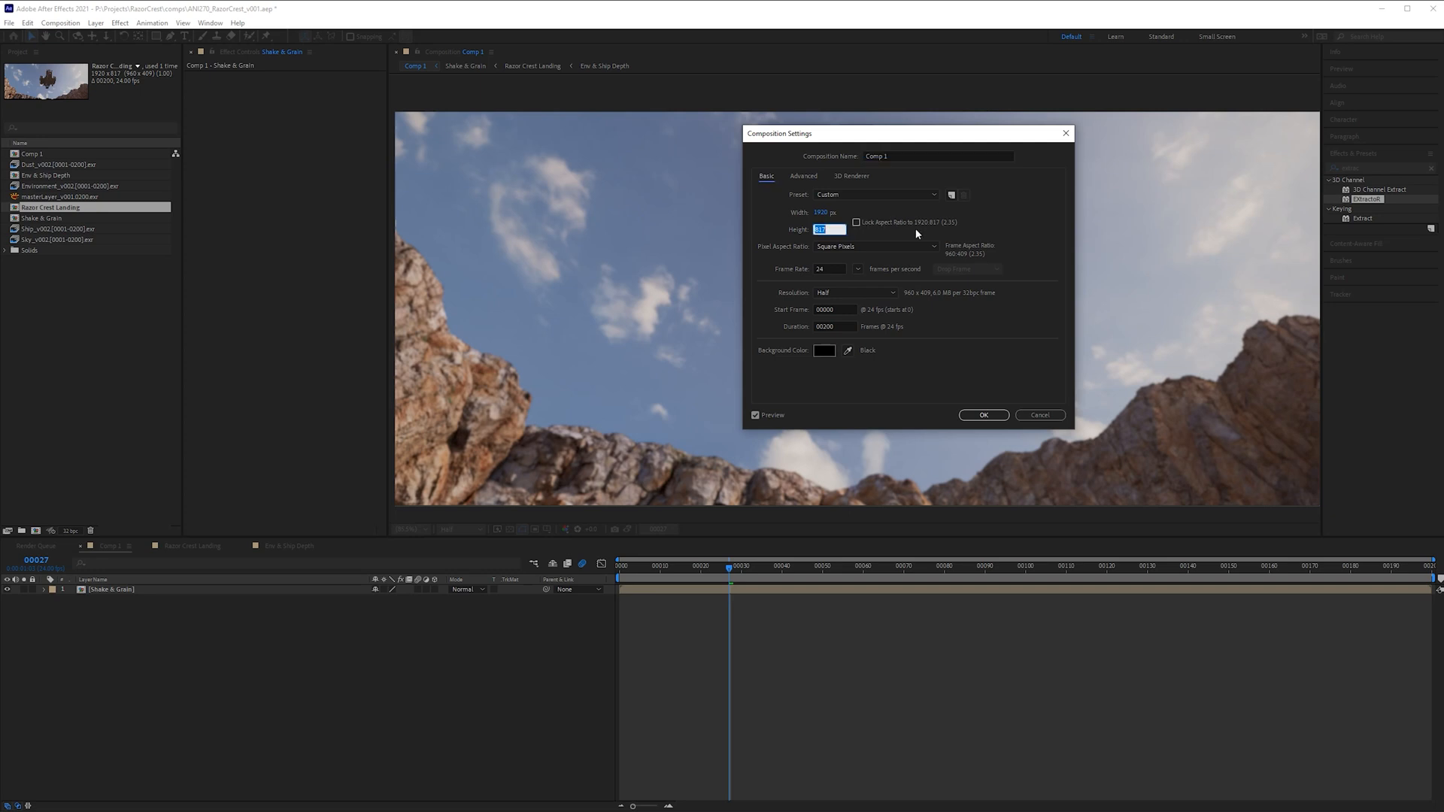
# Apply the HDTV 1080 24 preset so Comp 1 becomes a 1920×1080, 24 fps frame
pyautogui.click(873, 194)
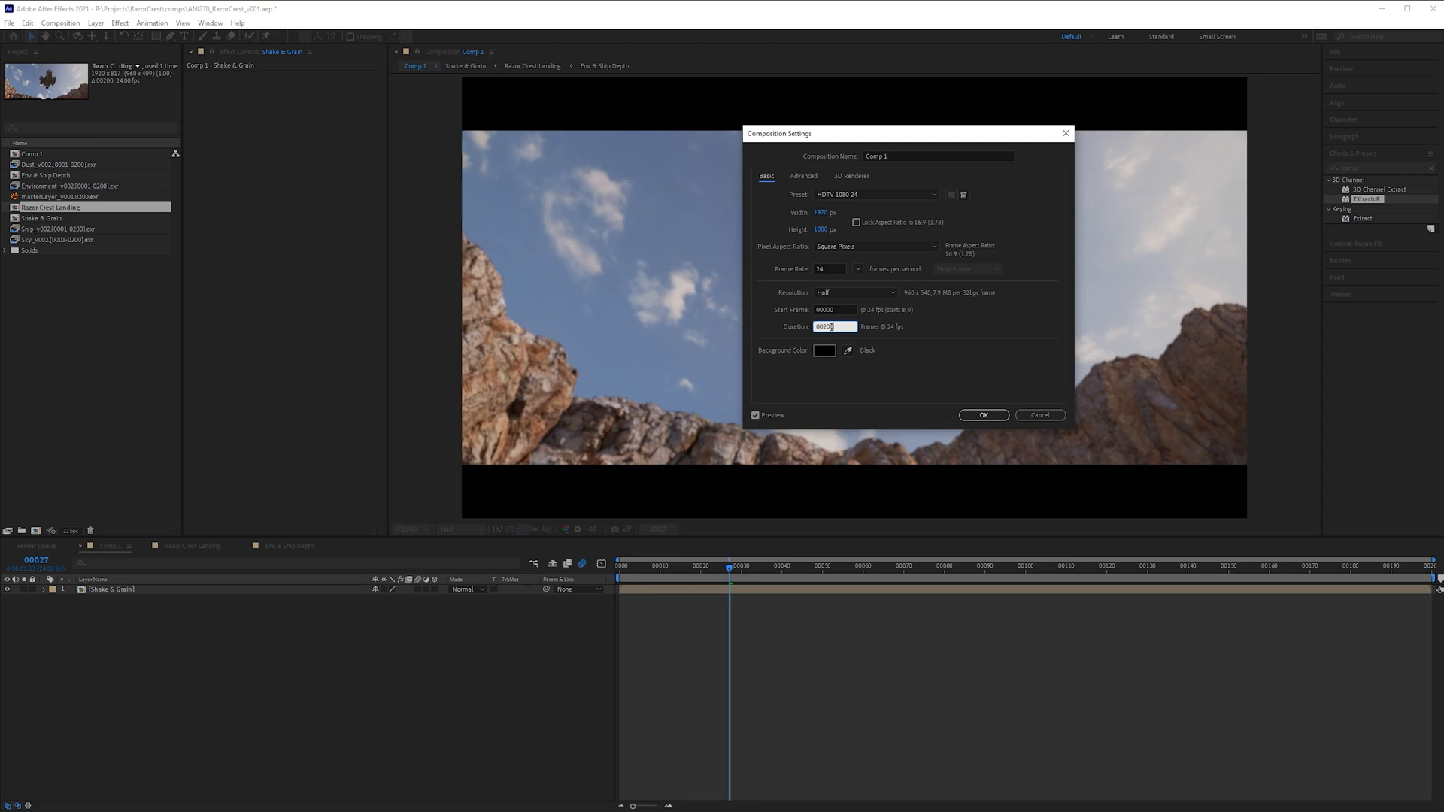
pyautogui.click(983, 415)
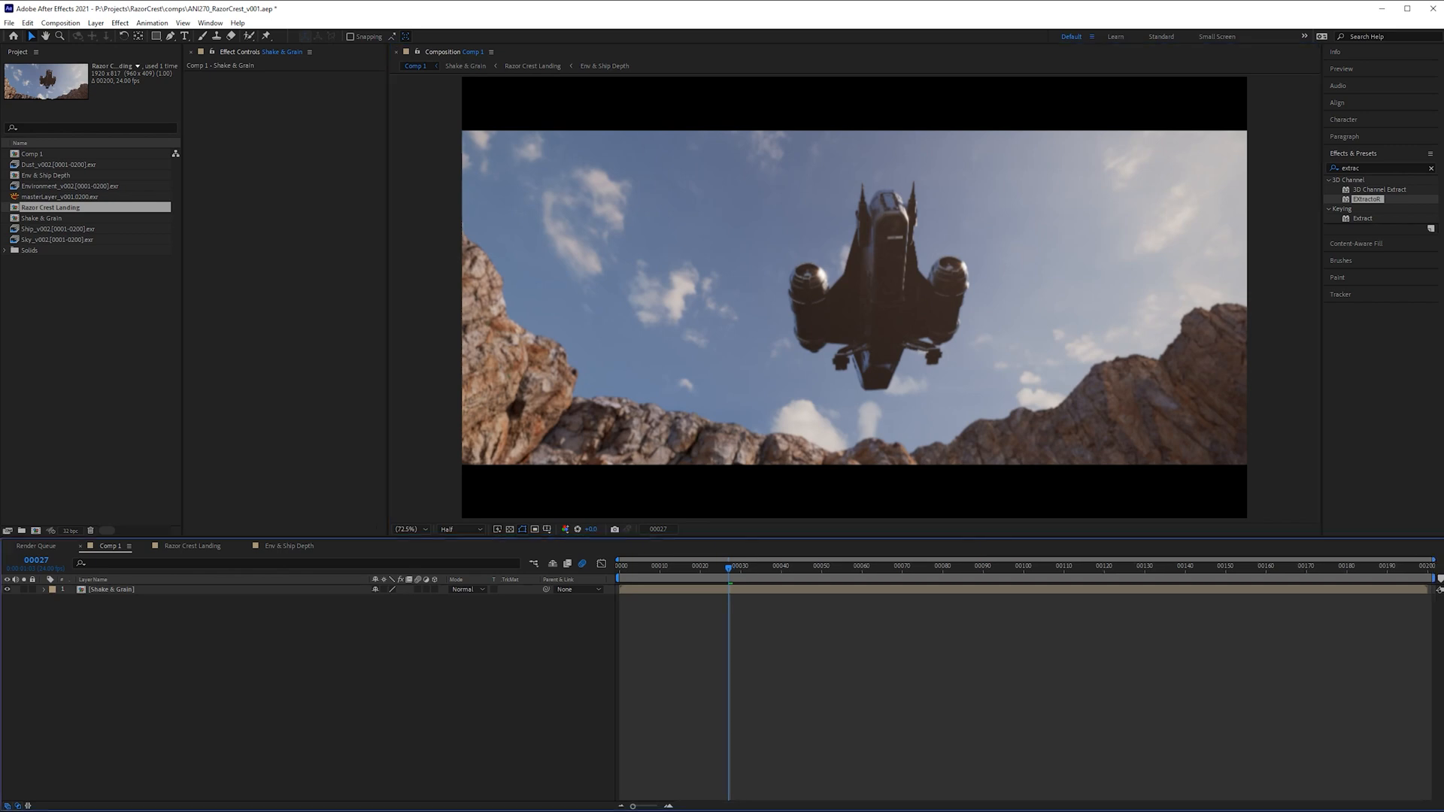
pyautogui.moveTo(721, 561)
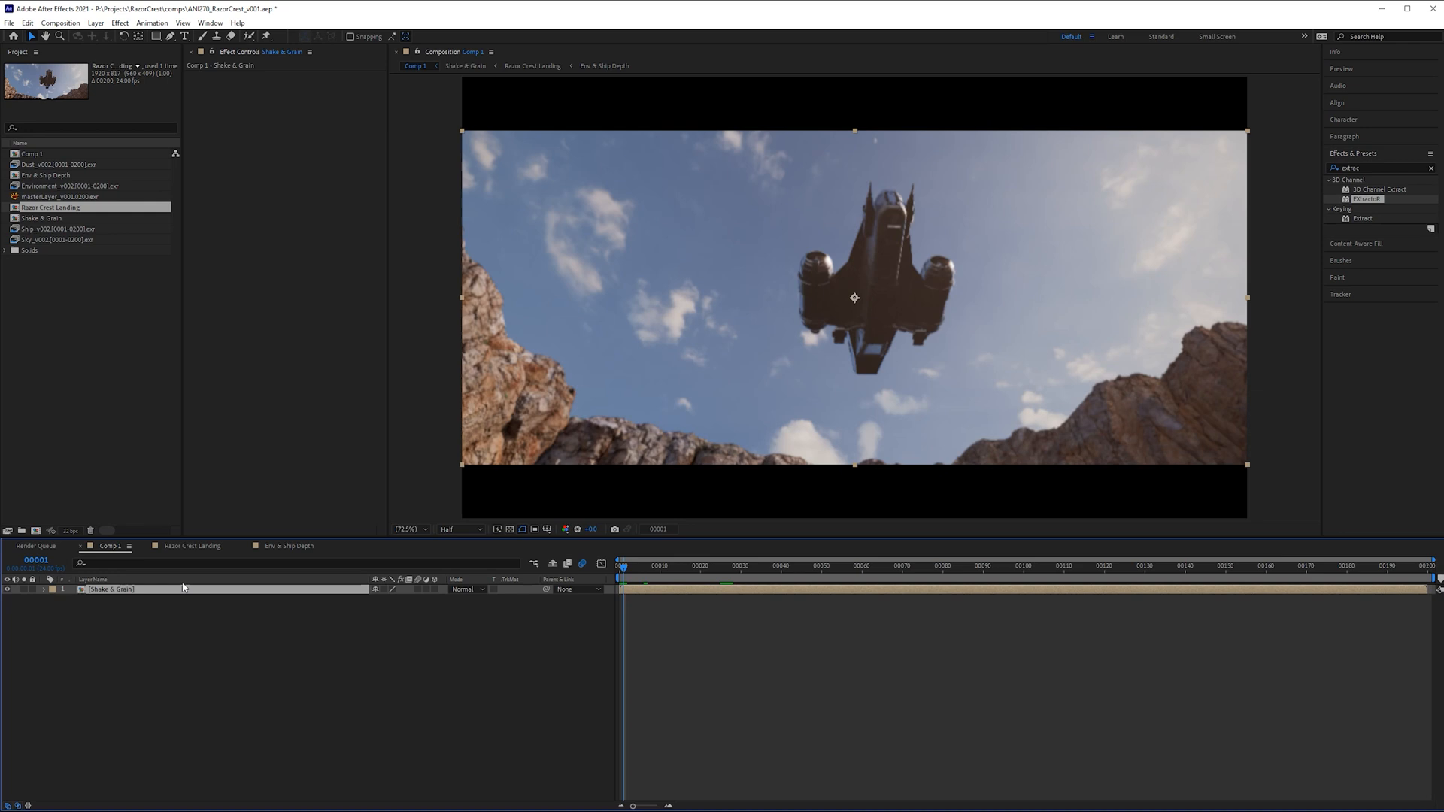
pyautogui.moveTo(503, 641)
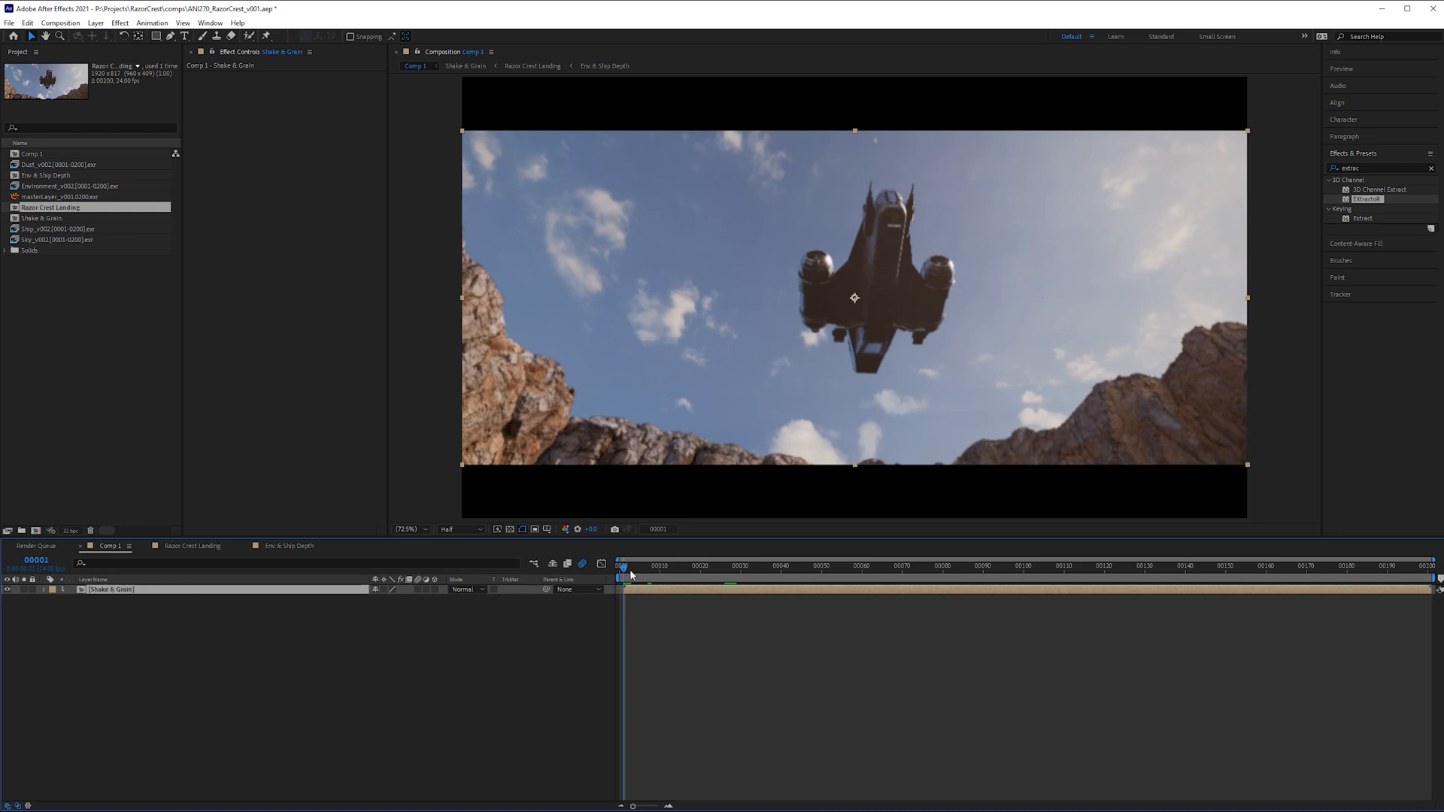
# Verify frame 0 is black and the Shake & Grain shot starts at frame 1
pyautogui.click(621, 566)
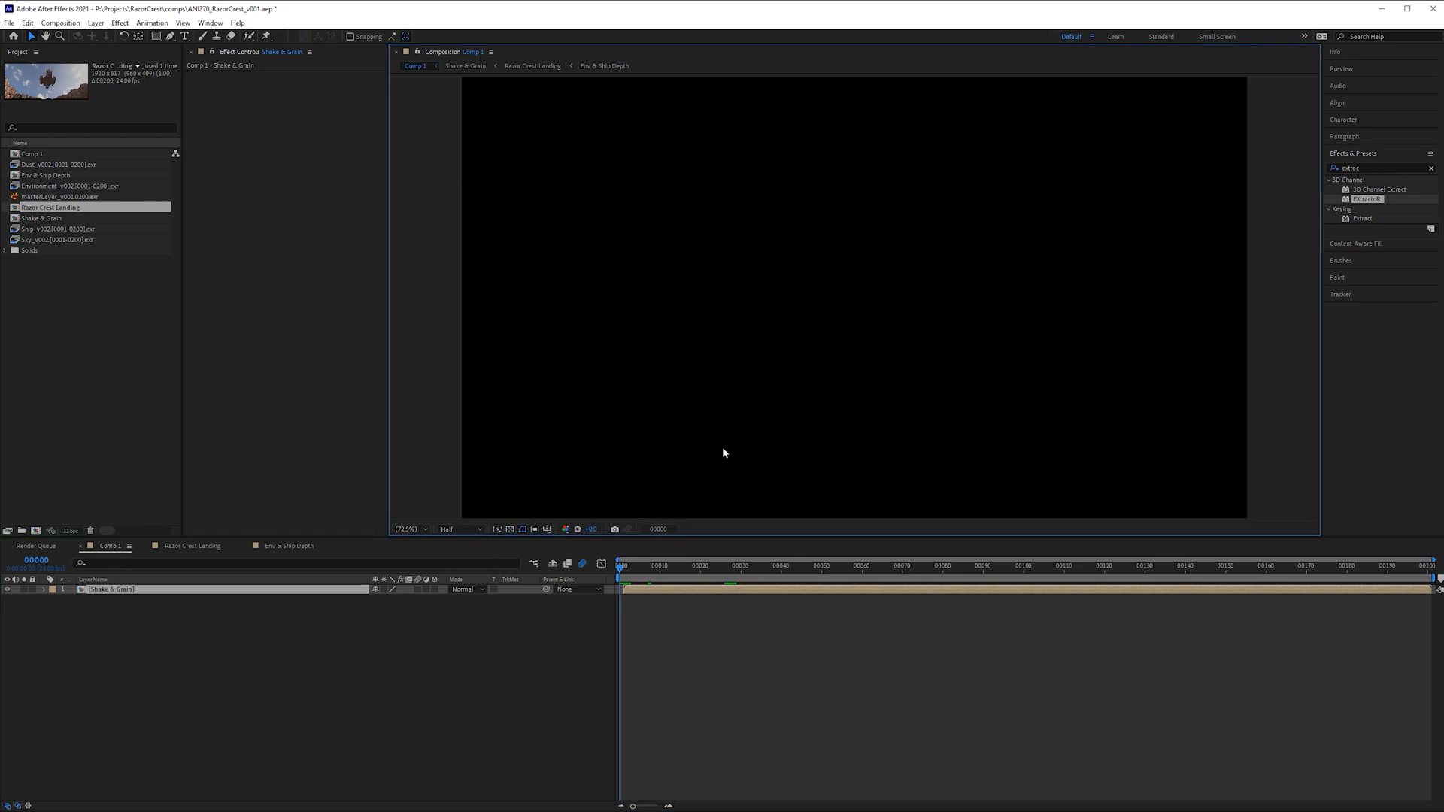
pyautogui.moveTo(653, 223)
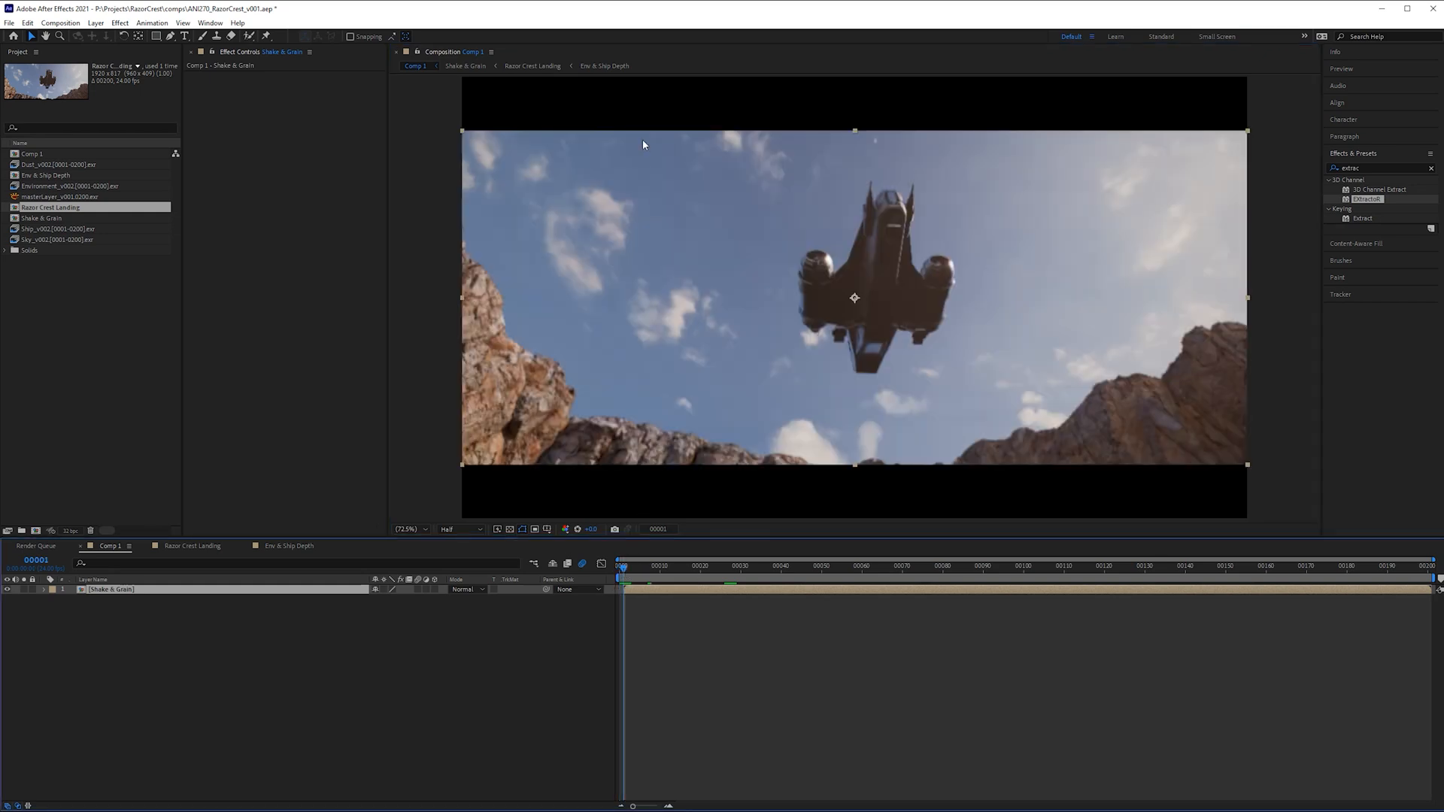
pyautogui.click(620, 566)
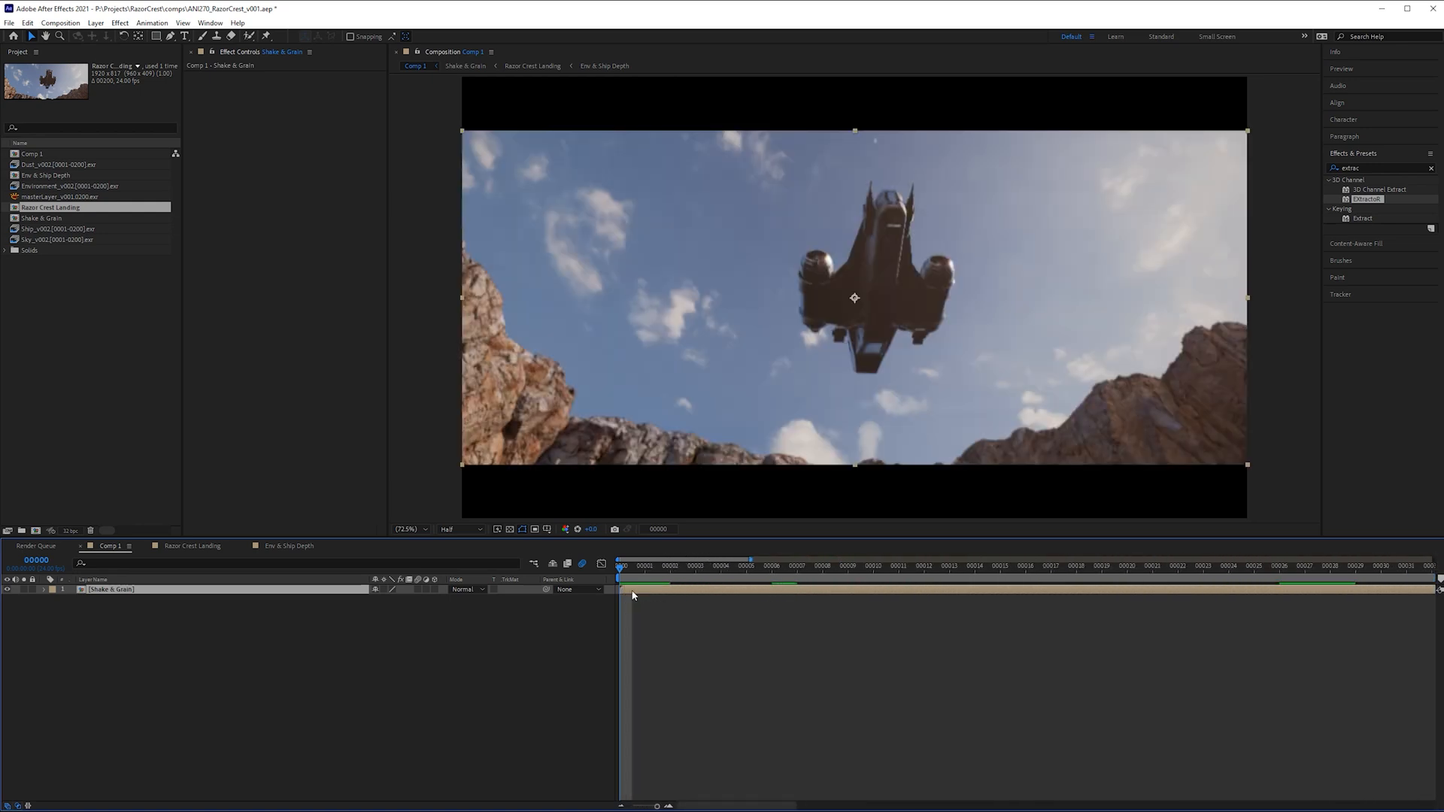
pyautogui.click(619, 561)
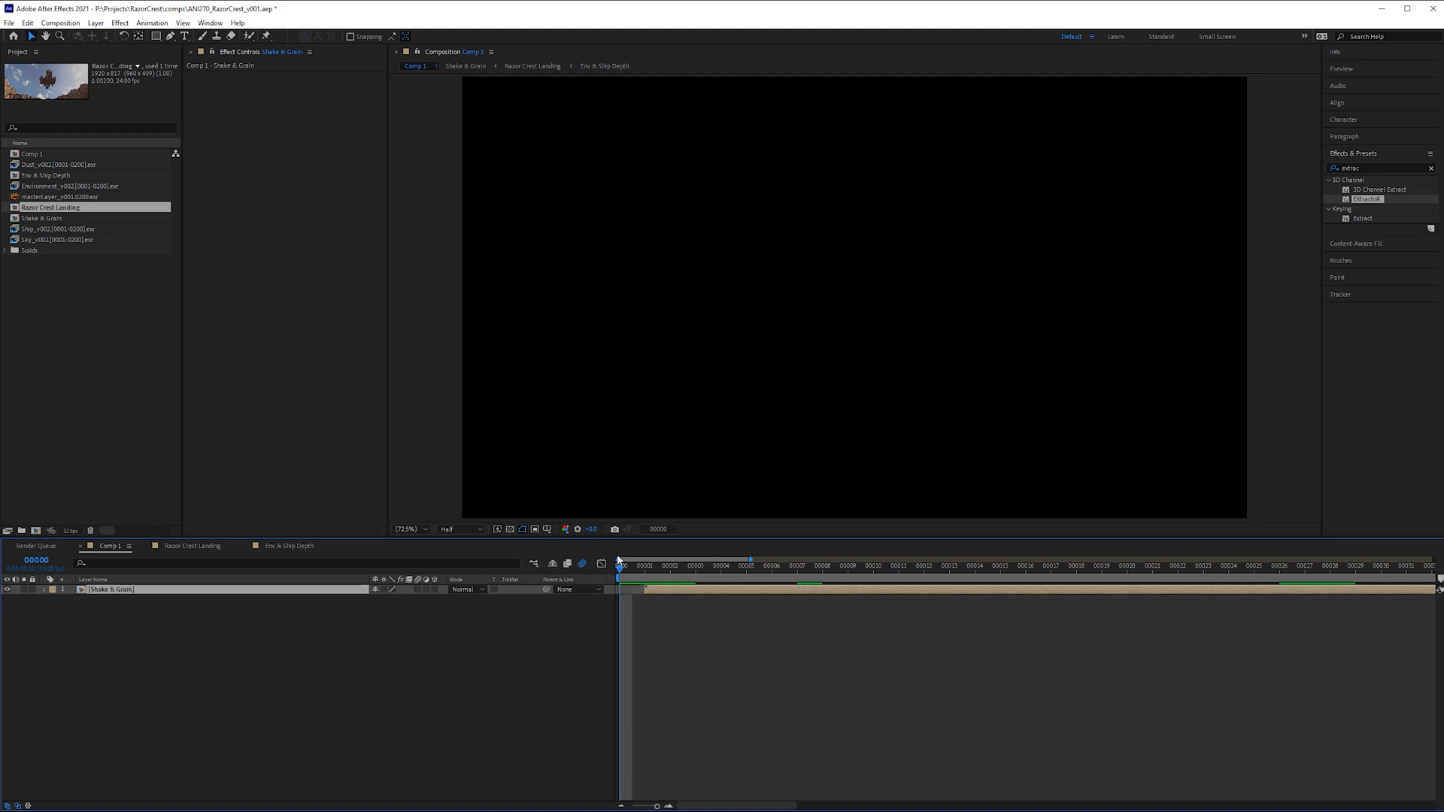
pyautogui.click(646, 565)
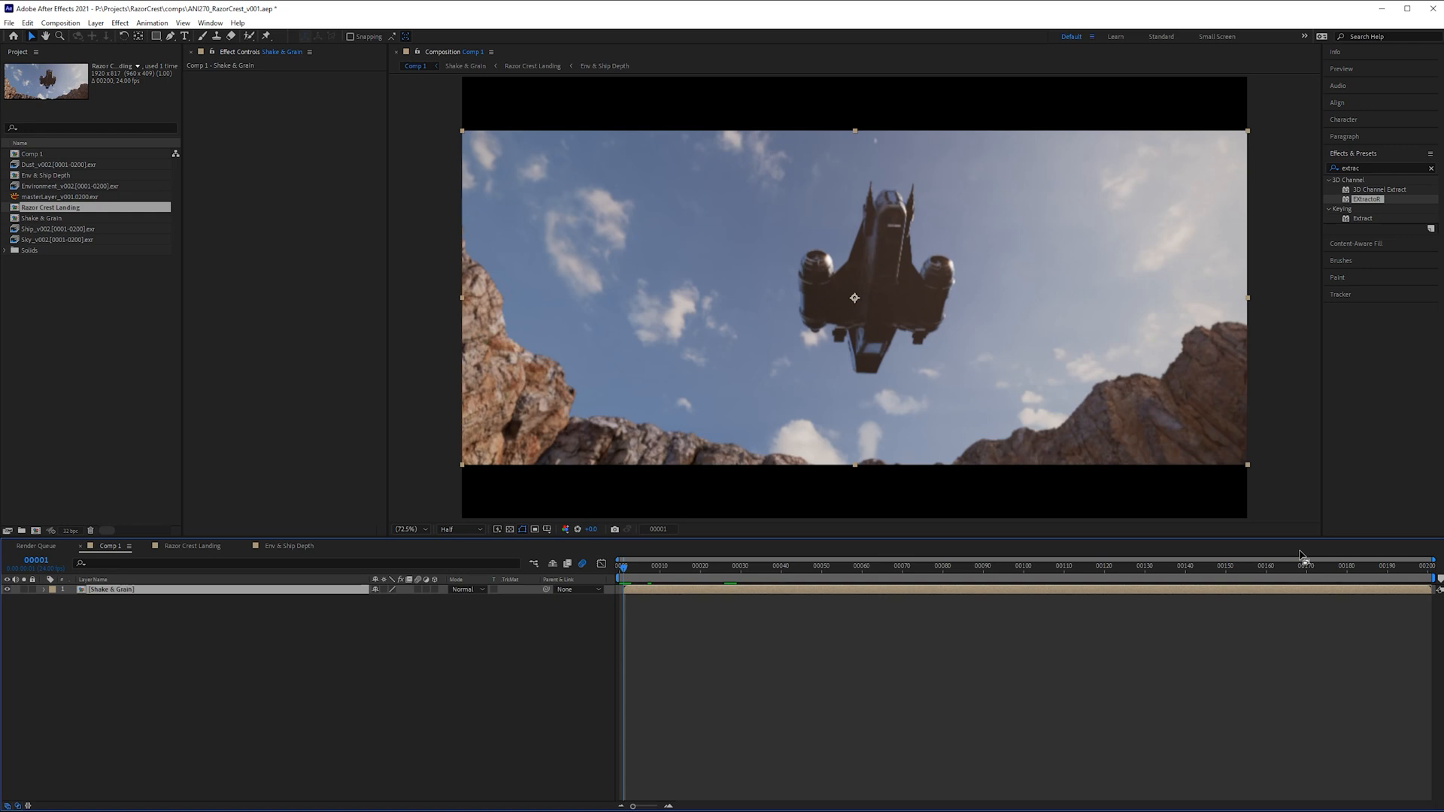
pyautogui.click(622, 566)
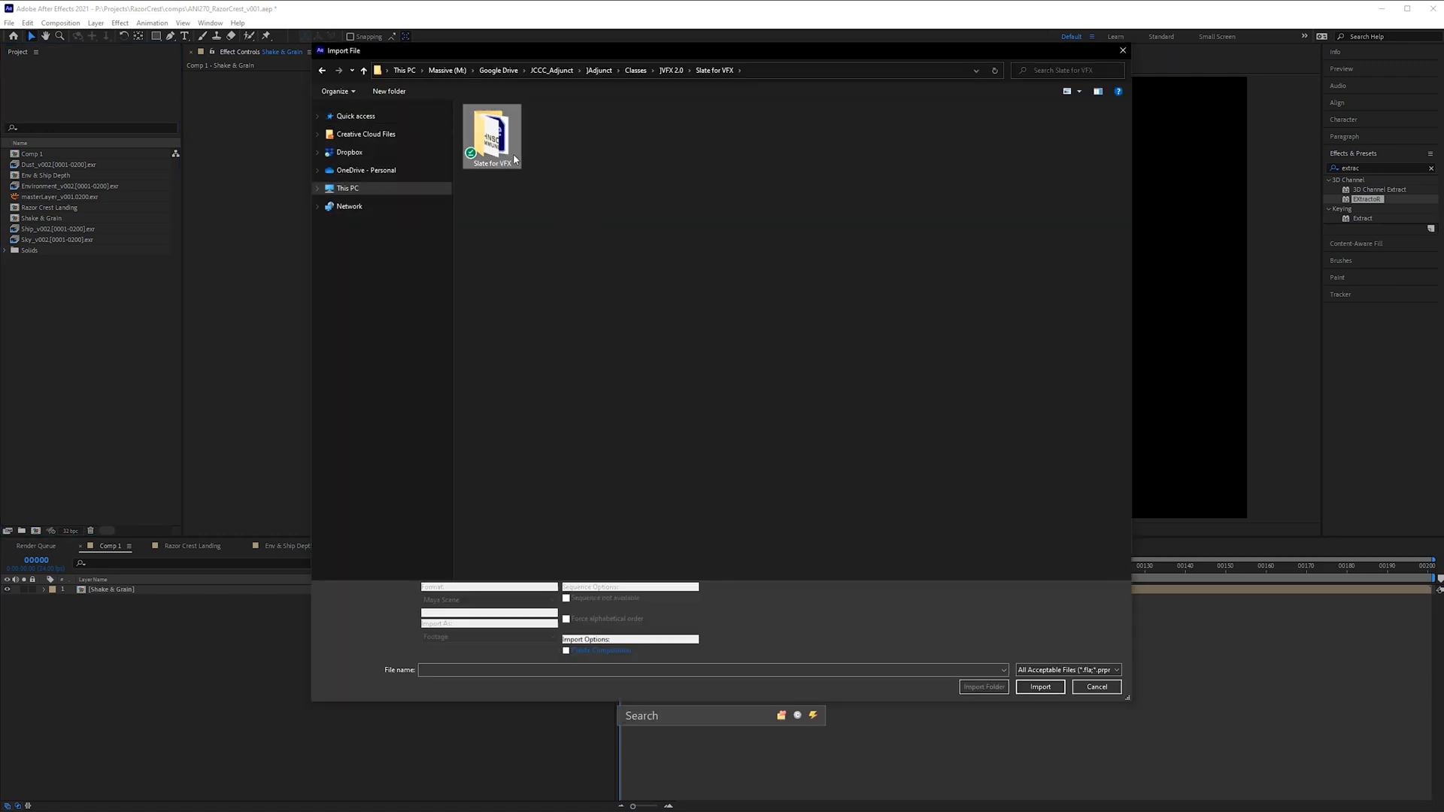
# Import Slate for VFX.aep and expand it to reach its Slate composition
pyautogui.doubleClick(492, 137)
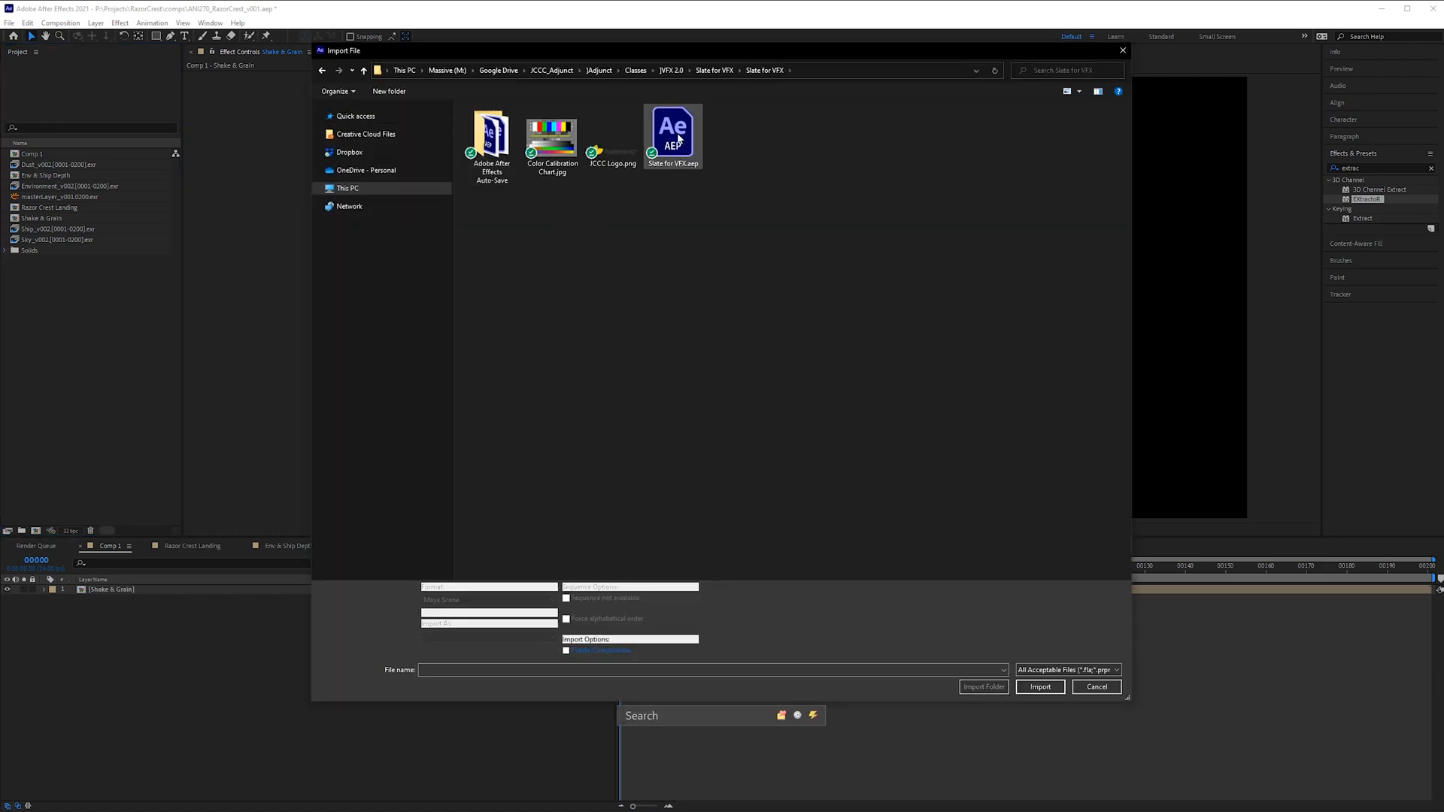
pyautogui.click(1039, 687)
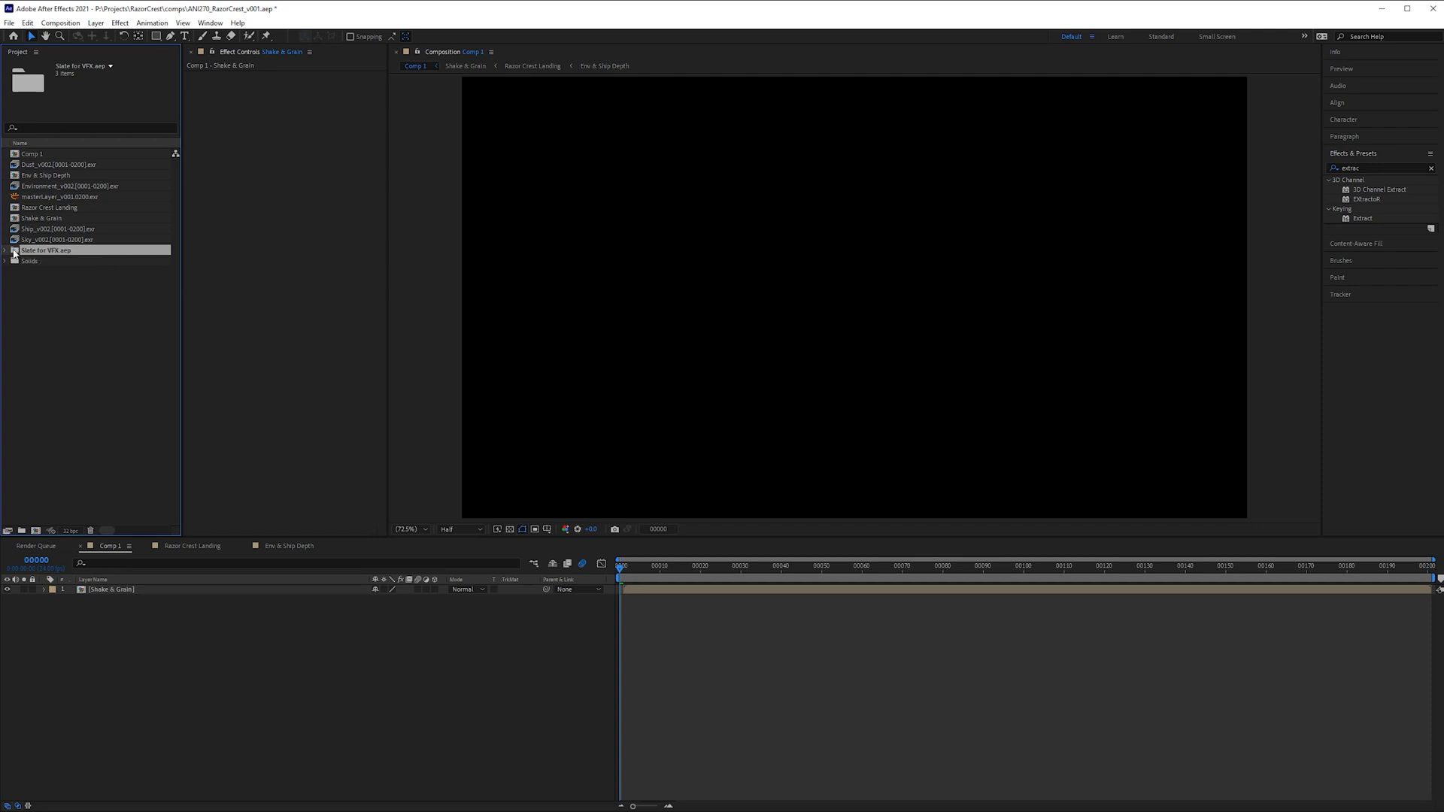
pyautogui.click(4, 250)
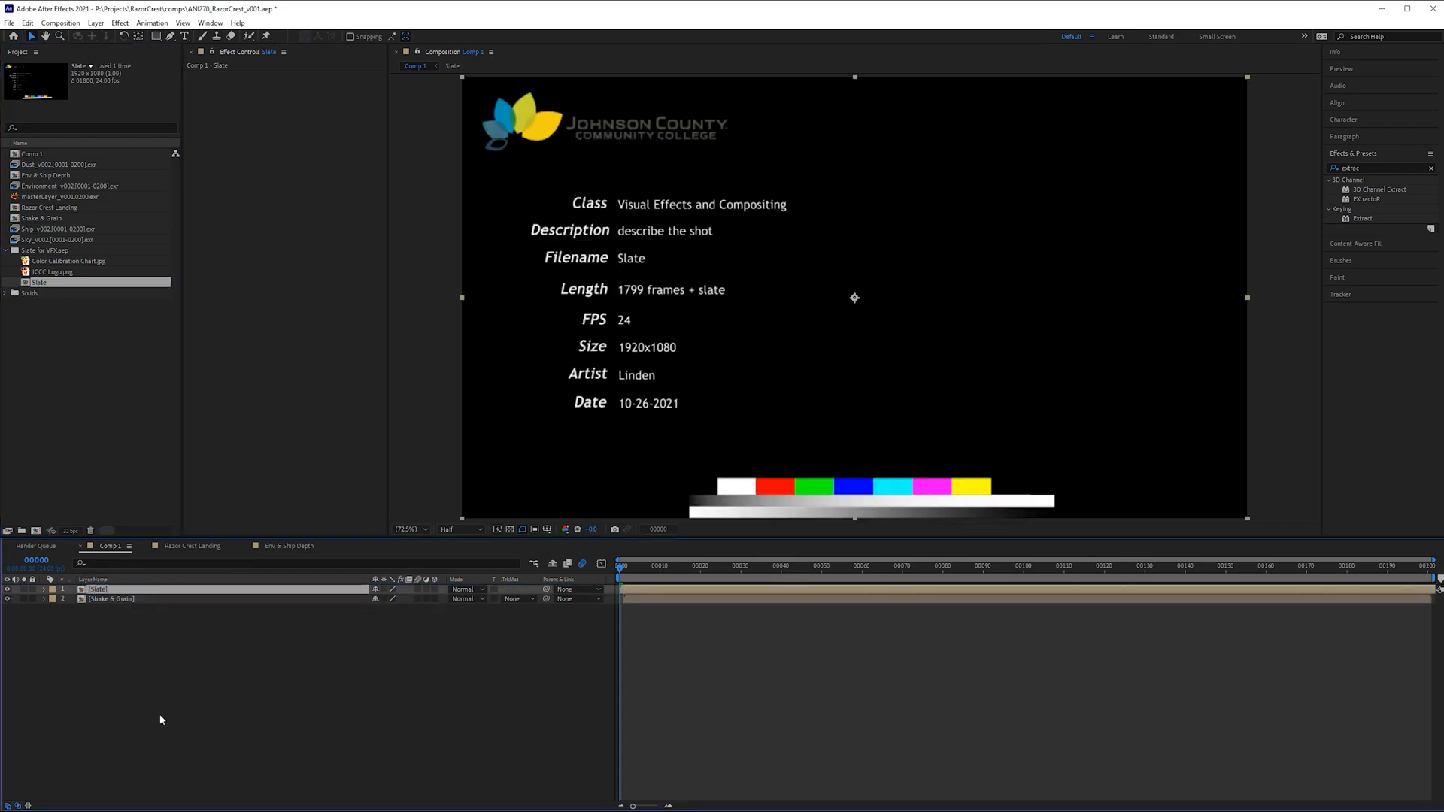
# Cut all Slate layers into Comp 1 and remove the leftover empty Slate layer
pyautogui.doubleClick(39, 281)
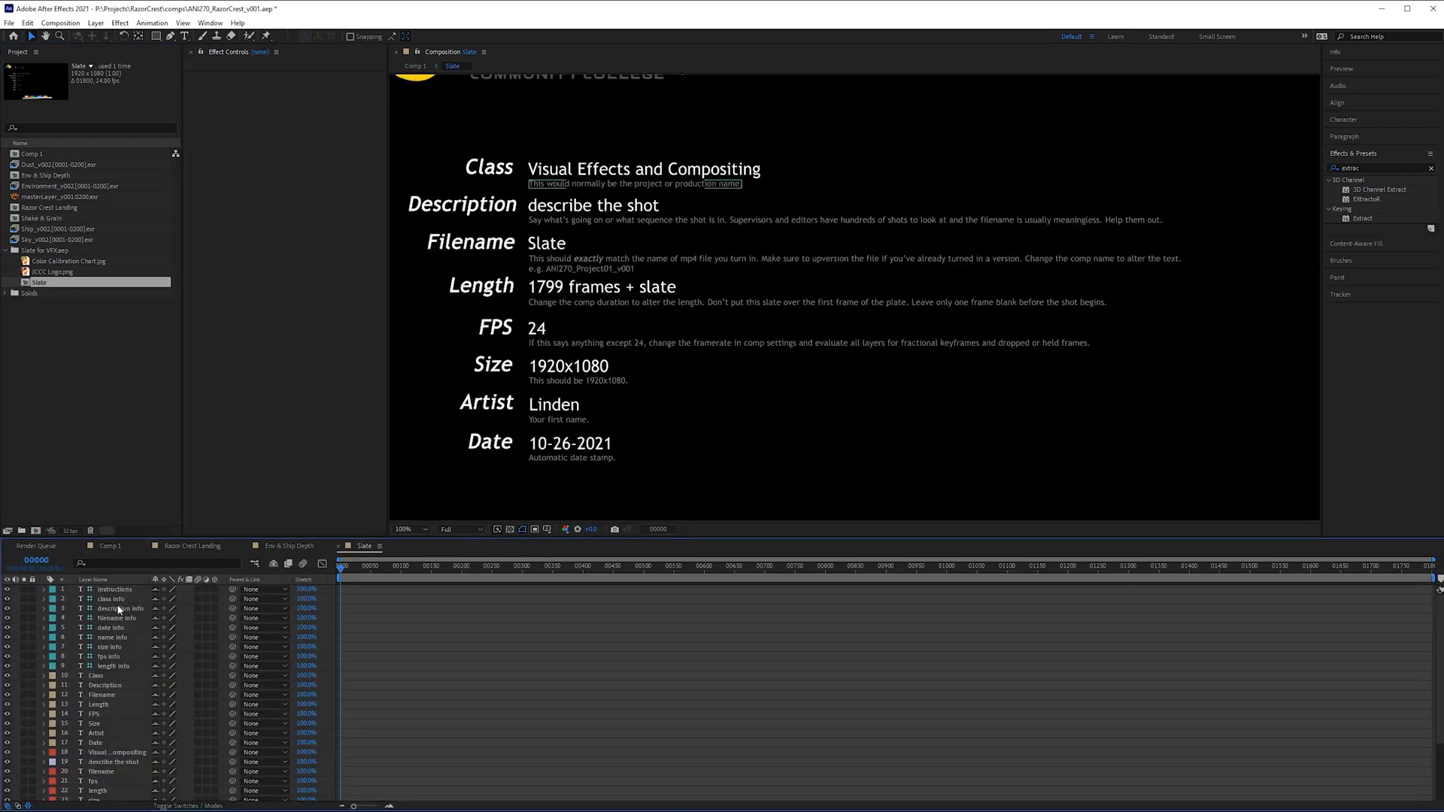
pyautogui.click(115, 588)
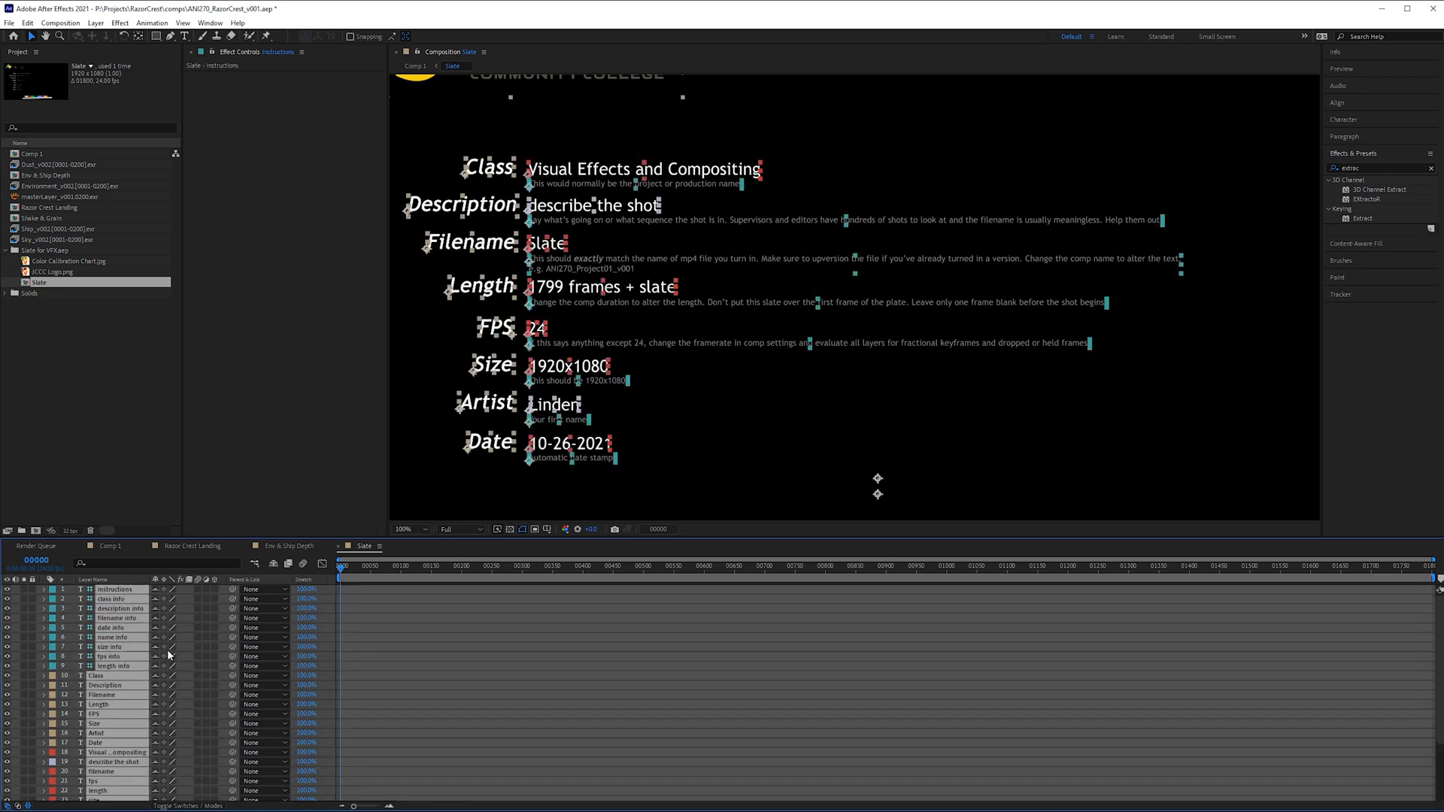
pyautogui.moveTo(163, 632)
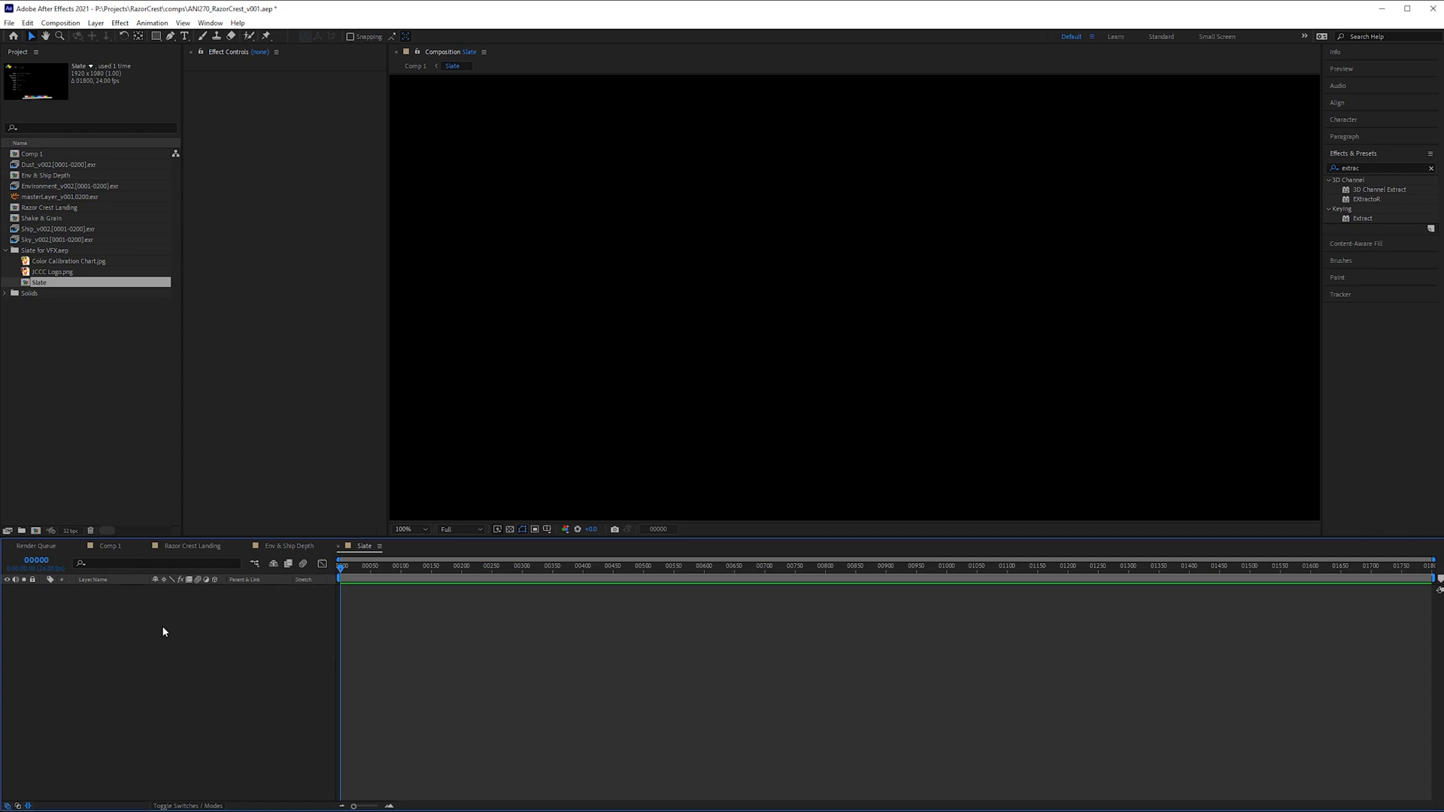
pyautogui.click(108, 545)
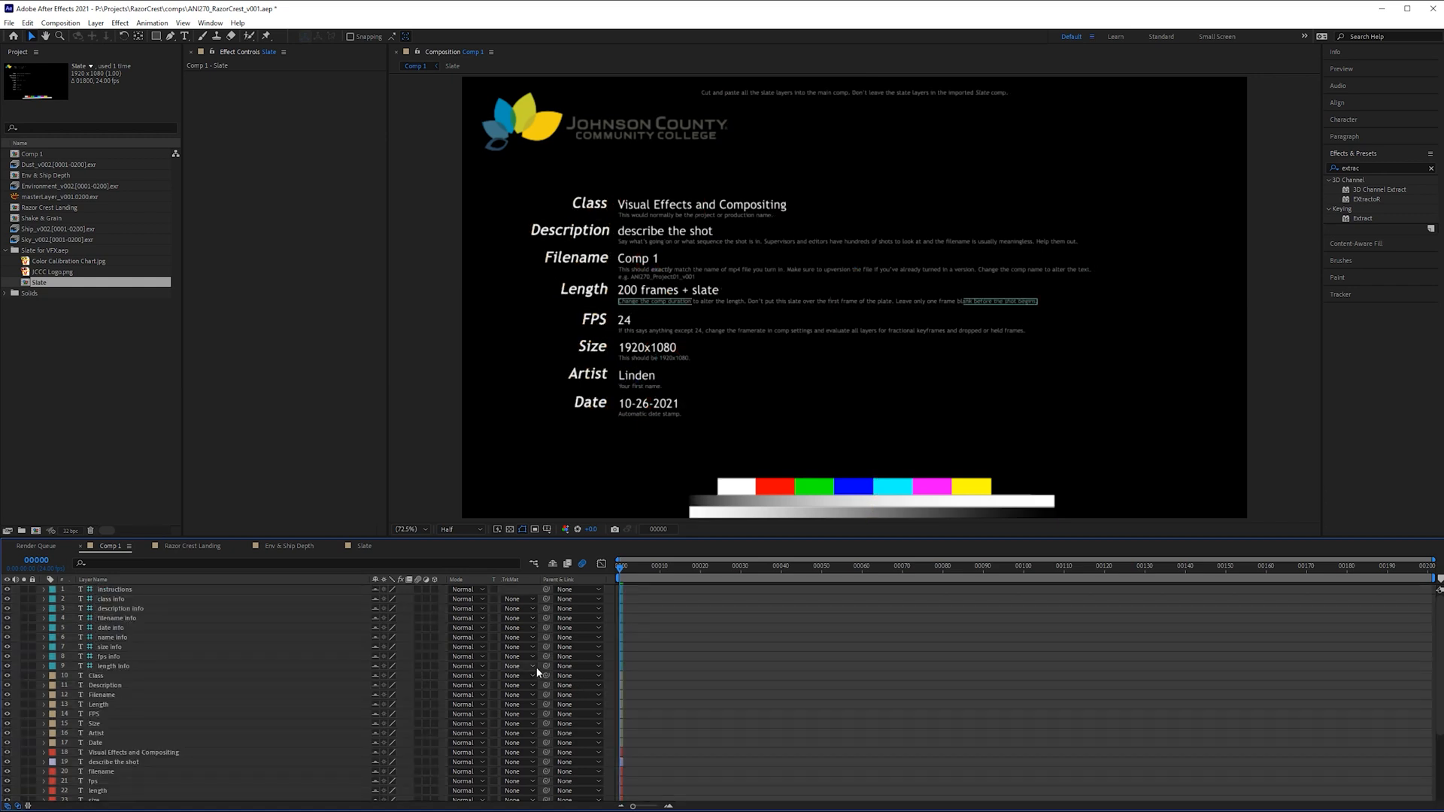
pyautogui.scroll(-3)
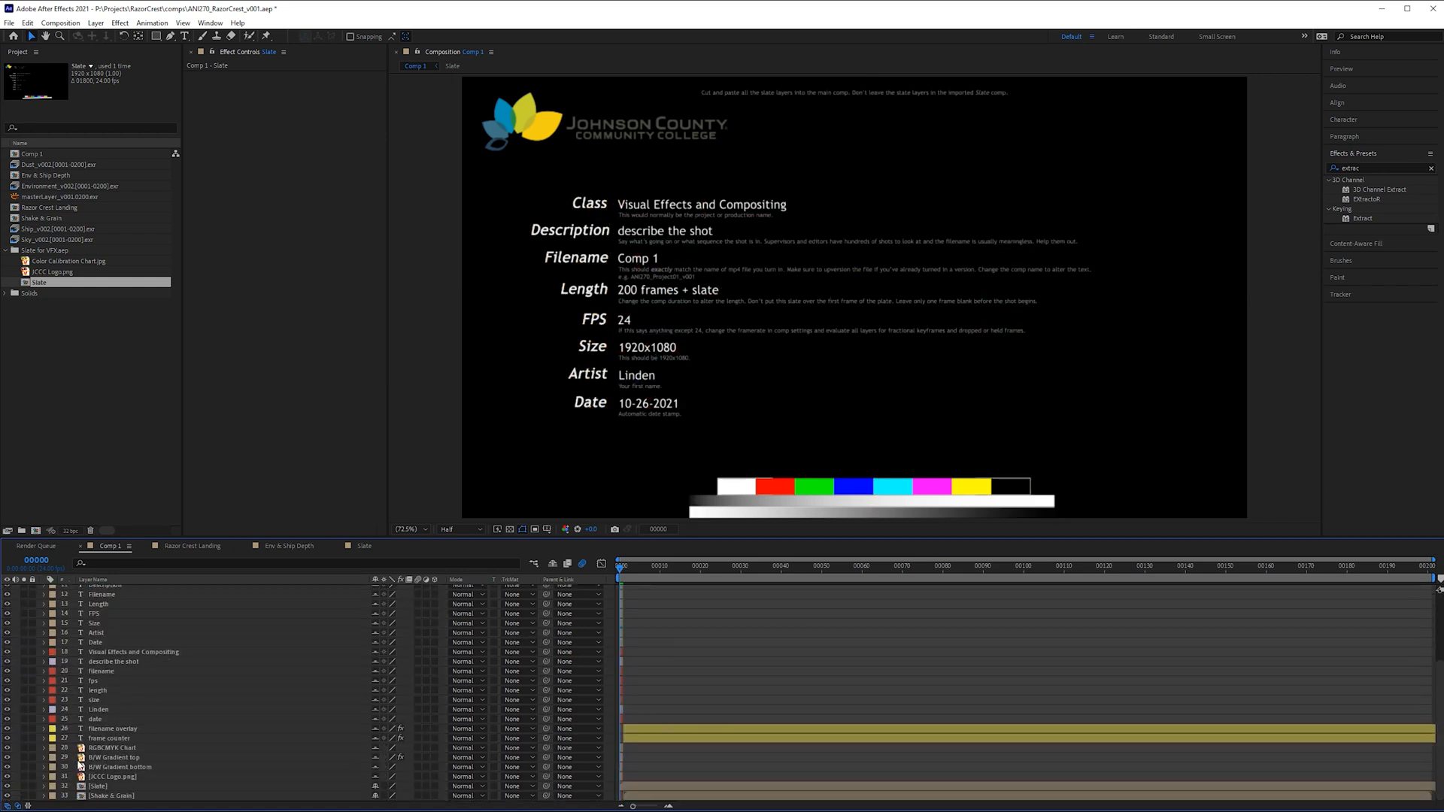
pyautogui.click(97, 785)
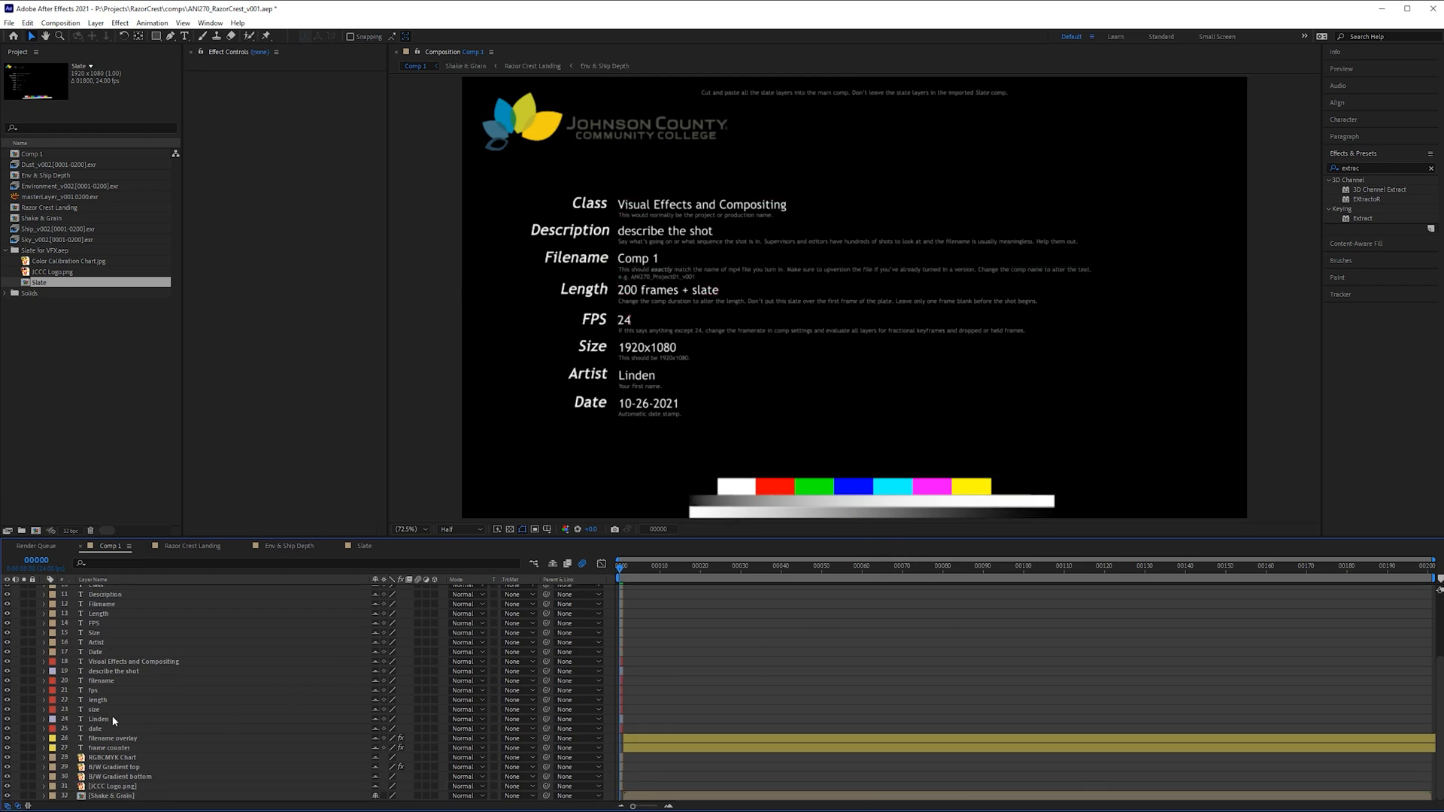
# Edit the slate's Description text to read Razor Crest Landing
pyautogui.click(405, 528)
pyautogui.write('R')
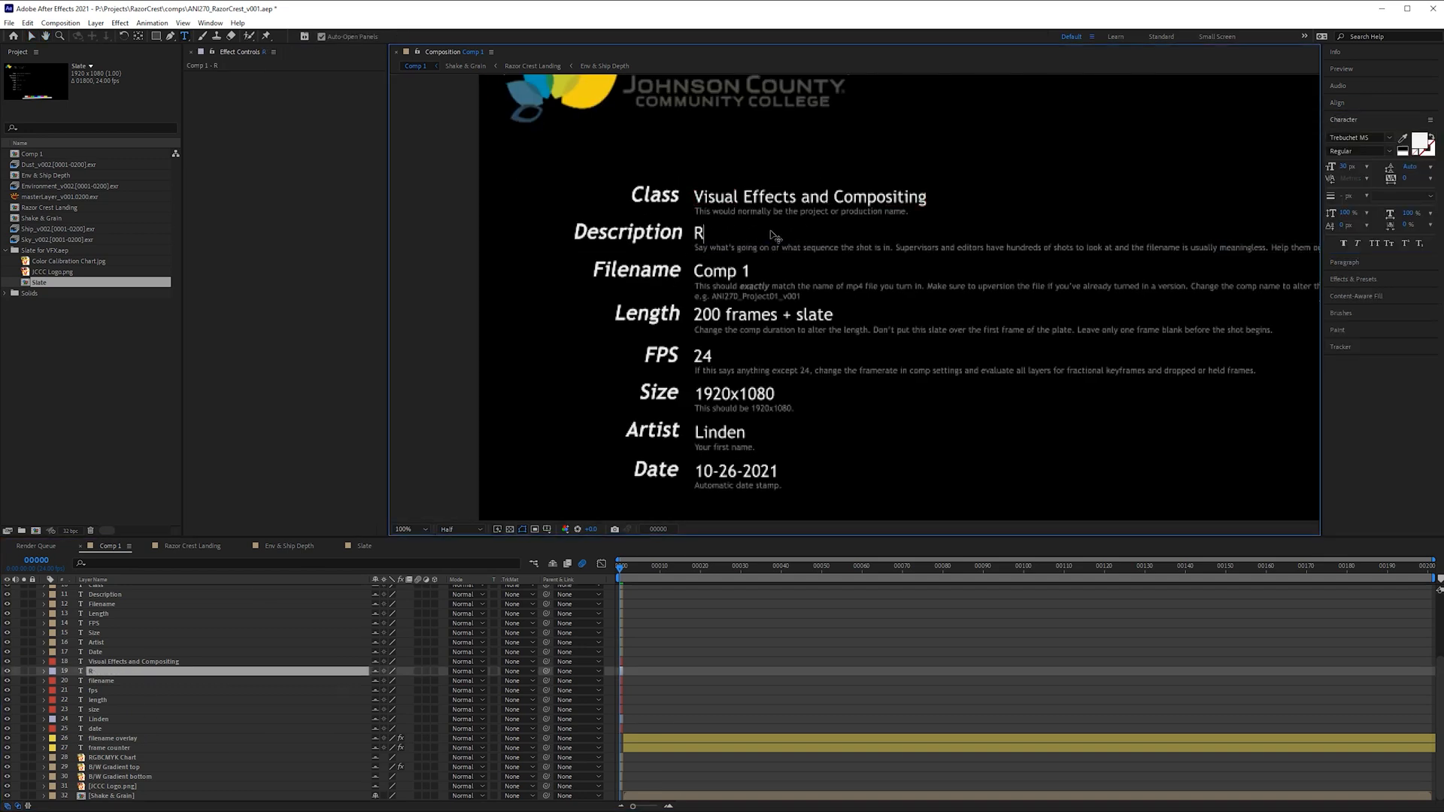
pyautogui.write('azor Crest')
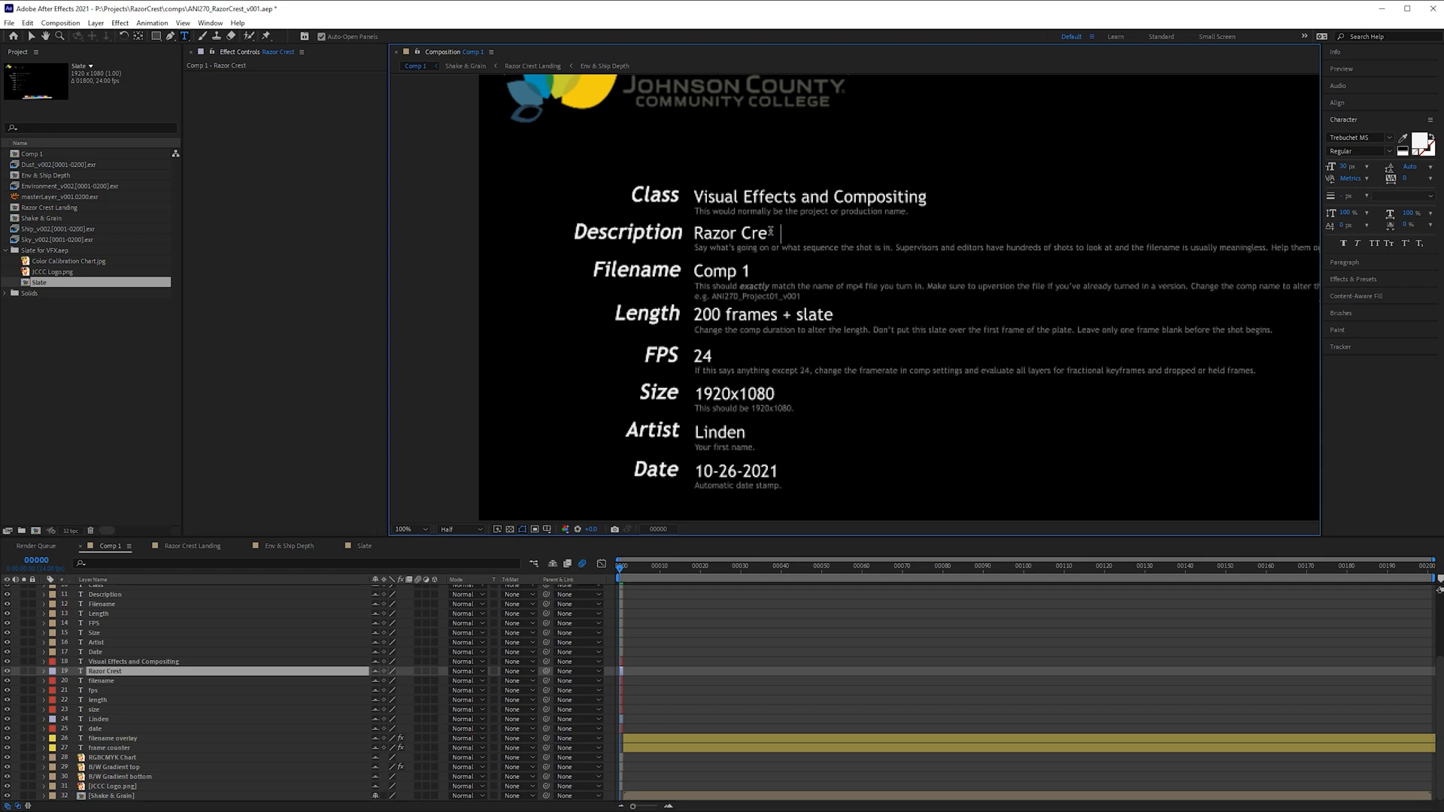
pyautogui.write('Landing')
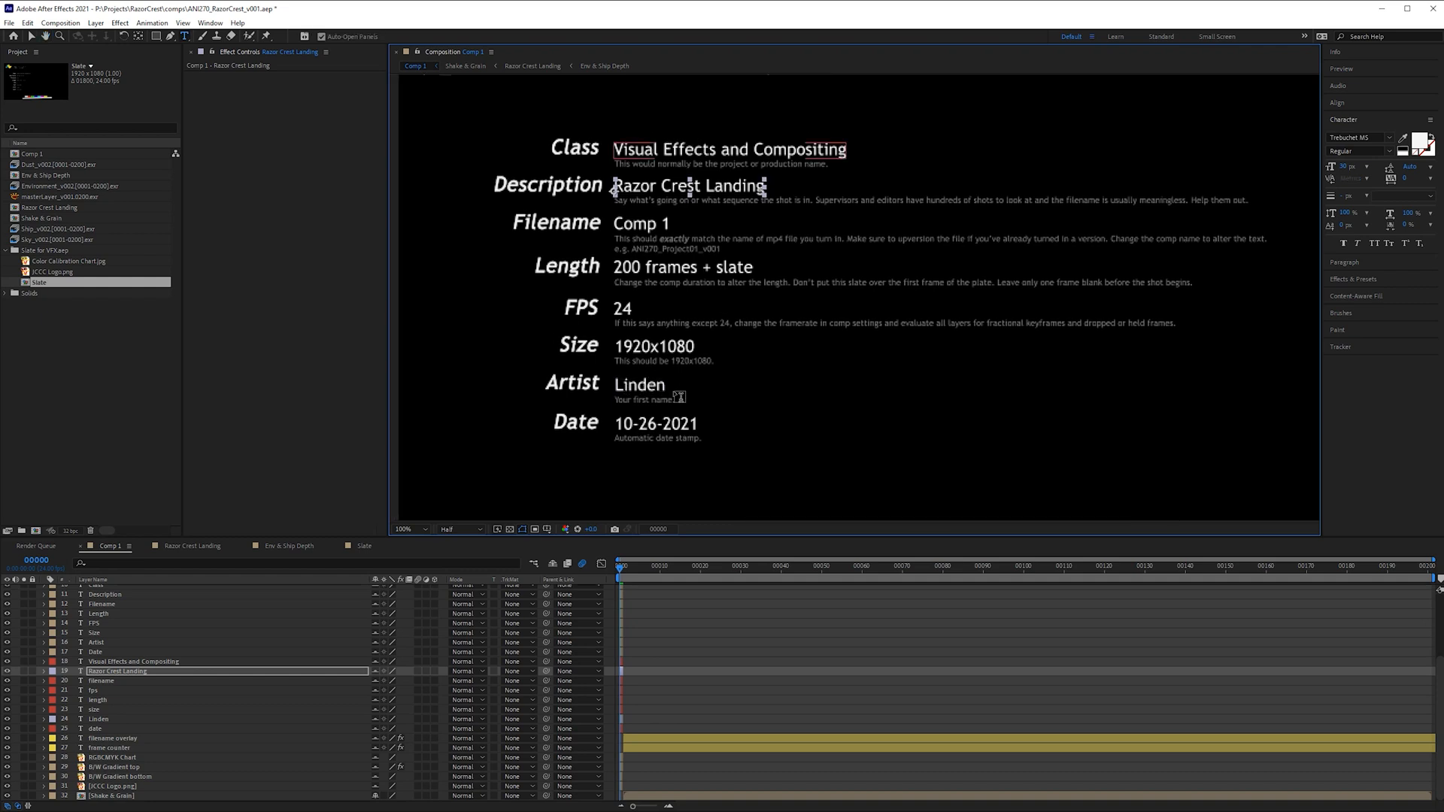
pyautogui.click(117, 53)
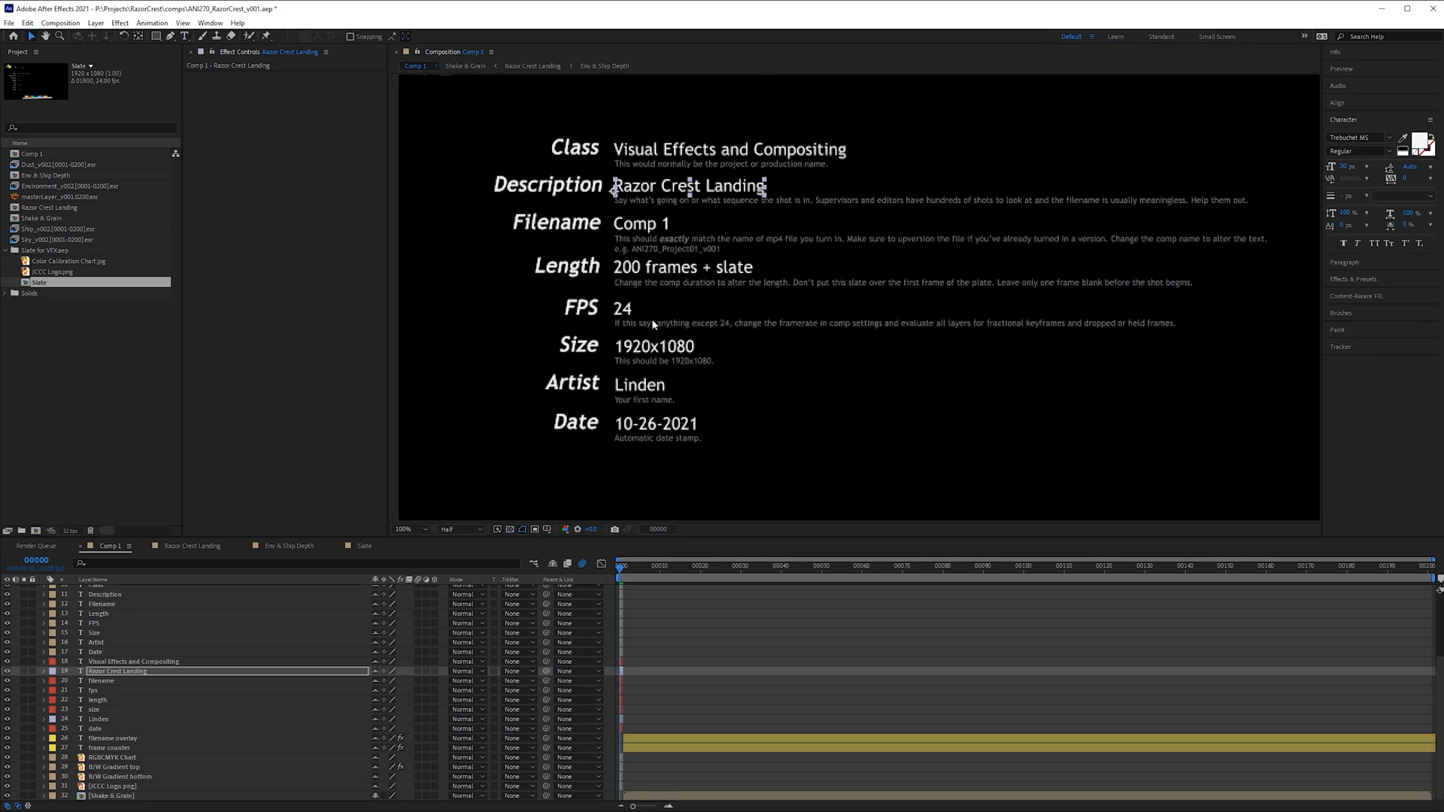
# Set the preview to full resolution
pyautogui.click(459, 529)
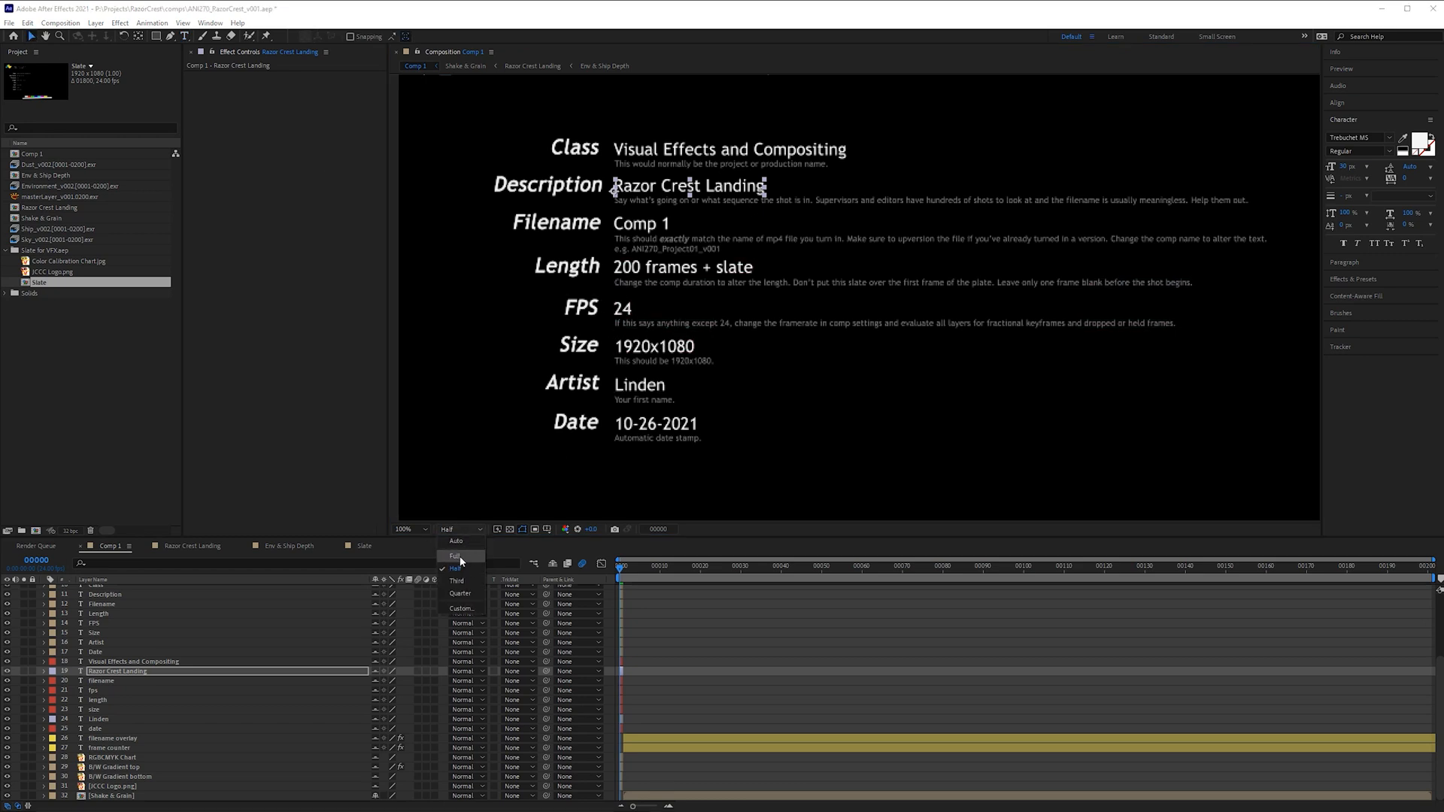
pyautogui.click(456, 556)
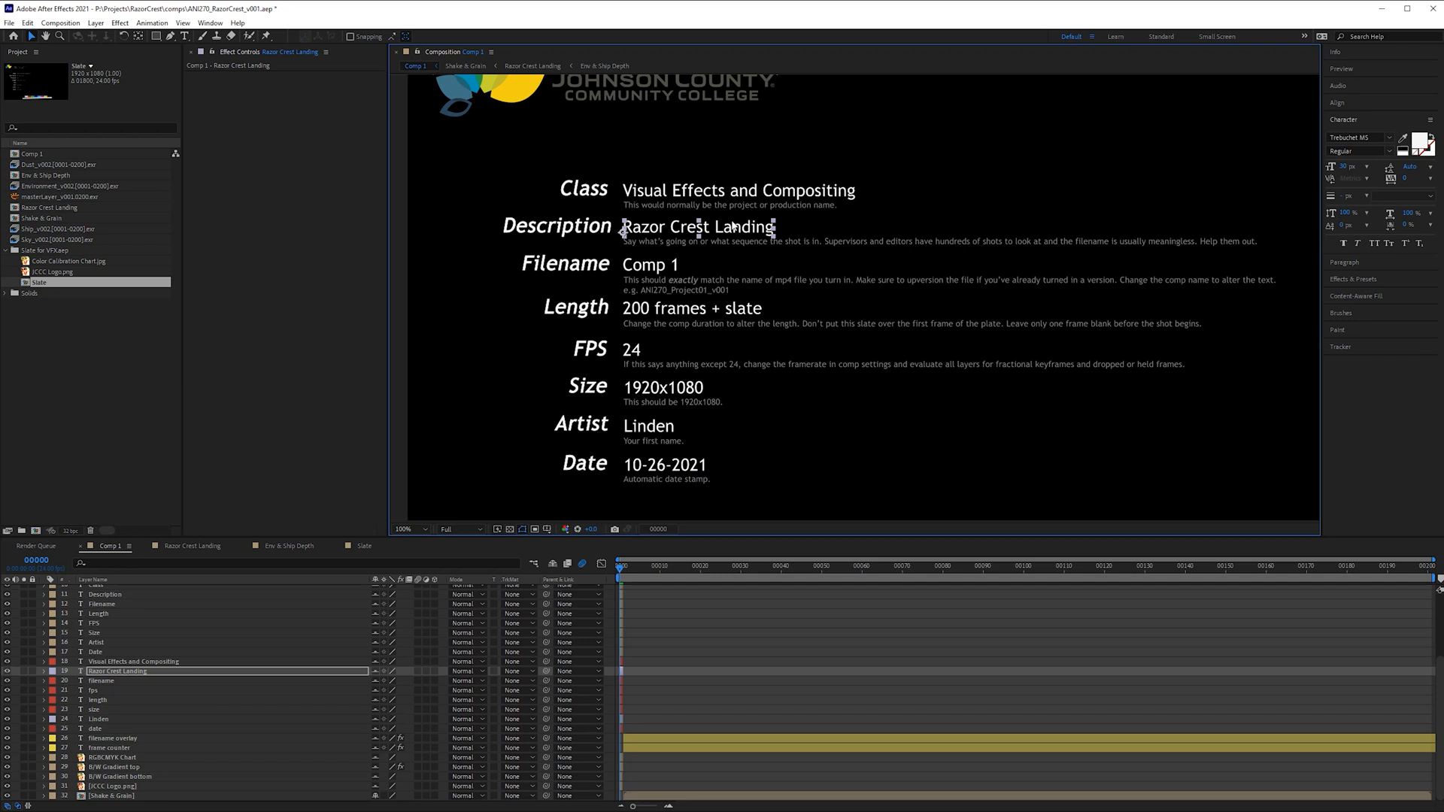
pyautogui.moveTo(750, 391)
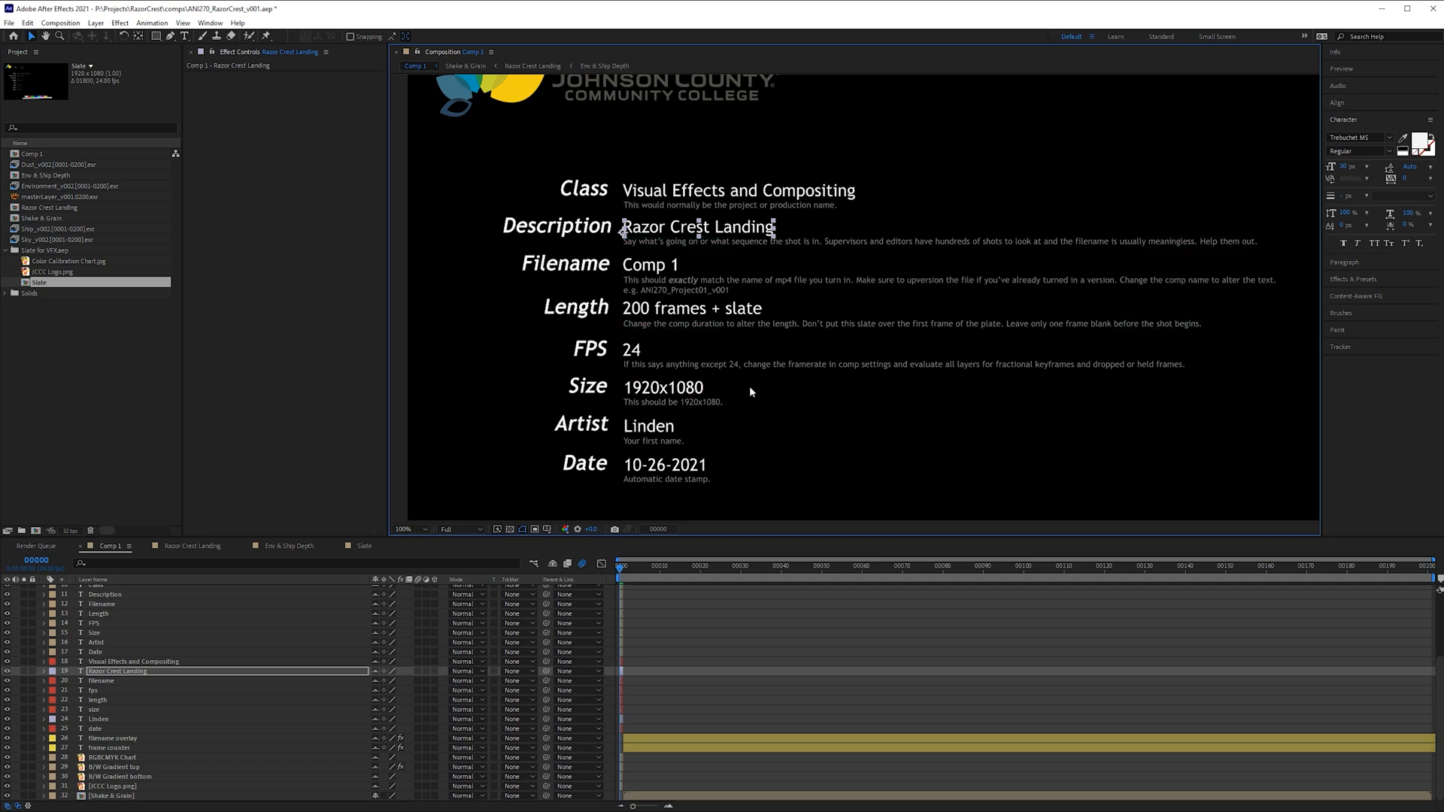
pyautogui.moveTo(854, 513)
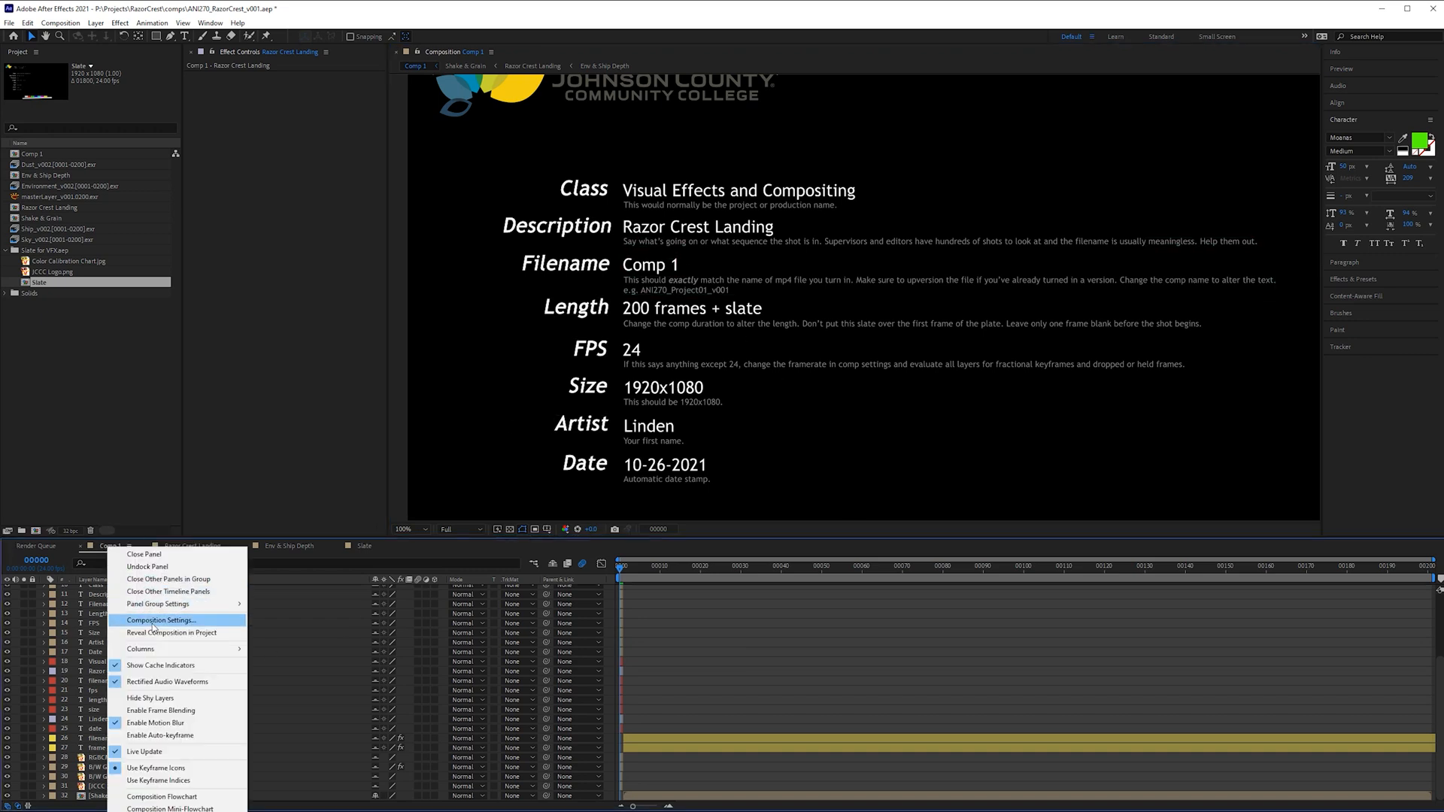
# Rename the comp to ANI270_Project02_v002 in Composition Settings
pyautogui.click(161, 620)
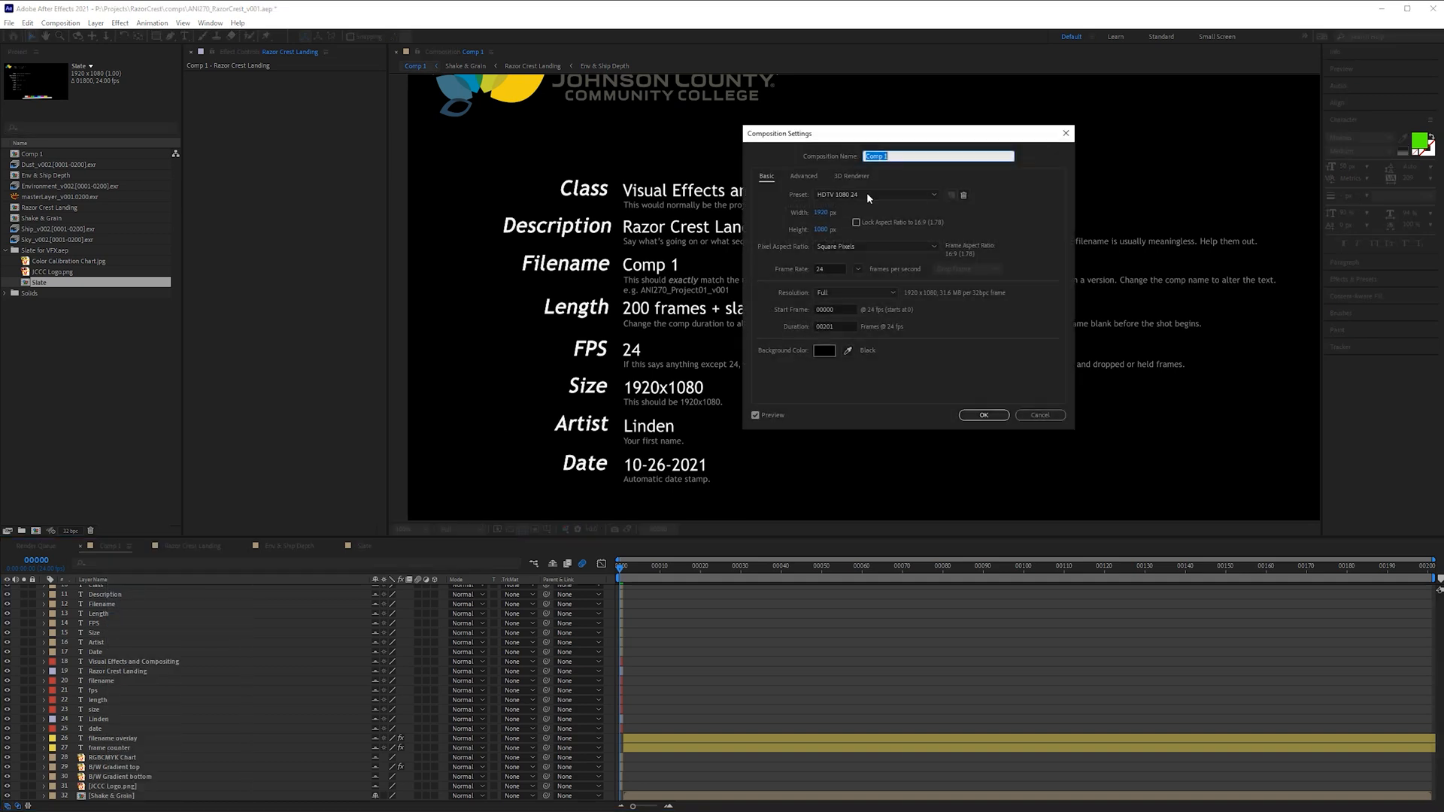
pyautogui.write('ANI270_Project02_v002')
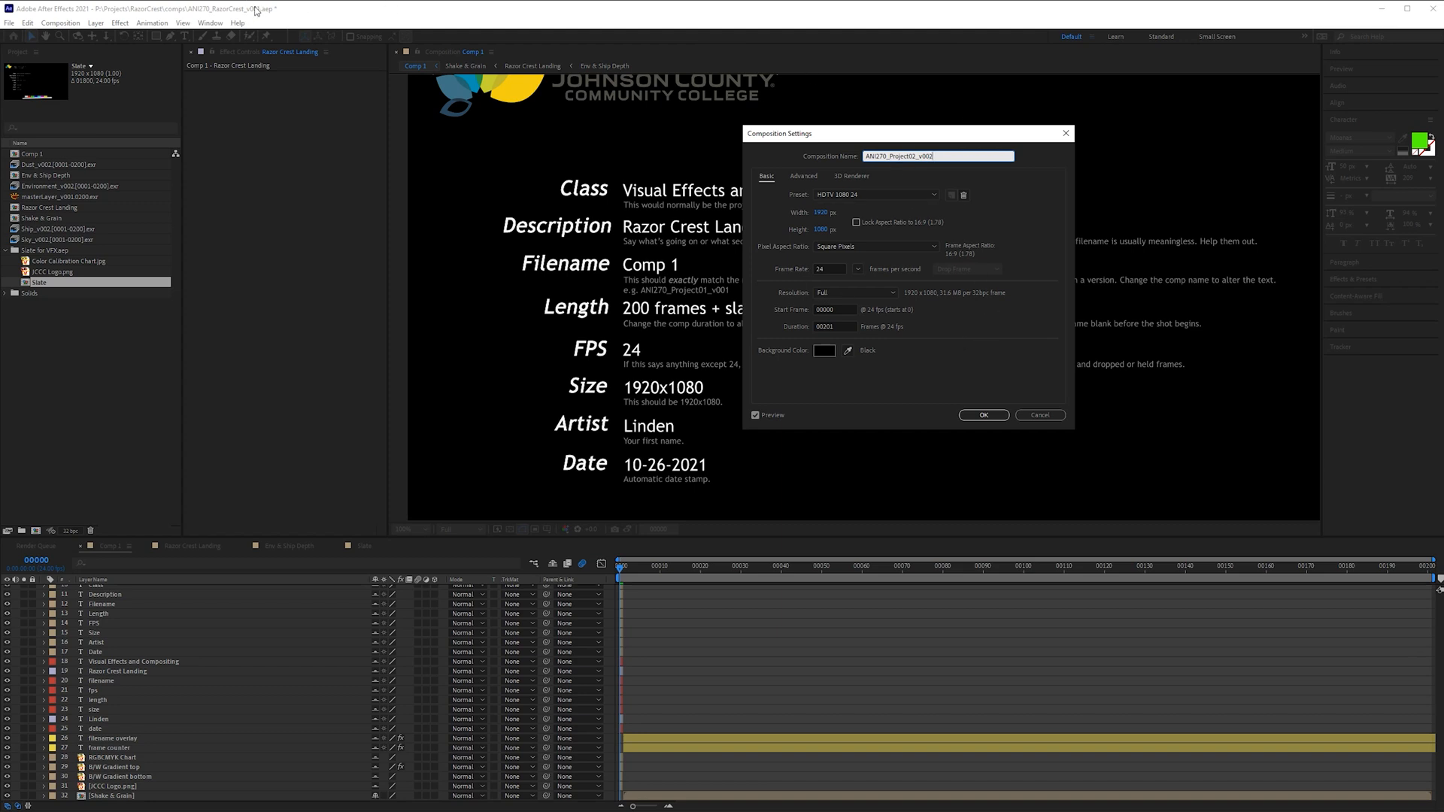
pyautogui.moveTo(802, 134); pyautogui.dragTo(814, 137)
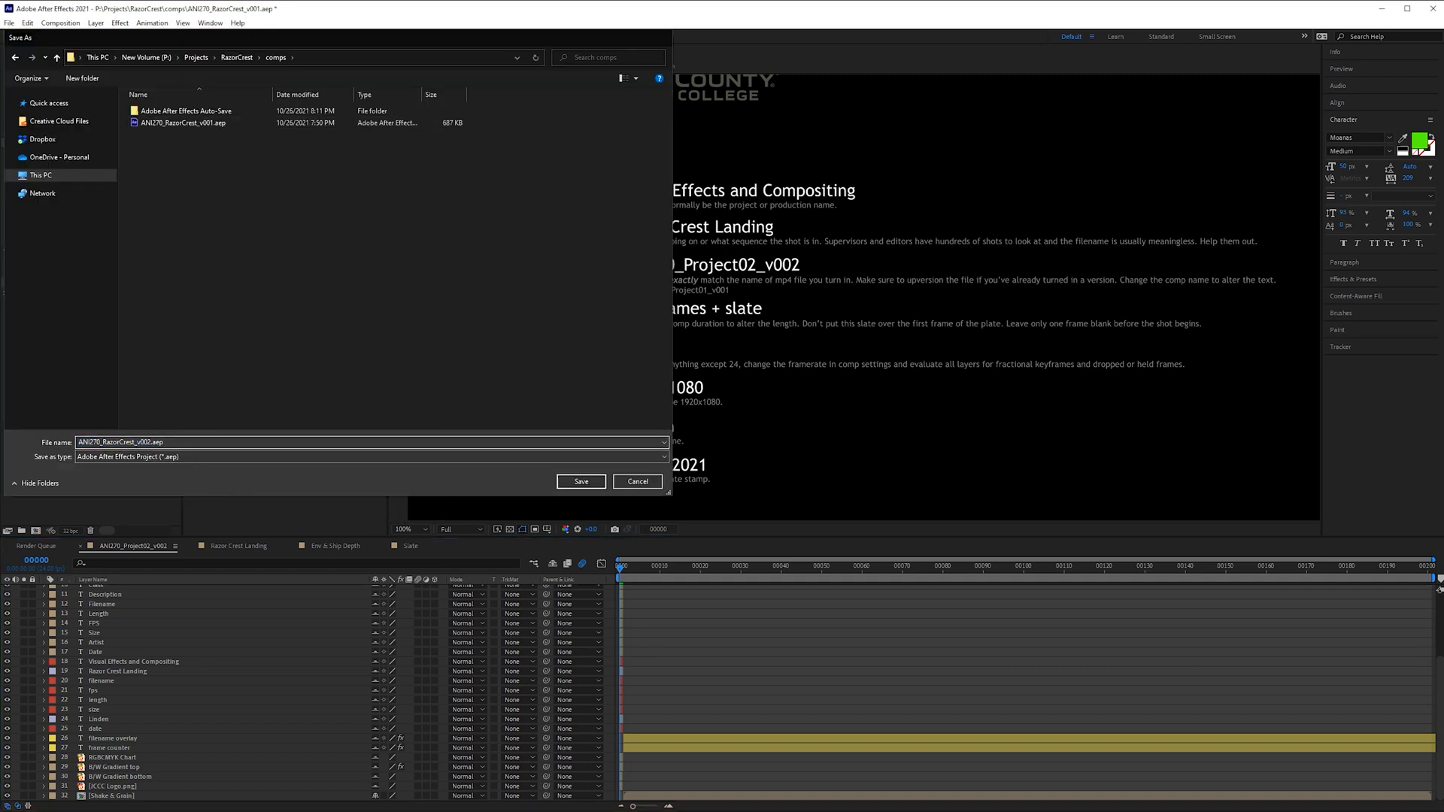
# Save the project as ANI270_RazorCrest_v002.aep
pyautogui.click(581, 481)
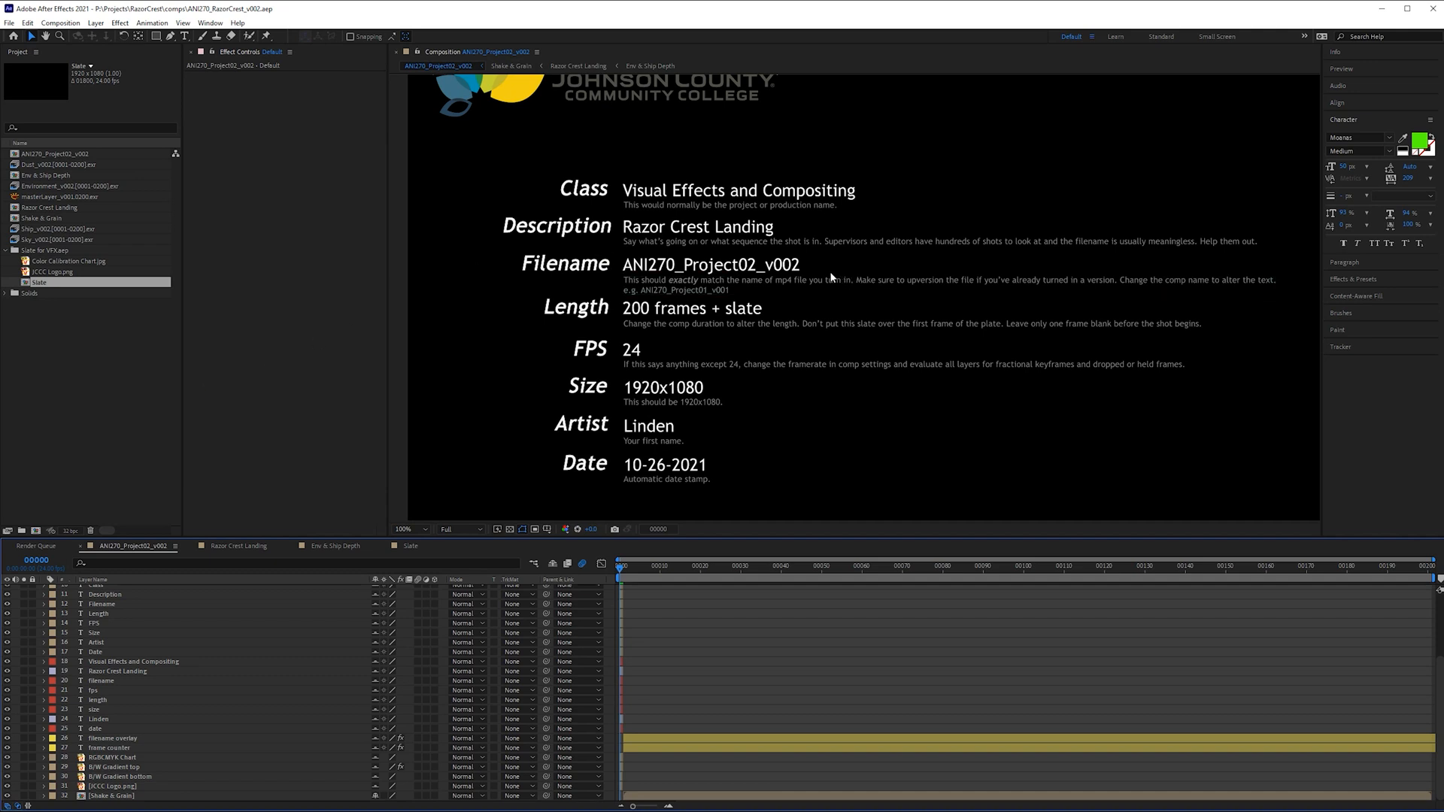
pyautogui.moveTo(828, 268)
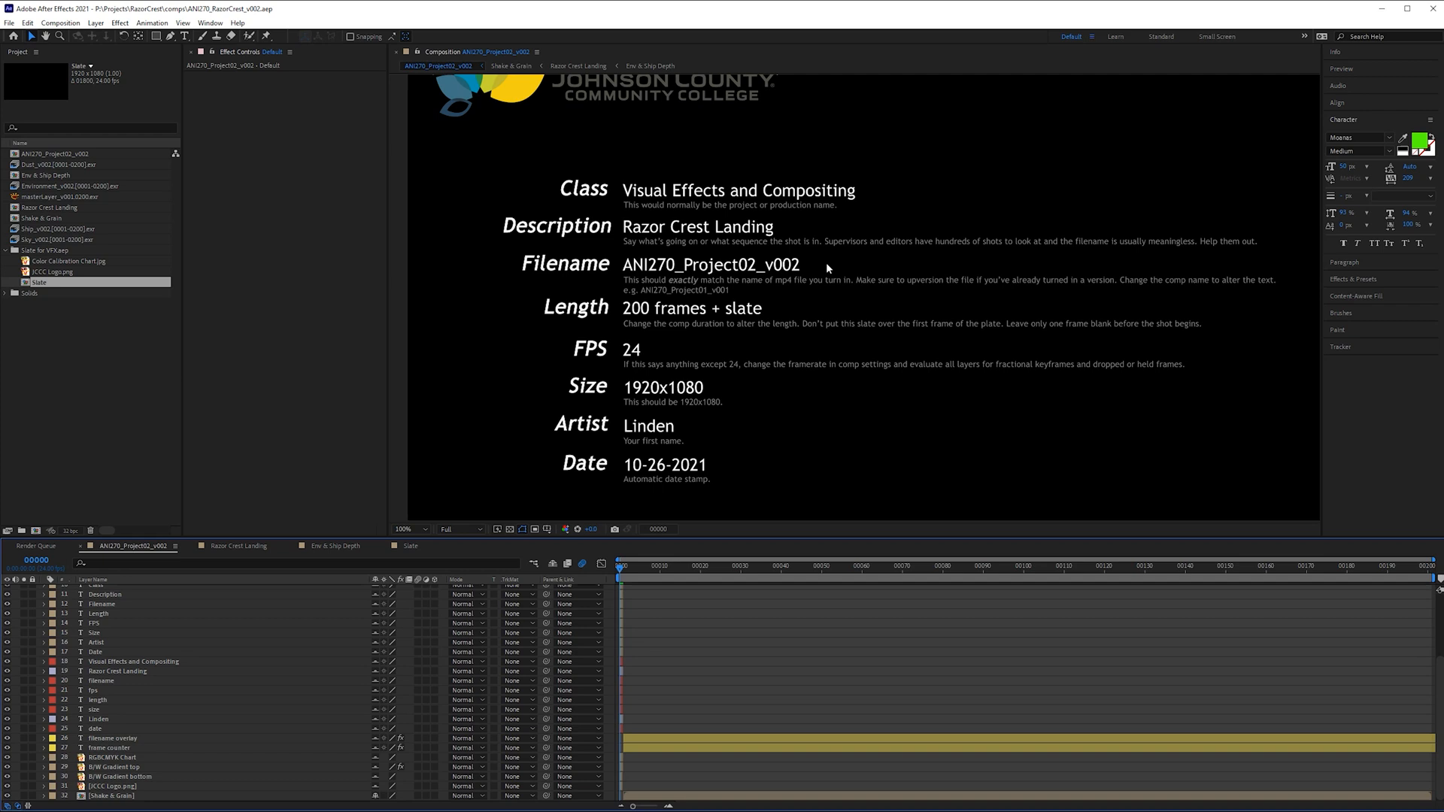
pyautogui.moveTo(806, 257)
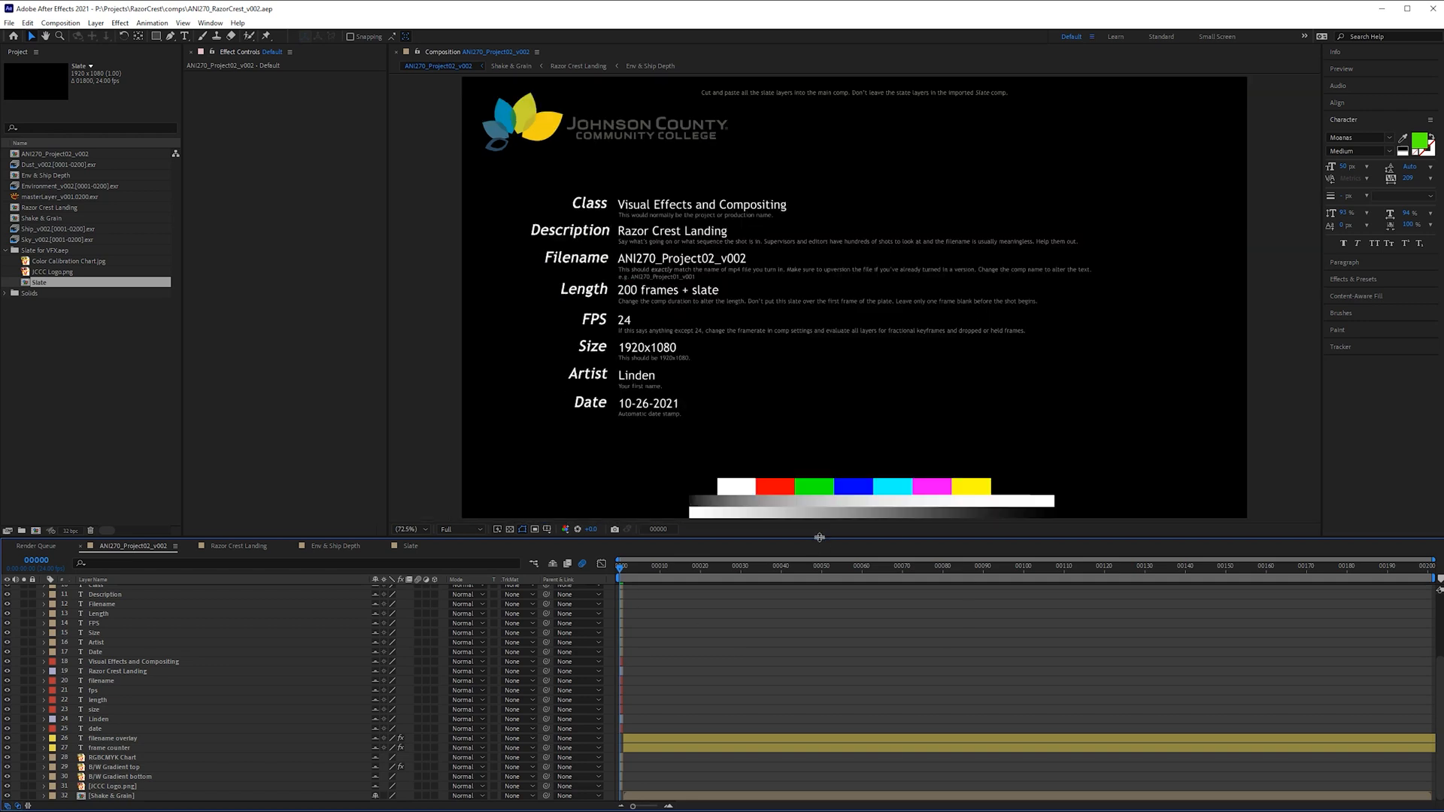
pyautogui.moveTo(671, 574)
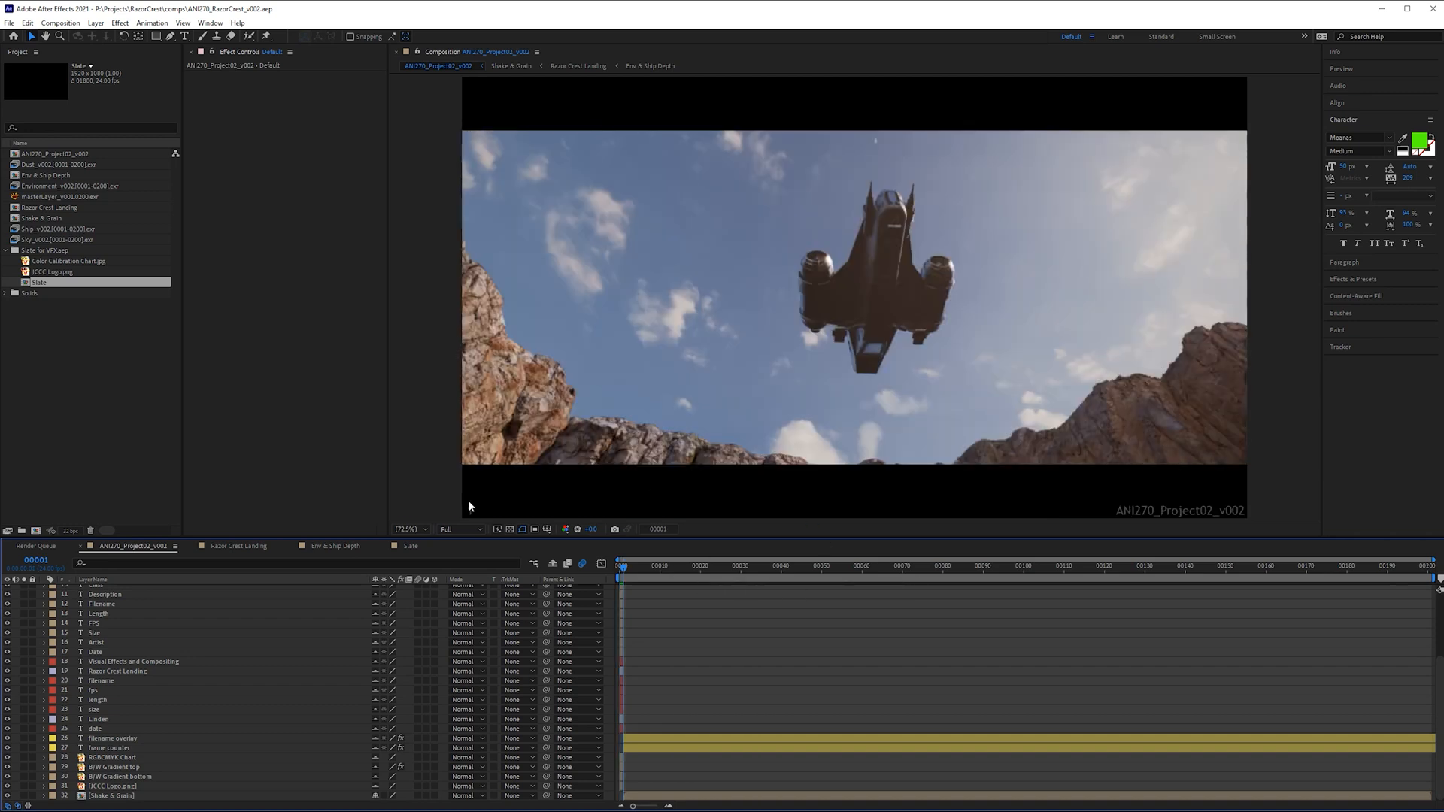
pyautogui.moveTo(1135, 528)
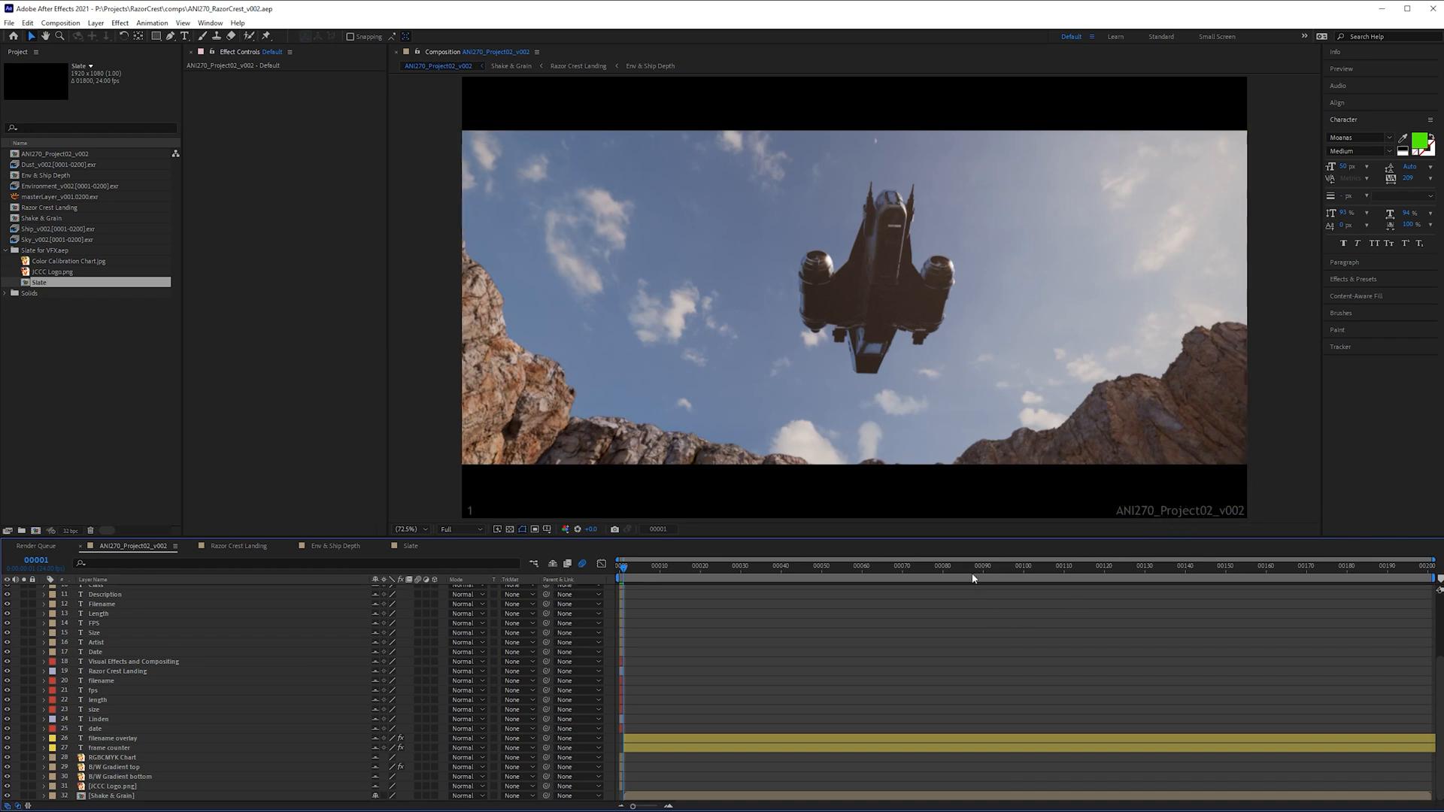
pyautogui.click(975, 566)
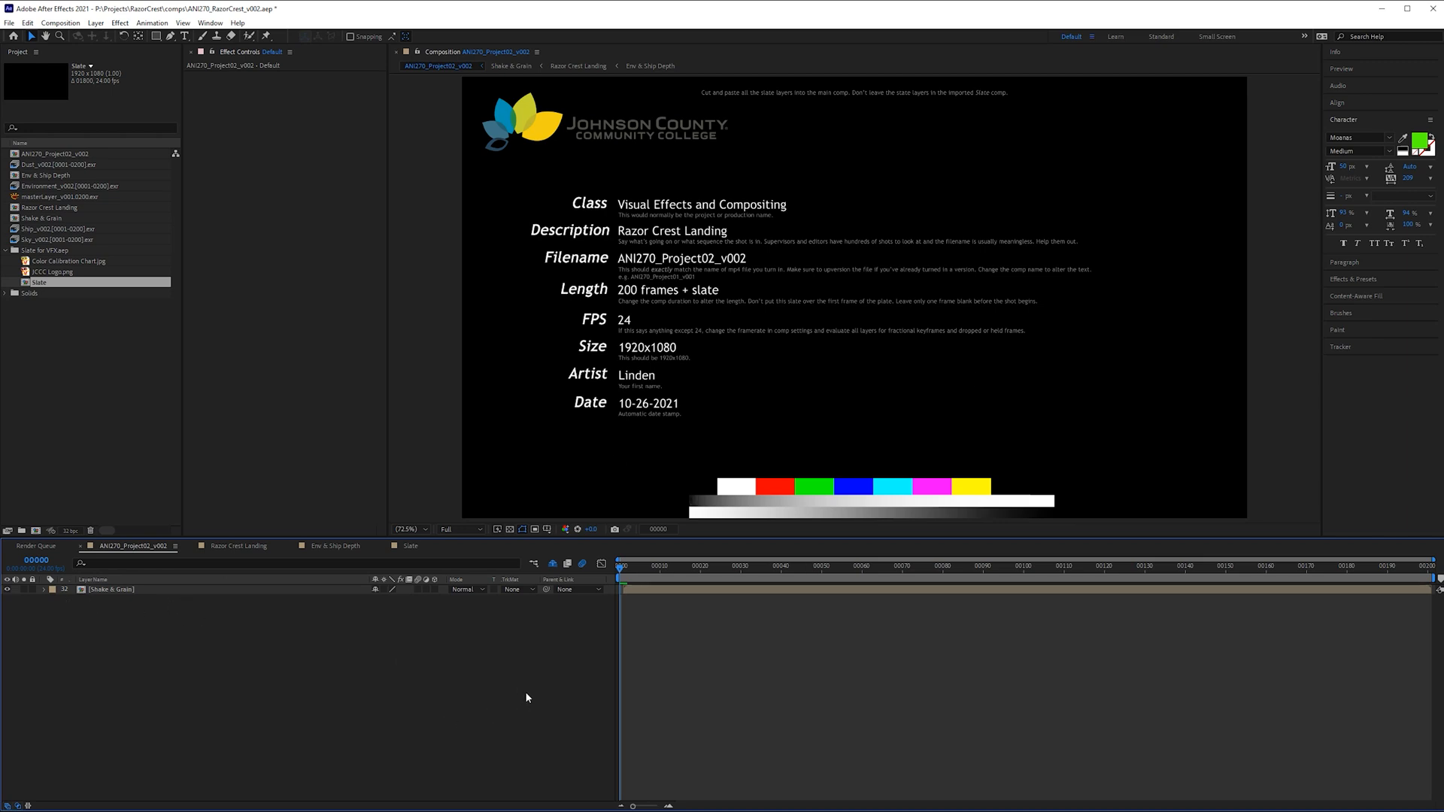
pyautogui.moveTo(149, 109)
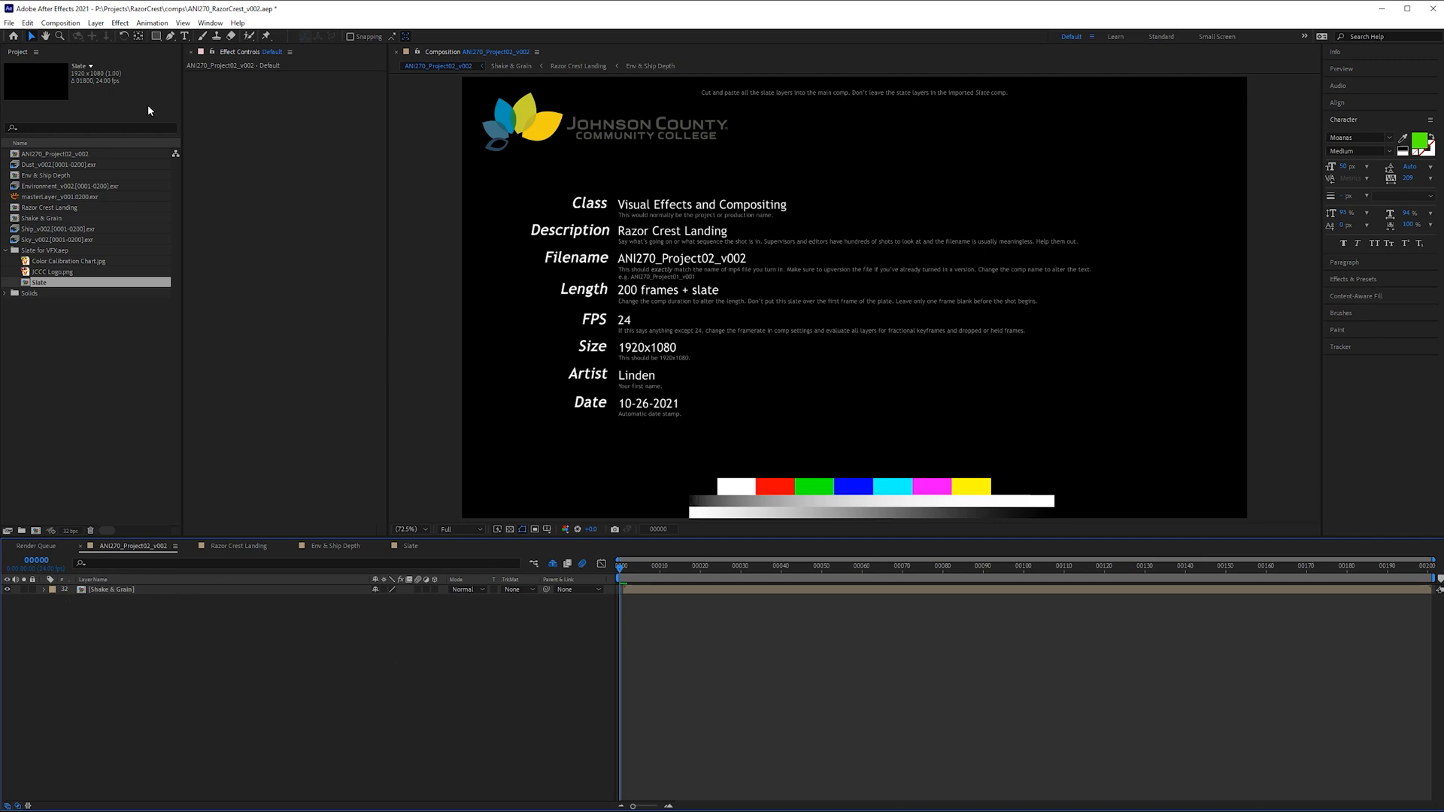
# Add the ANI270_Project02_v002 comp to the Adobe Media Encoder queue
pyautogui.click(59, 23)
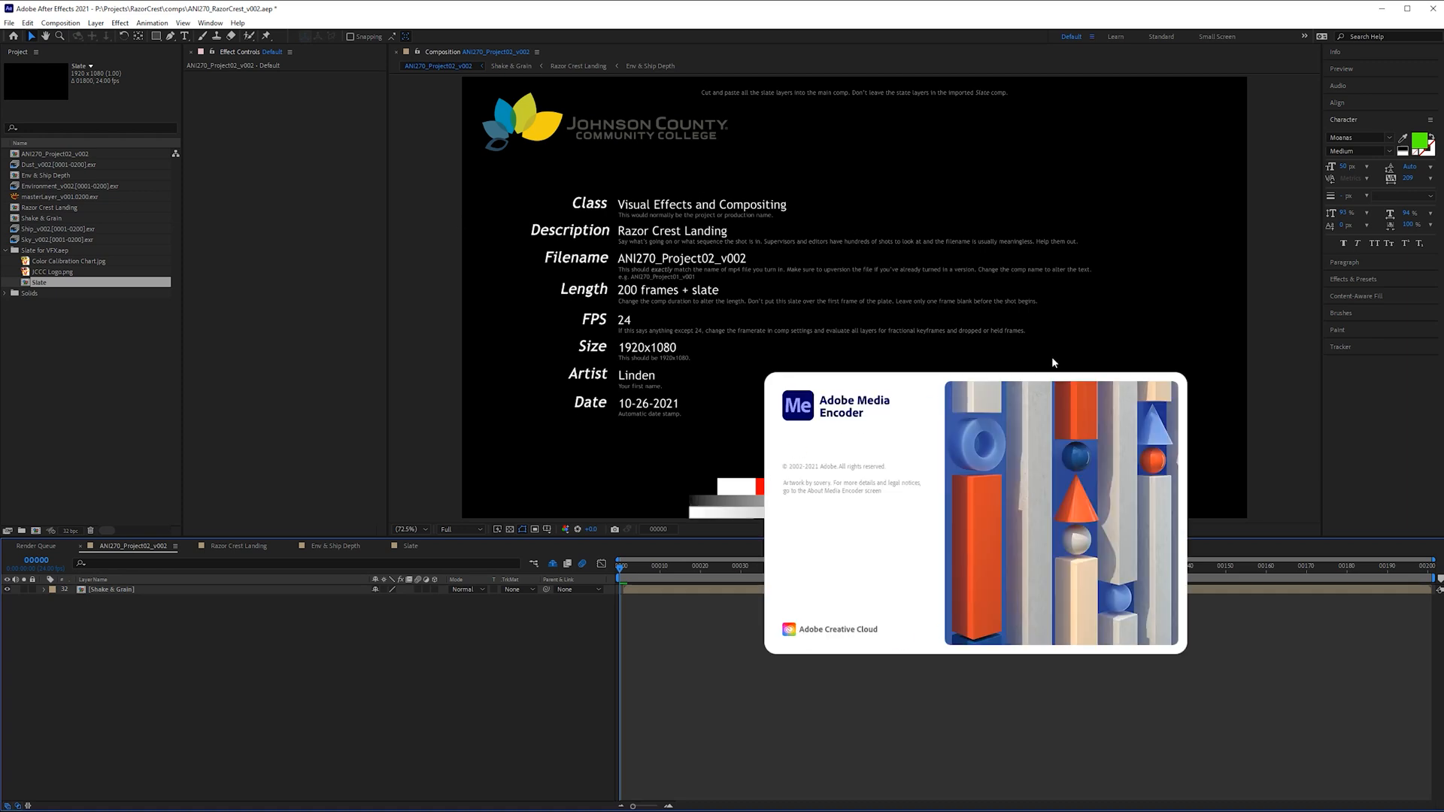
pyautogui.moveTo(1065, 347)
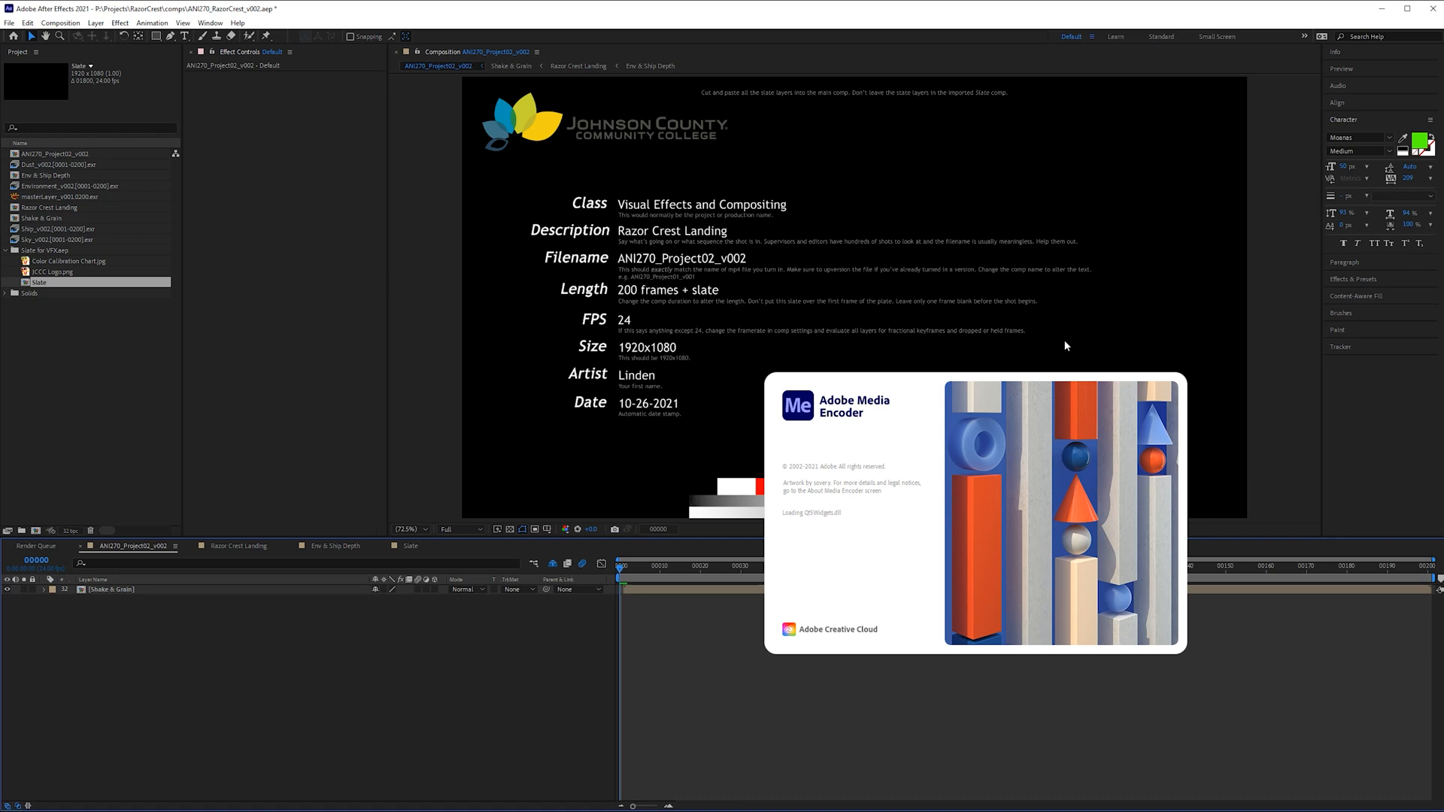
pyautogui.moveTo(575, 605)
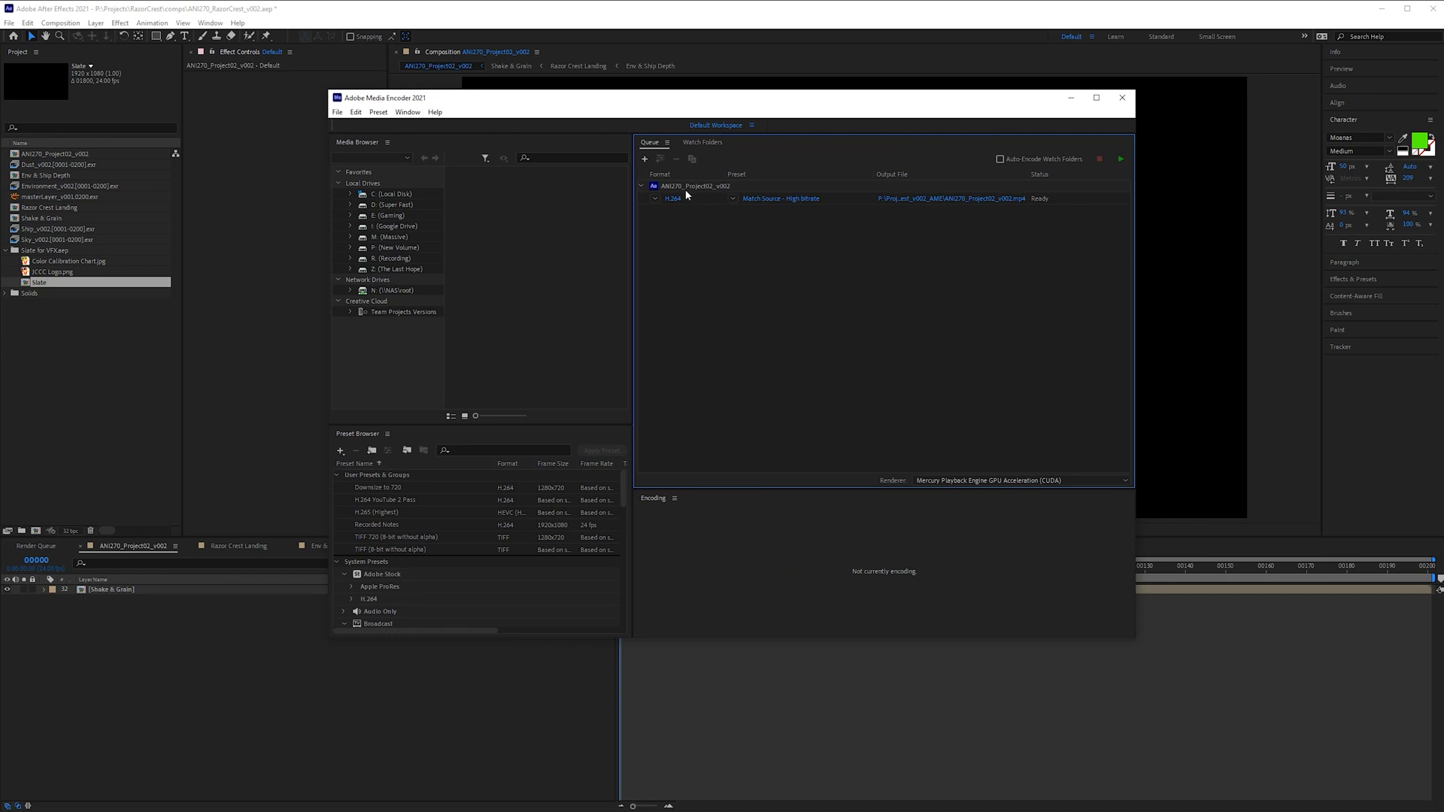
# Open the export settings for the queued ANI270_Project02_v002 H.264 job
pyautogui.click(1119, 158)
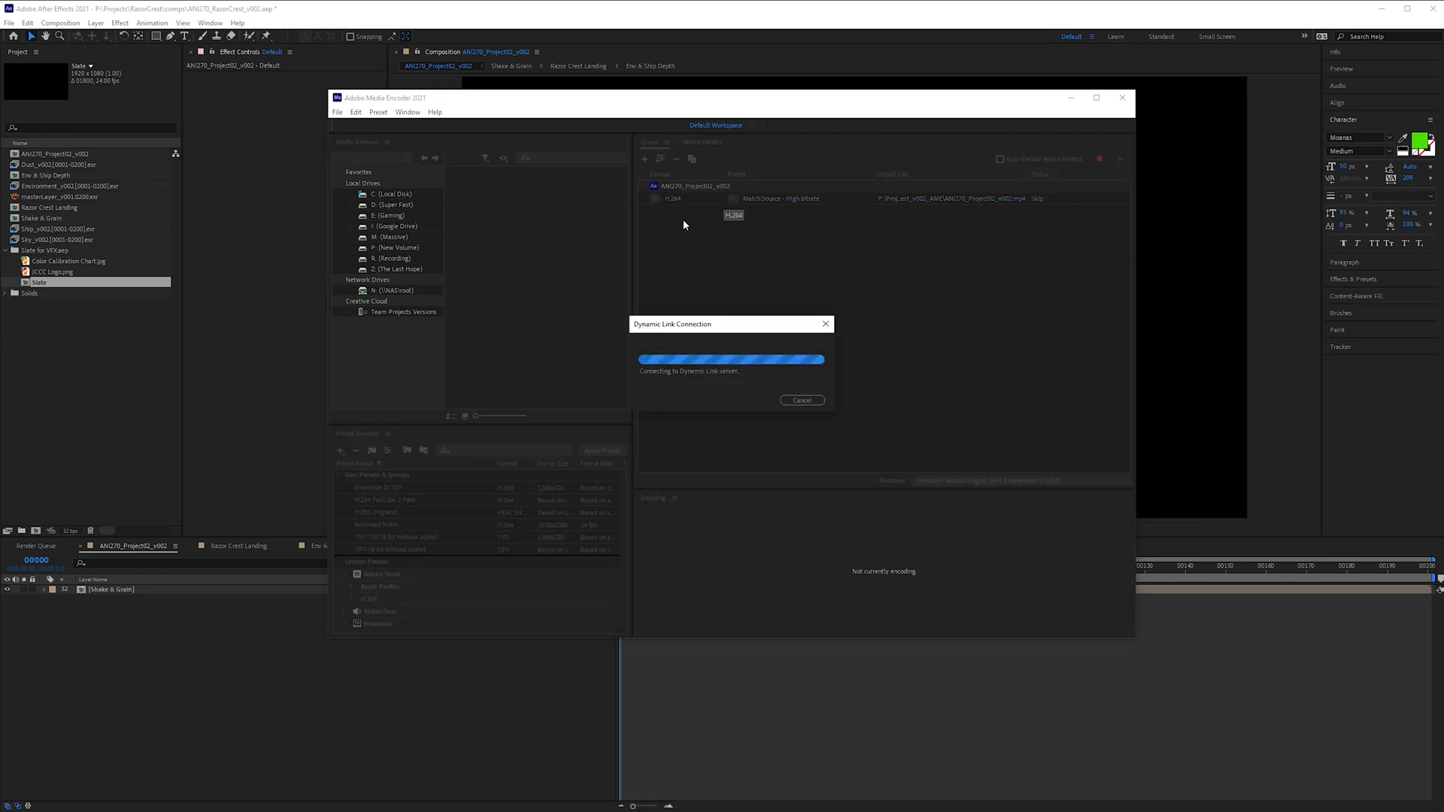
pyautogui.moveTo(681, 219)
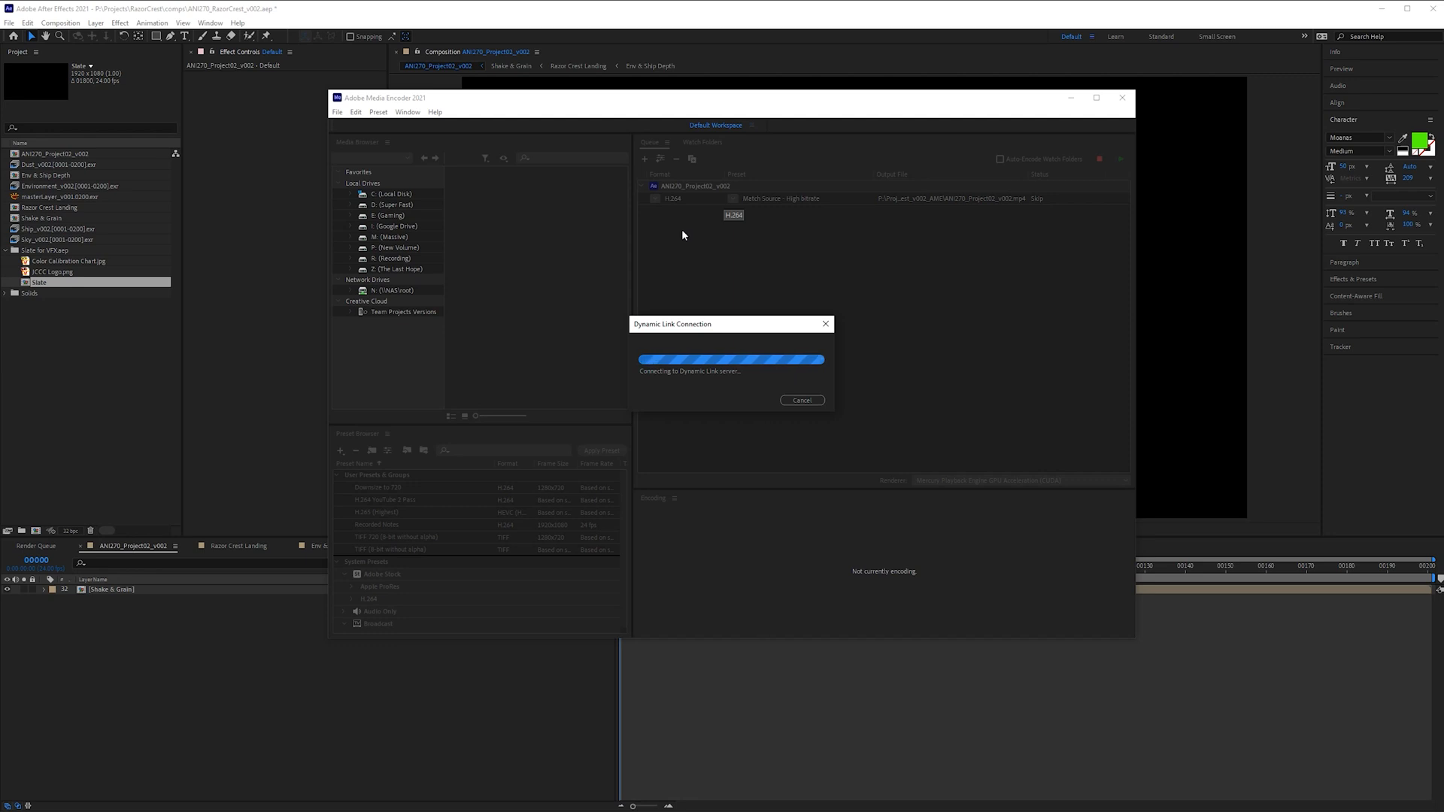
pyautogui.moveTo(725, 316)
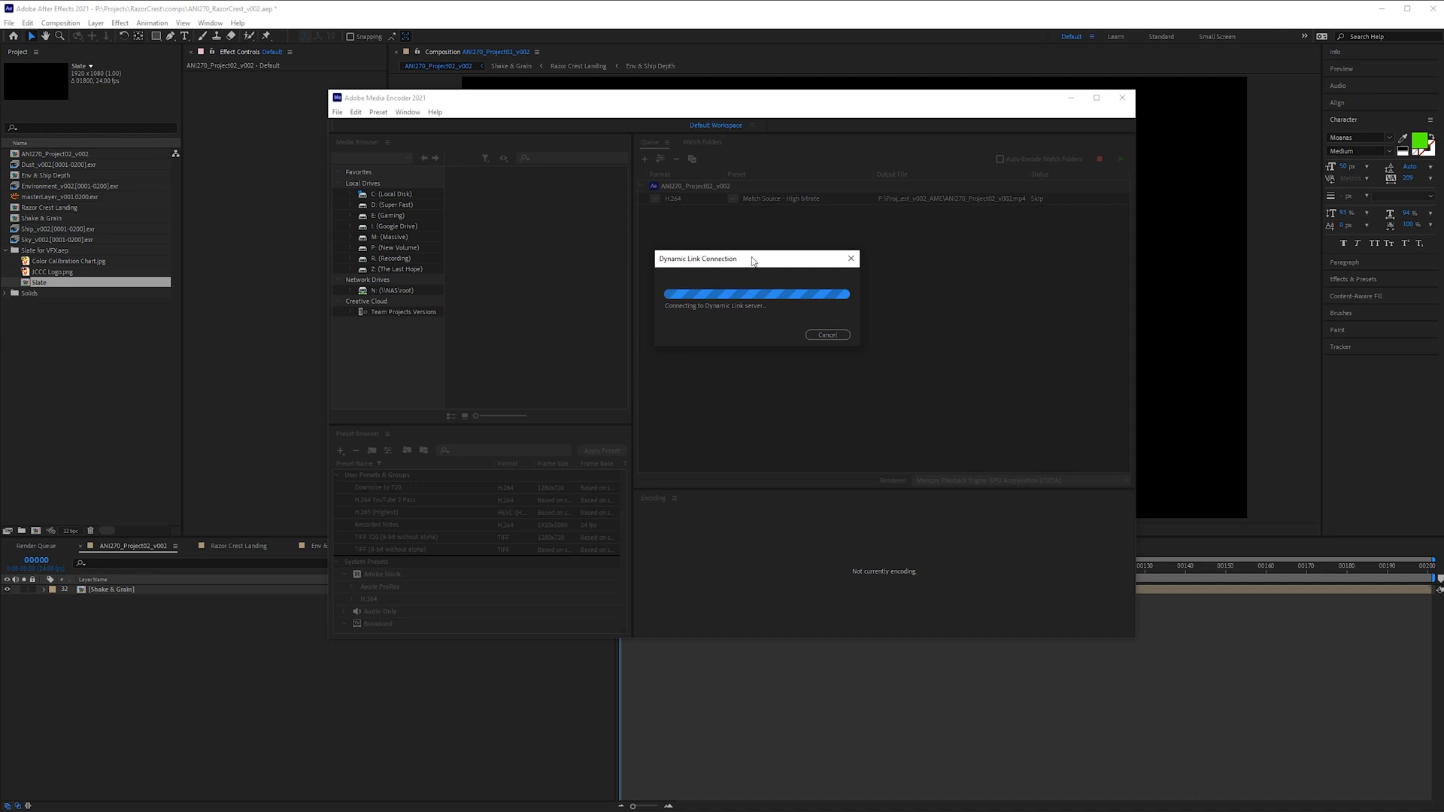
# Bring up the Export Settings window for the queued job once Dynamic Link connects
pyautogui.click(826, 334)
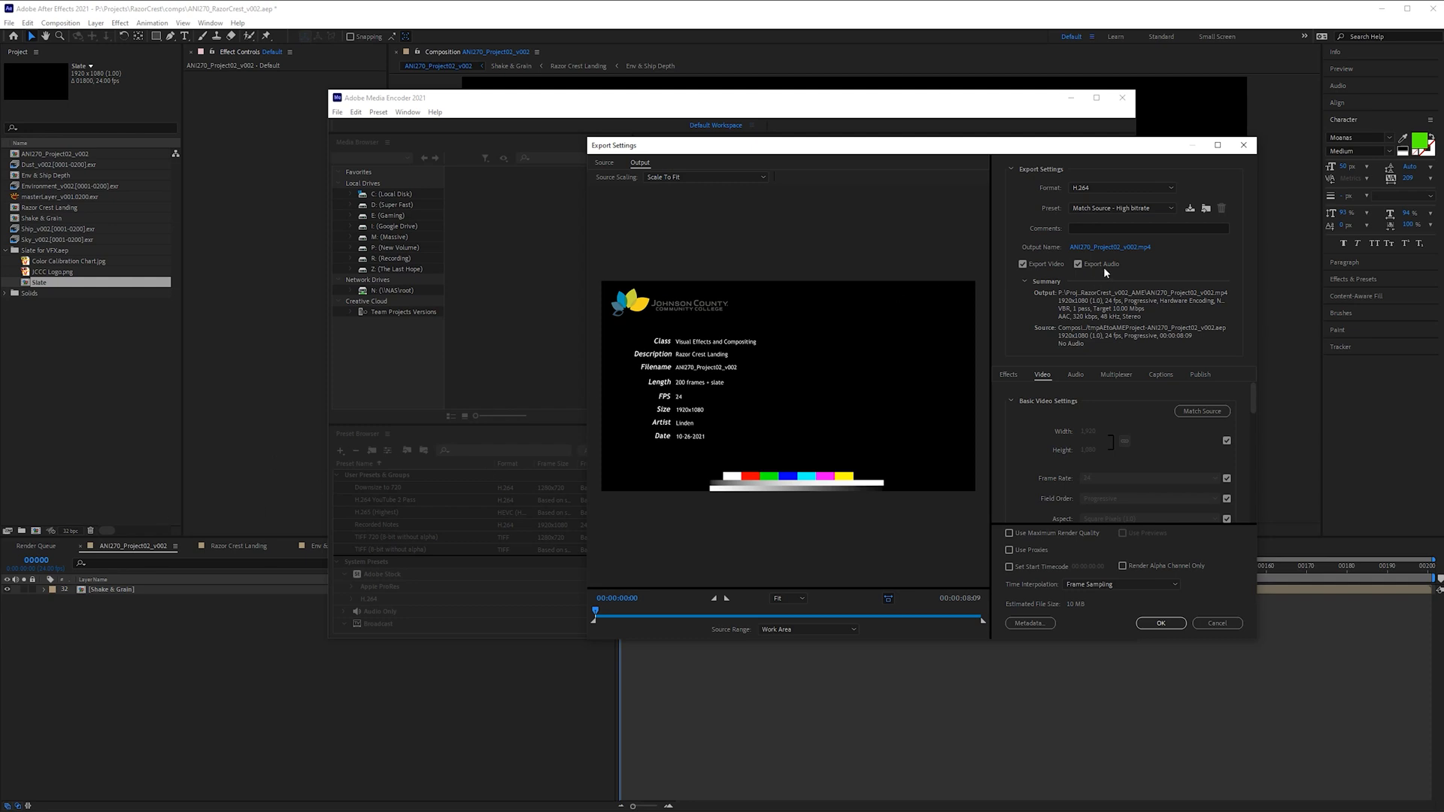
# Turn off audio export and switch the H.264 video performance to Software Encoding
pyautogui.click(1077, 265)
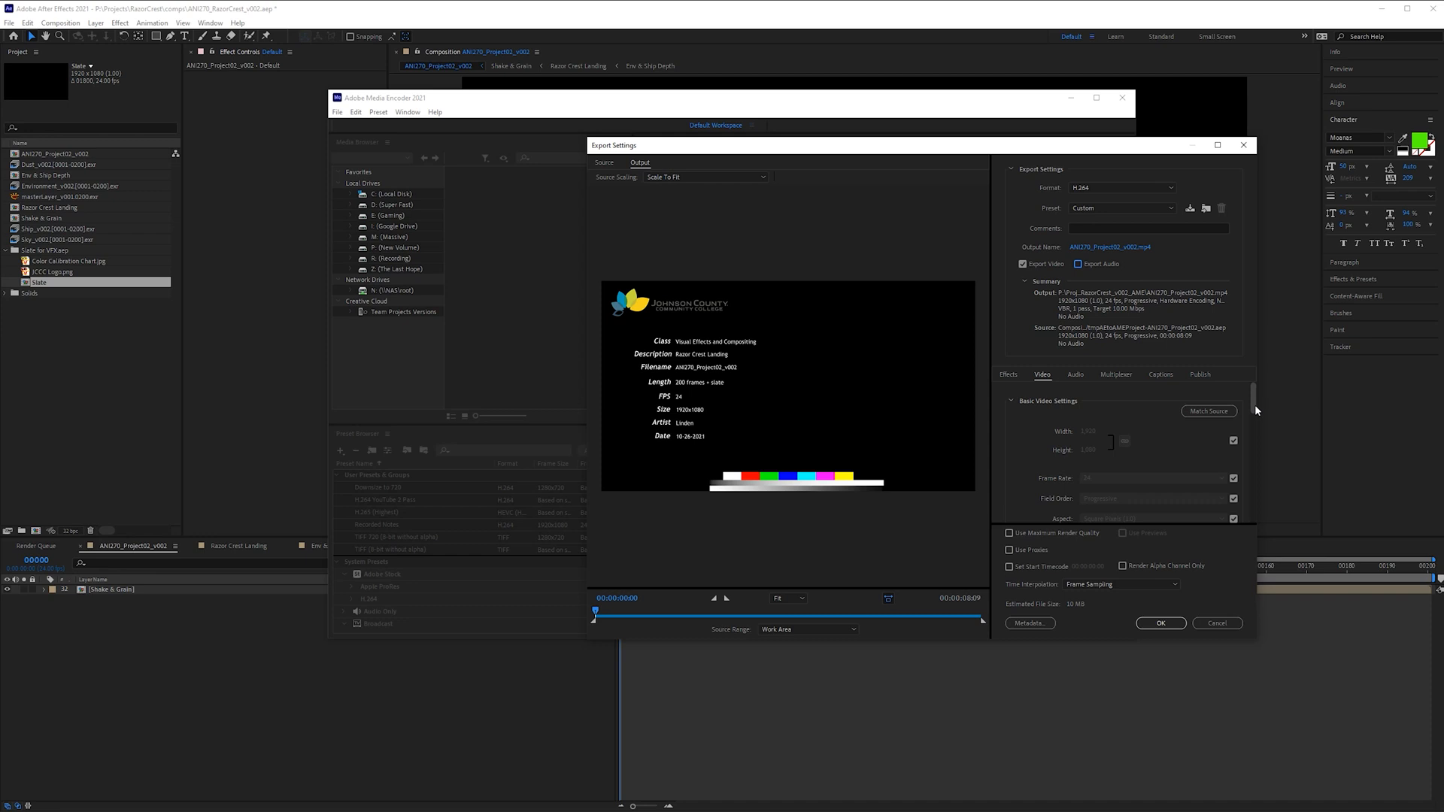
pyautogui.scroll(-3)
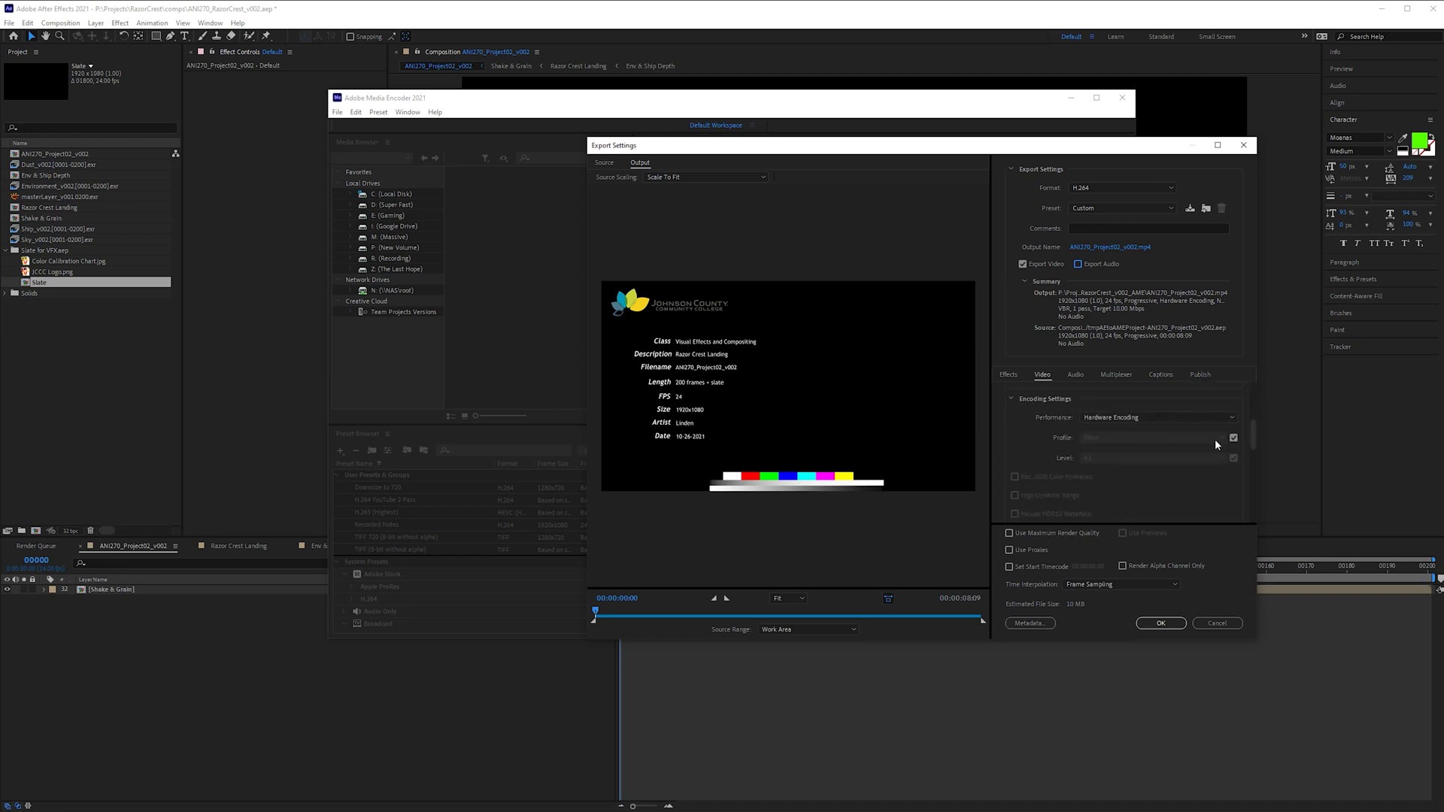
pyautogui.click(1156, 417)
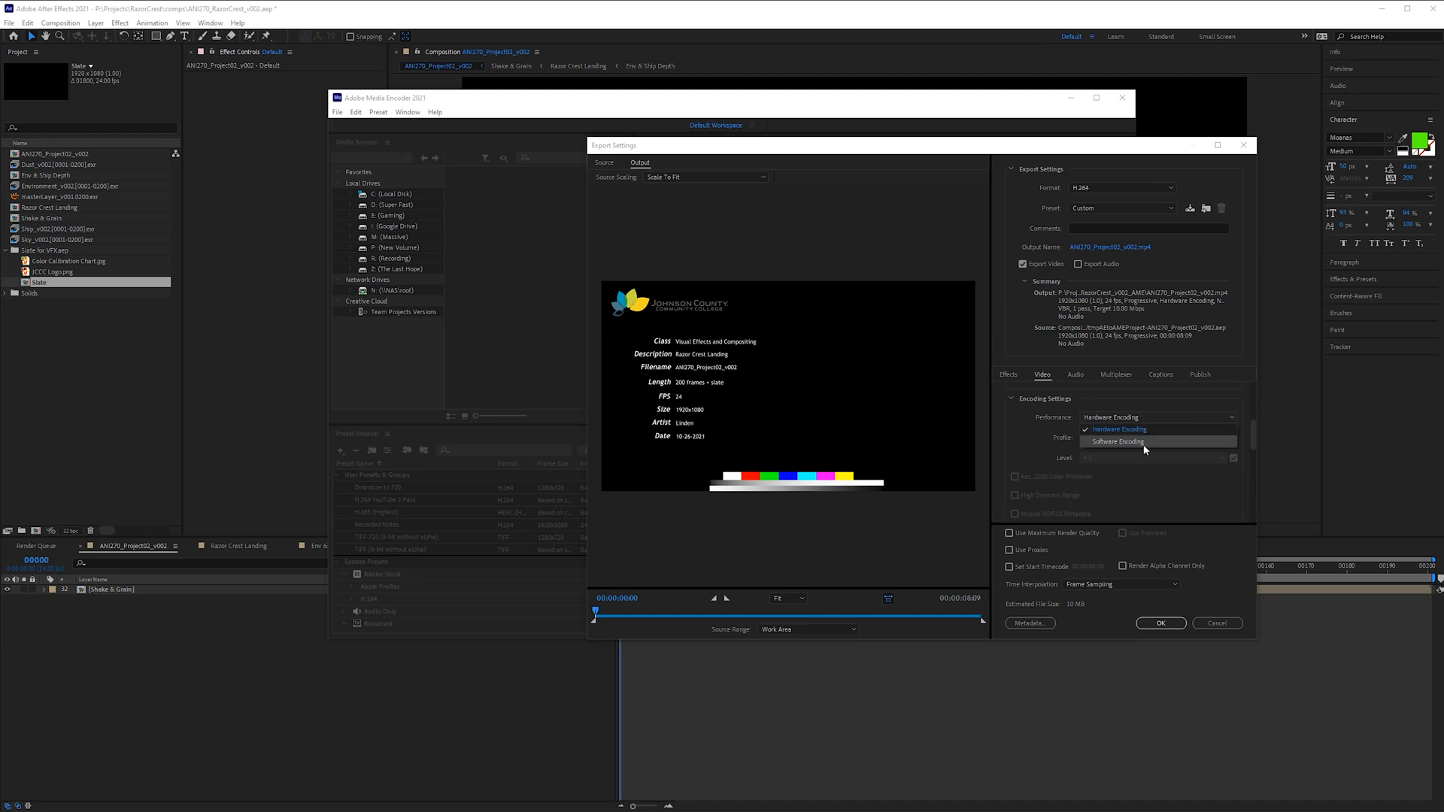
pyautogui.click(1118, 440)
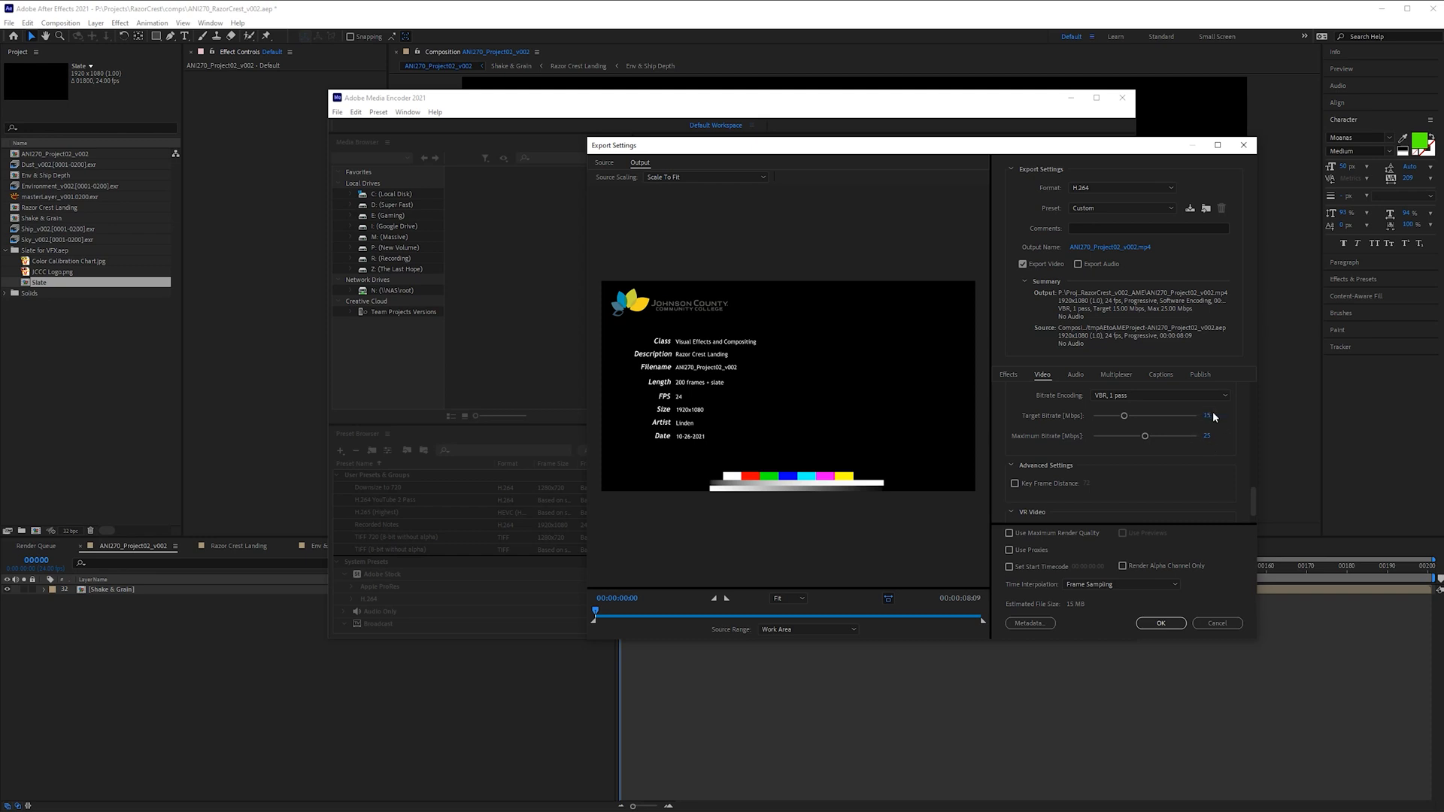
pyautogui.moveTo(1205, 435)
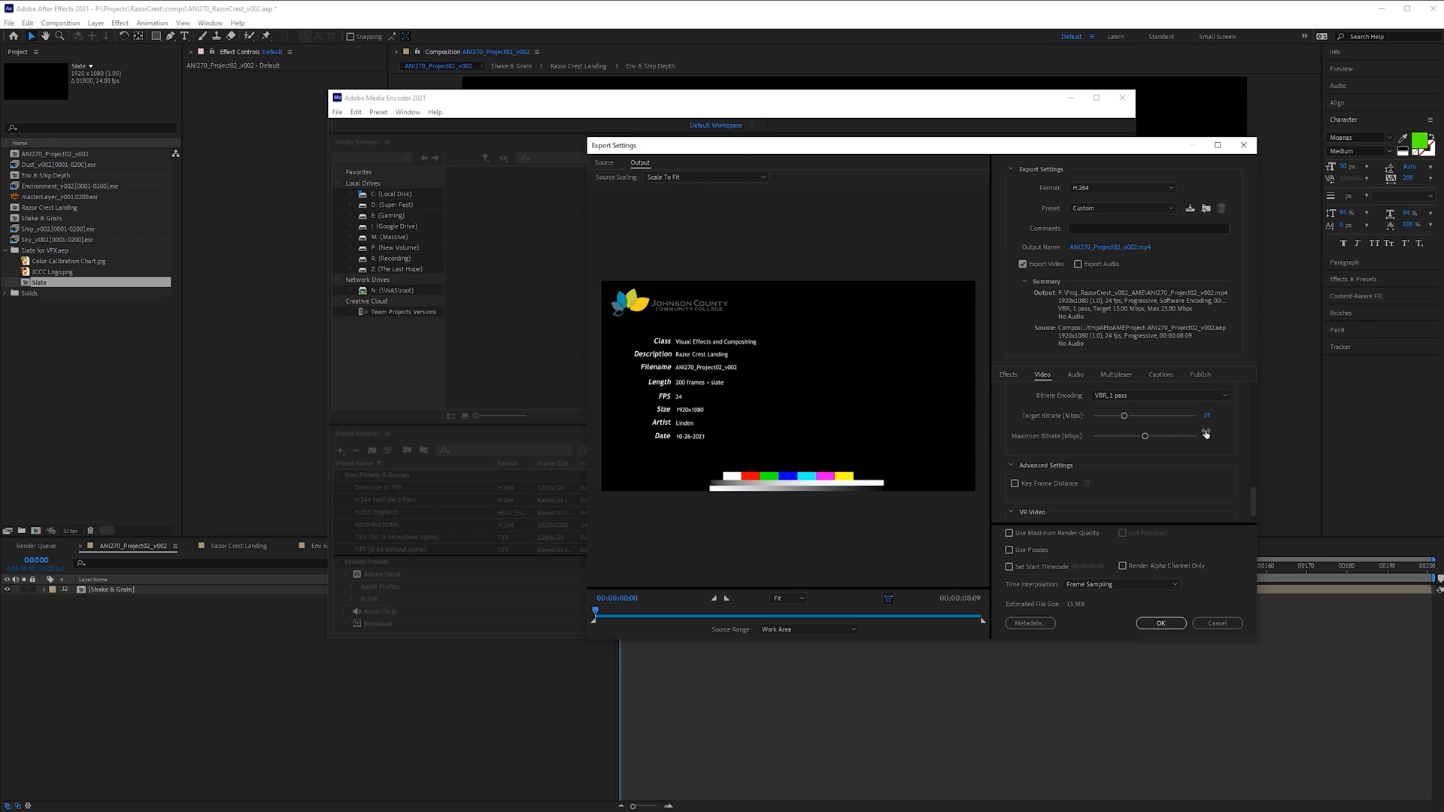
pyautogui.moveTo(1201, 436)
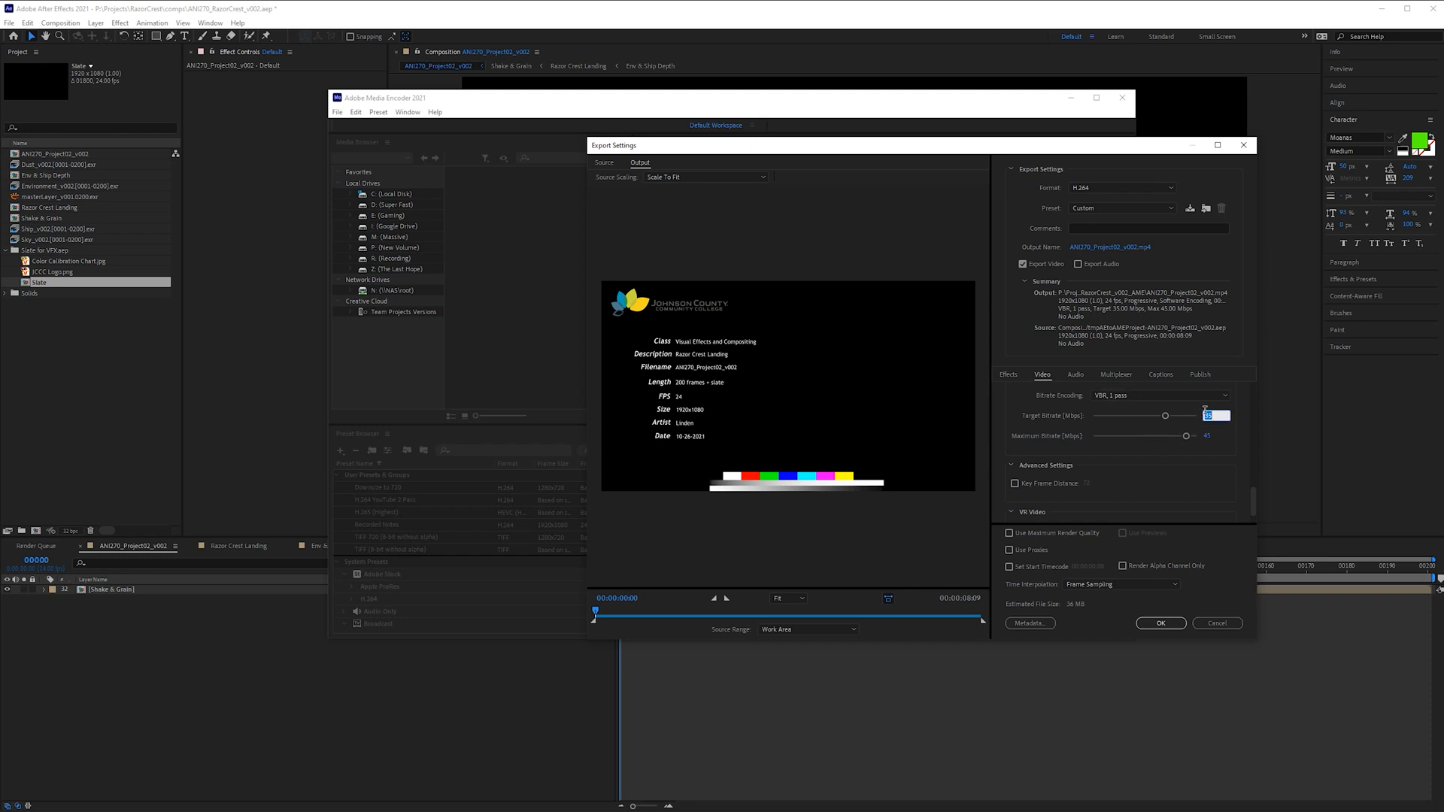
# Set bitrate encoding to VBR, 2 pass at 20 Mbps target / 25 Mbps max, keeping software encoding
pyautogui.click(1215, 436)
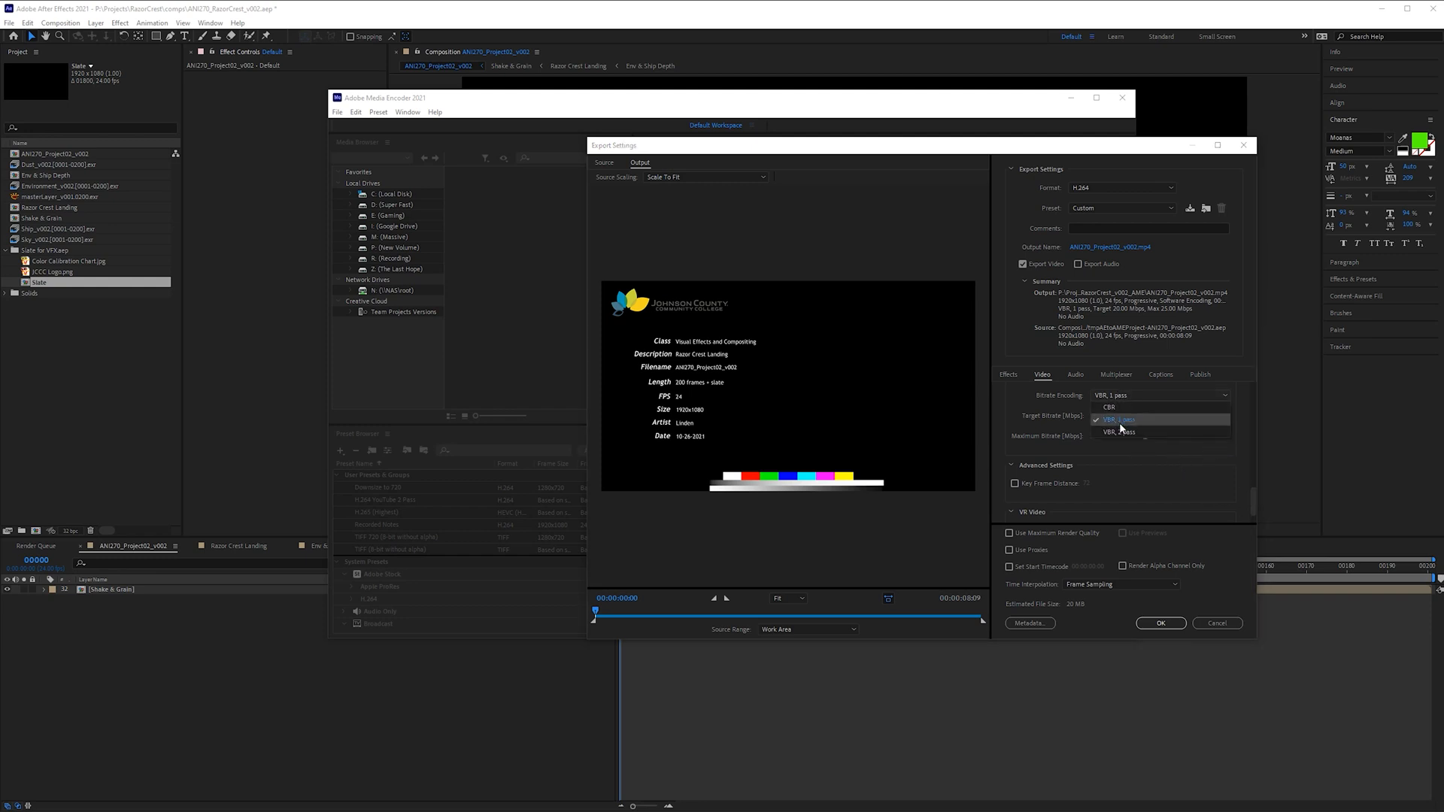
pyautogui.click(1119, 433)
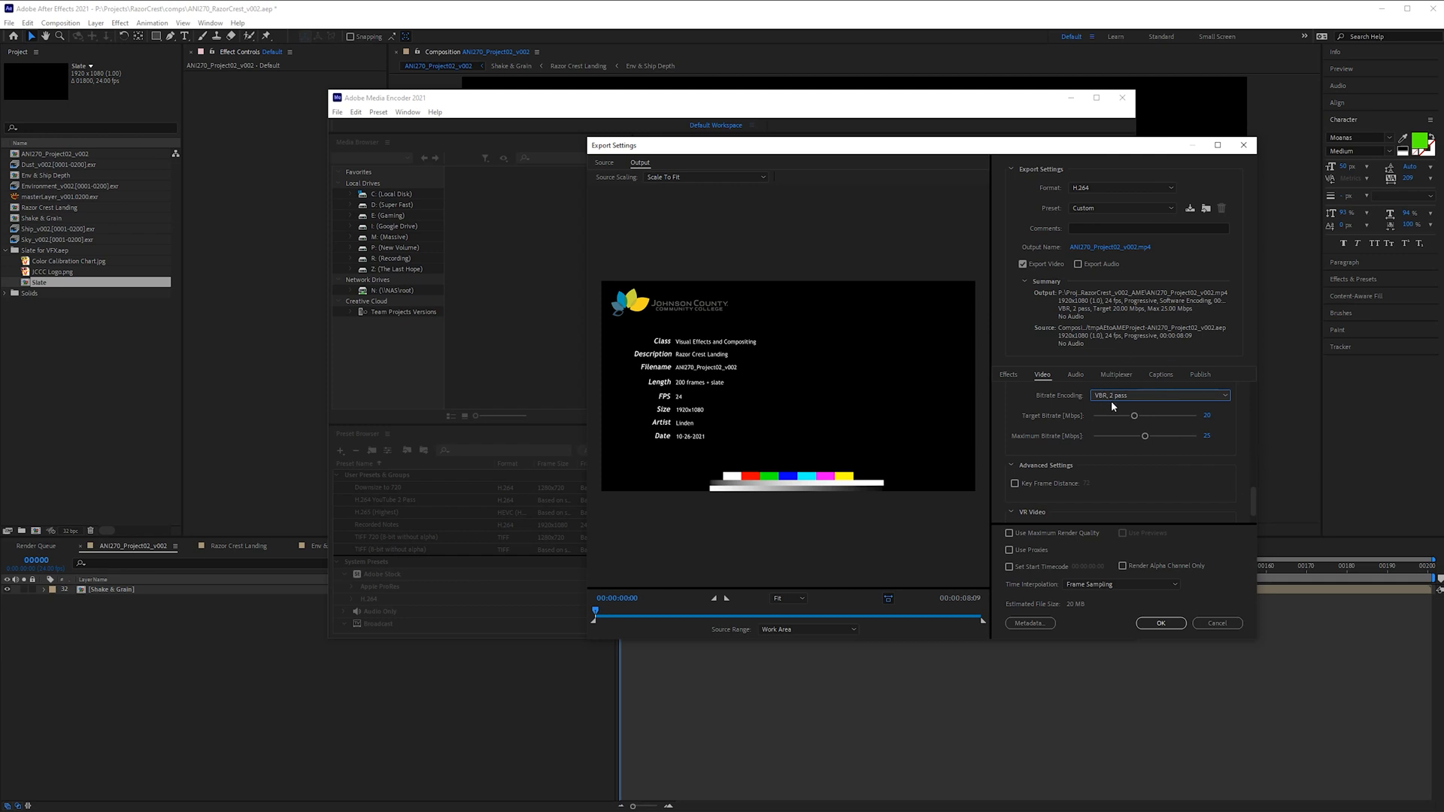
pyautogui.scroll(-3)
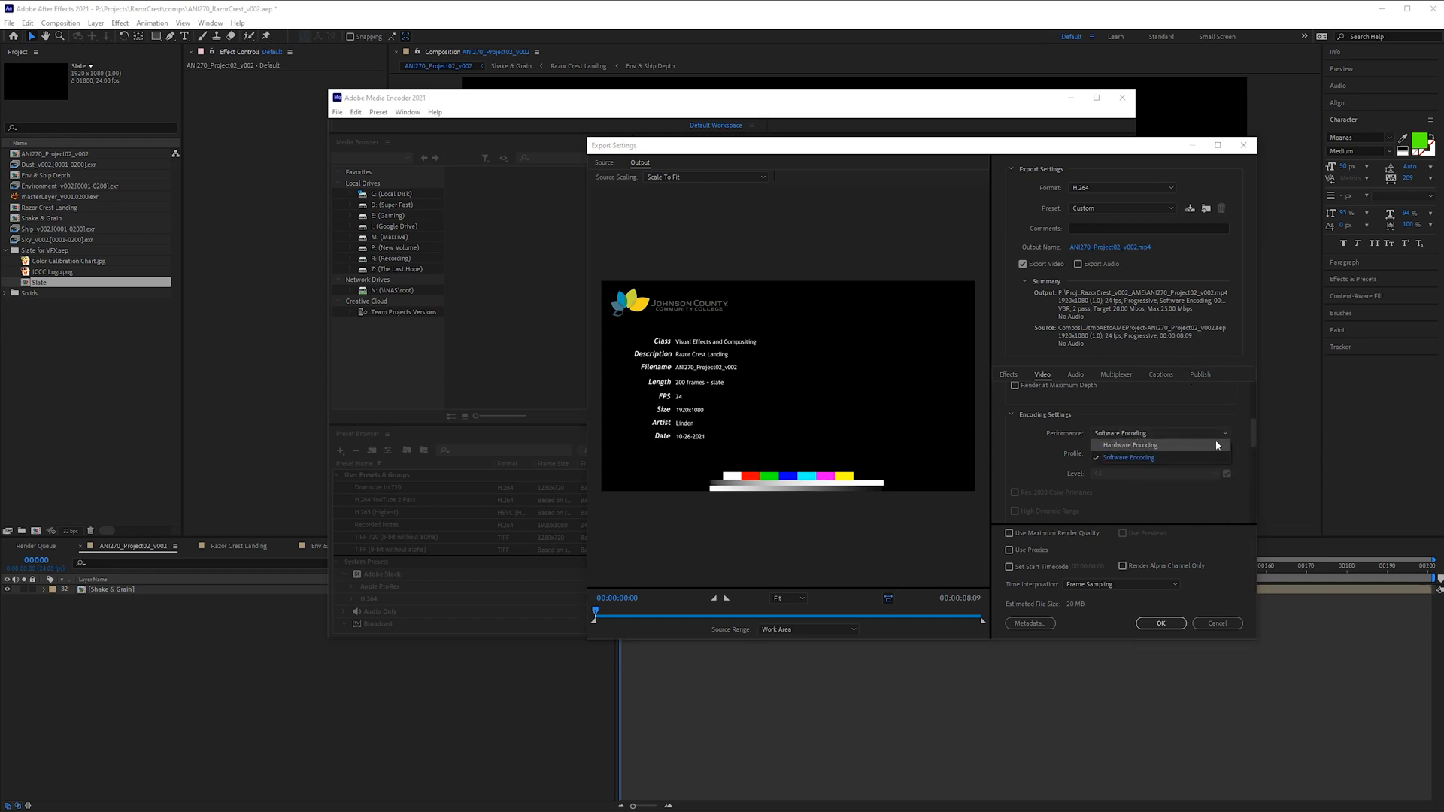
pyautogui.click(1127, 457)
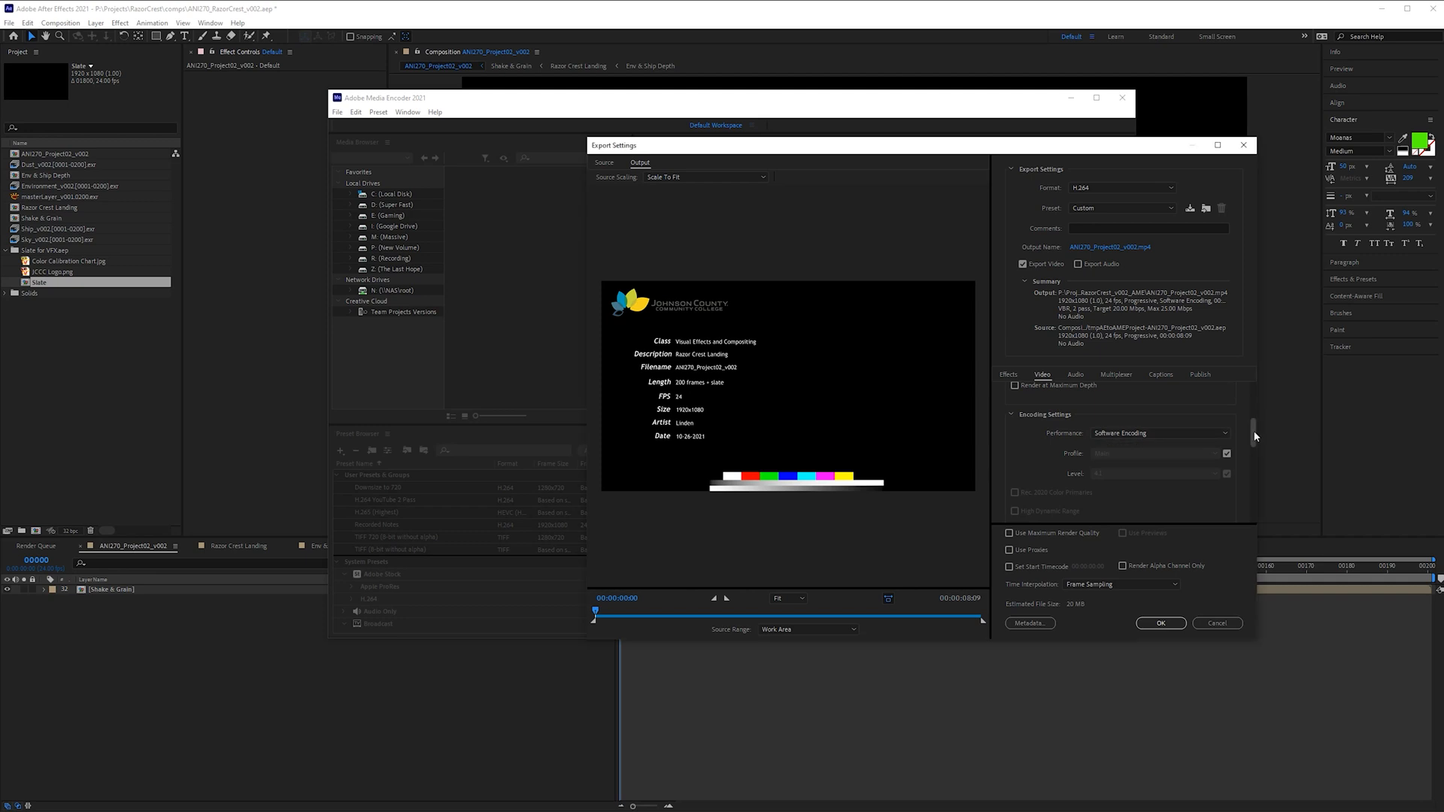
# Enable Use Maximum Render Quality and go to choose the output file location
pyautogui.scroll(-3)
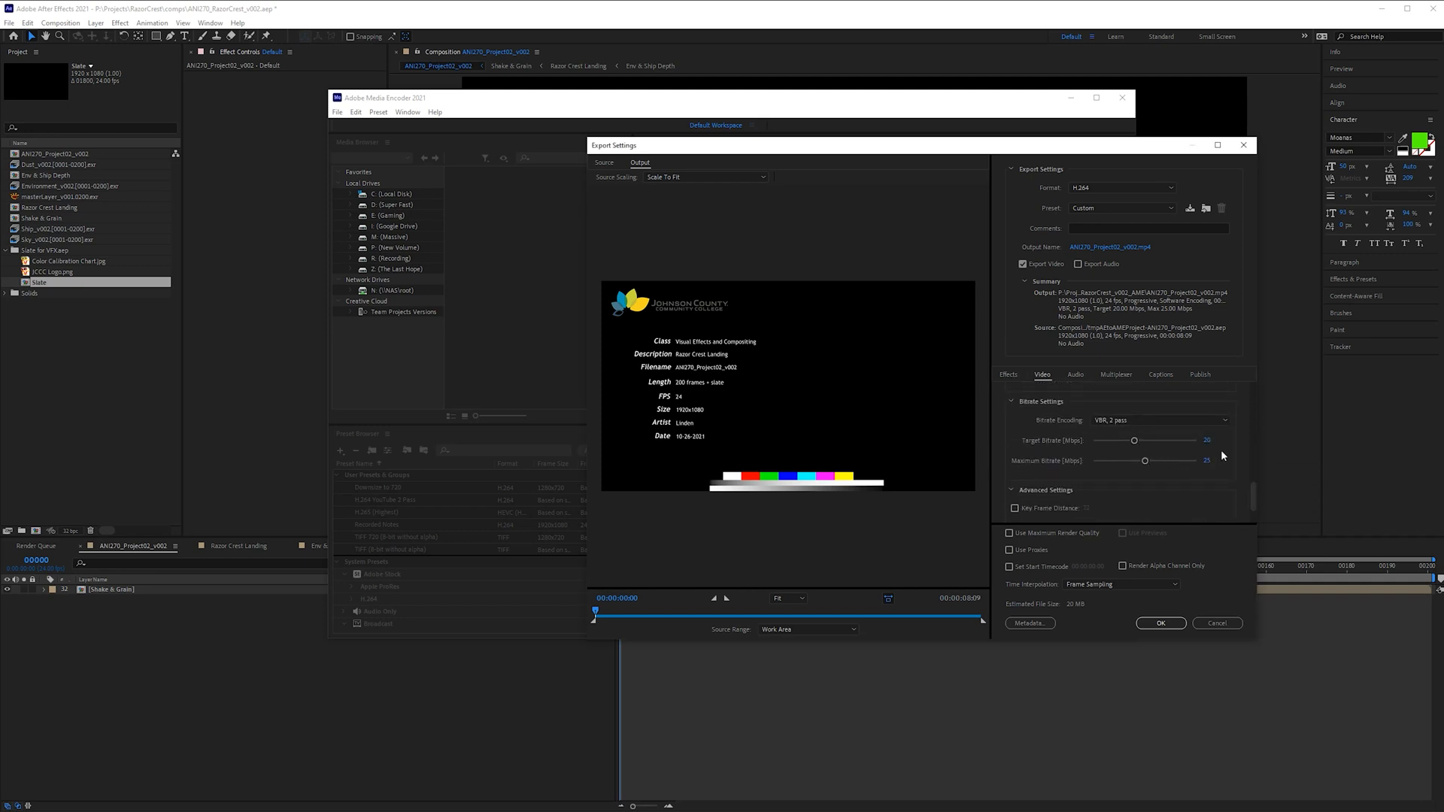
pyautogui.moveTo(1244, 474)
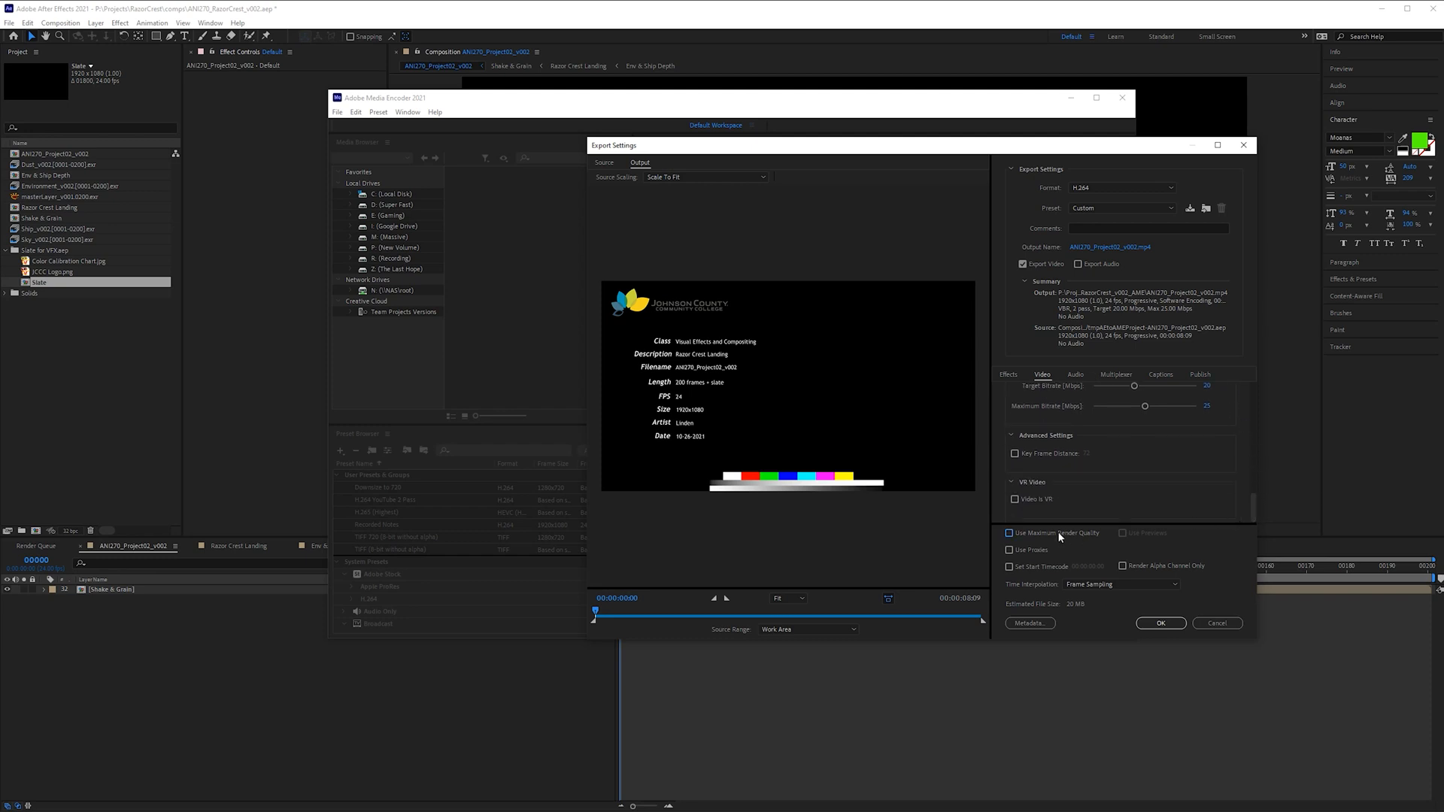
pyautogui.click(1008, 533)
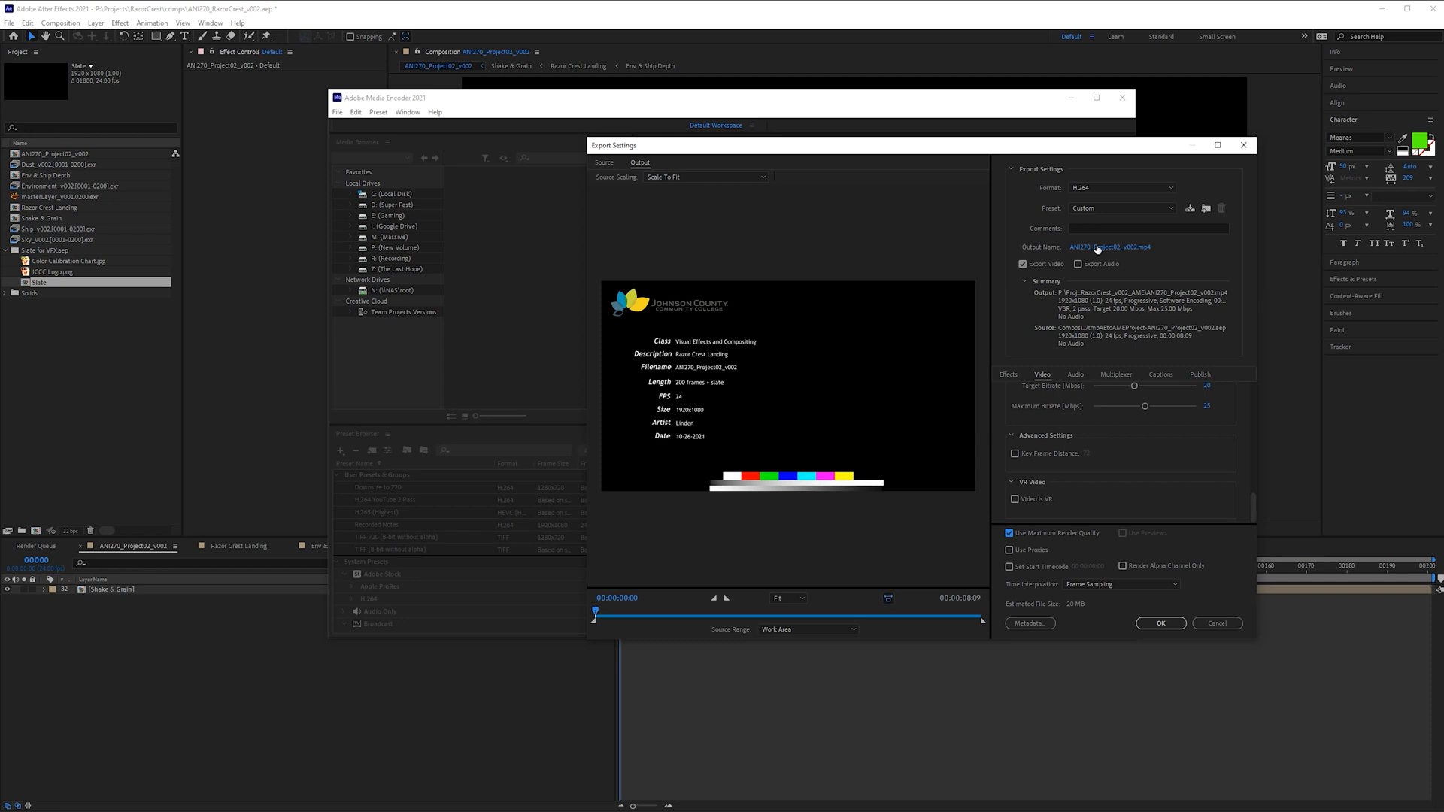
pyautogui.click(1109, 246)
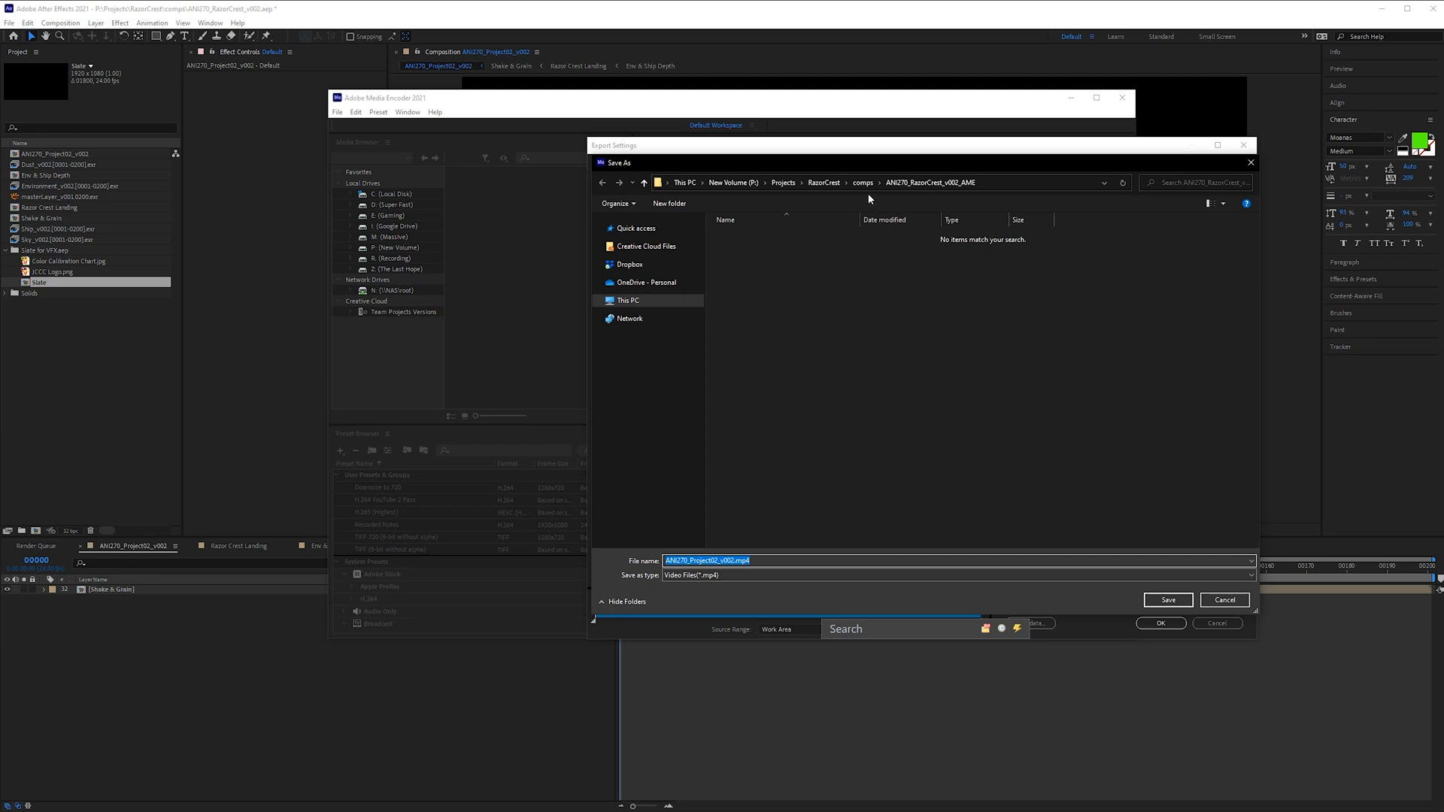
# Save ANI270_Project02_v002.mp4 into the RazorCrest previews folder and confirm the export settings
pyautogui.click(862, 182)
pyautogui.write('previews')
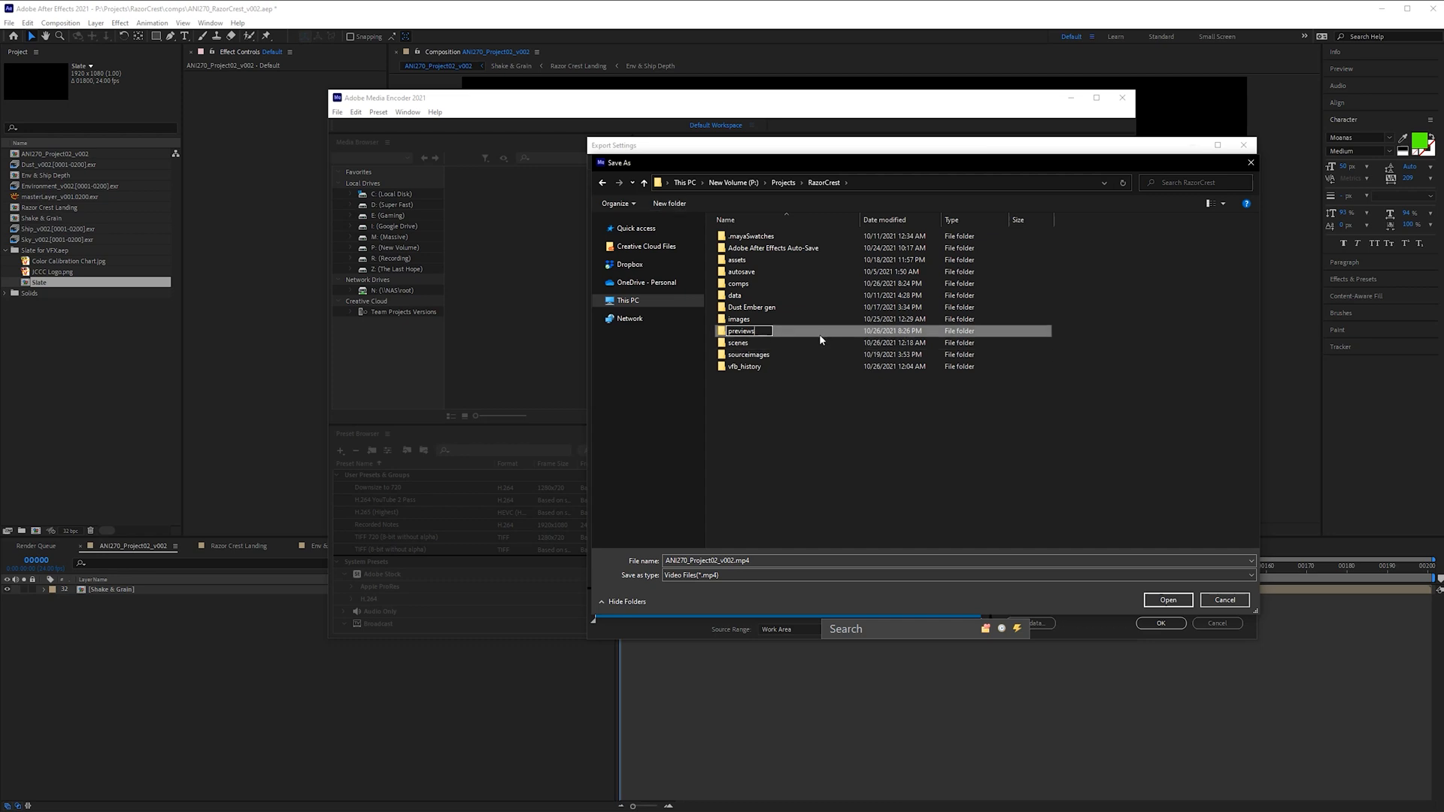
pyautogui.doubleClick(741, 331)
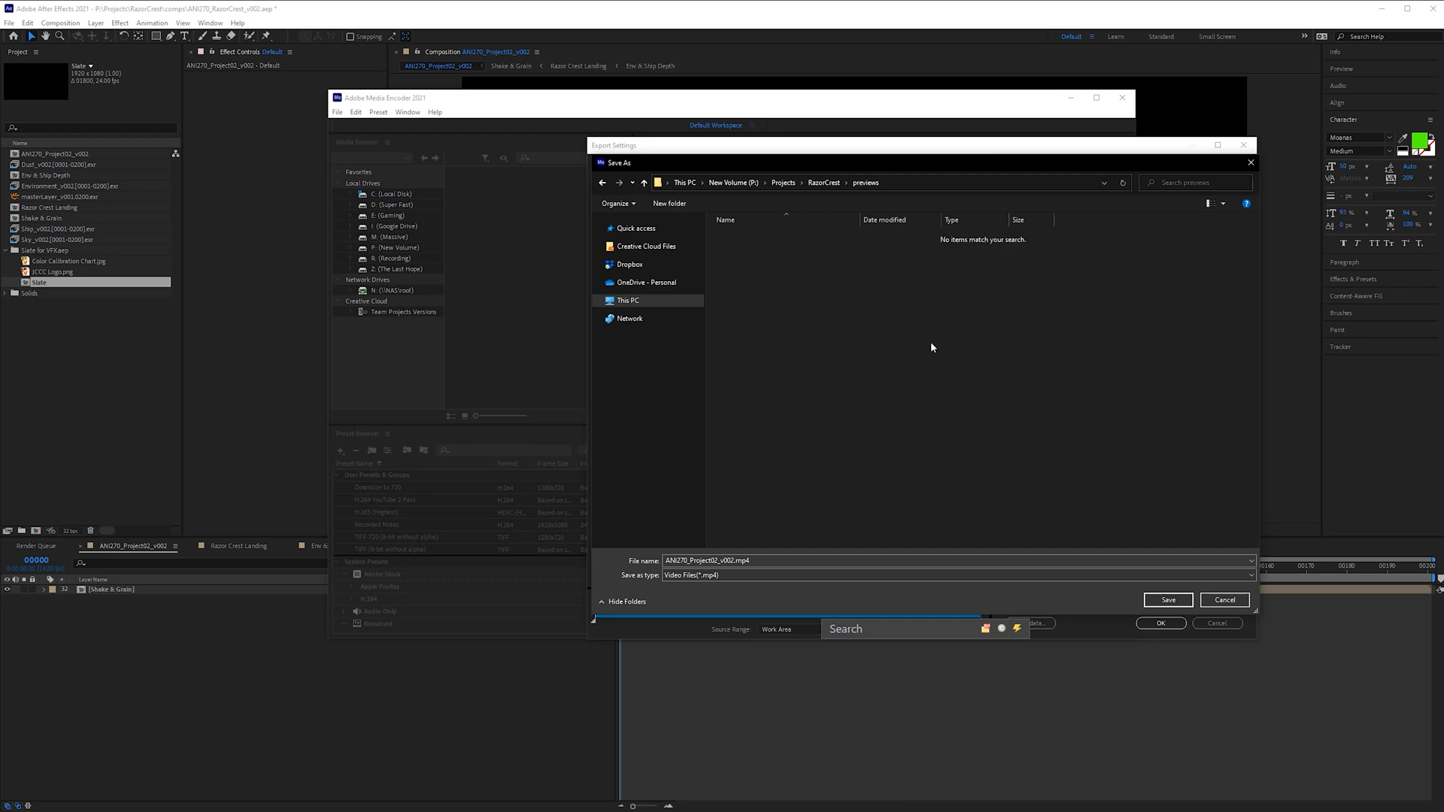
pyautogui.moveTo(1167, 600)
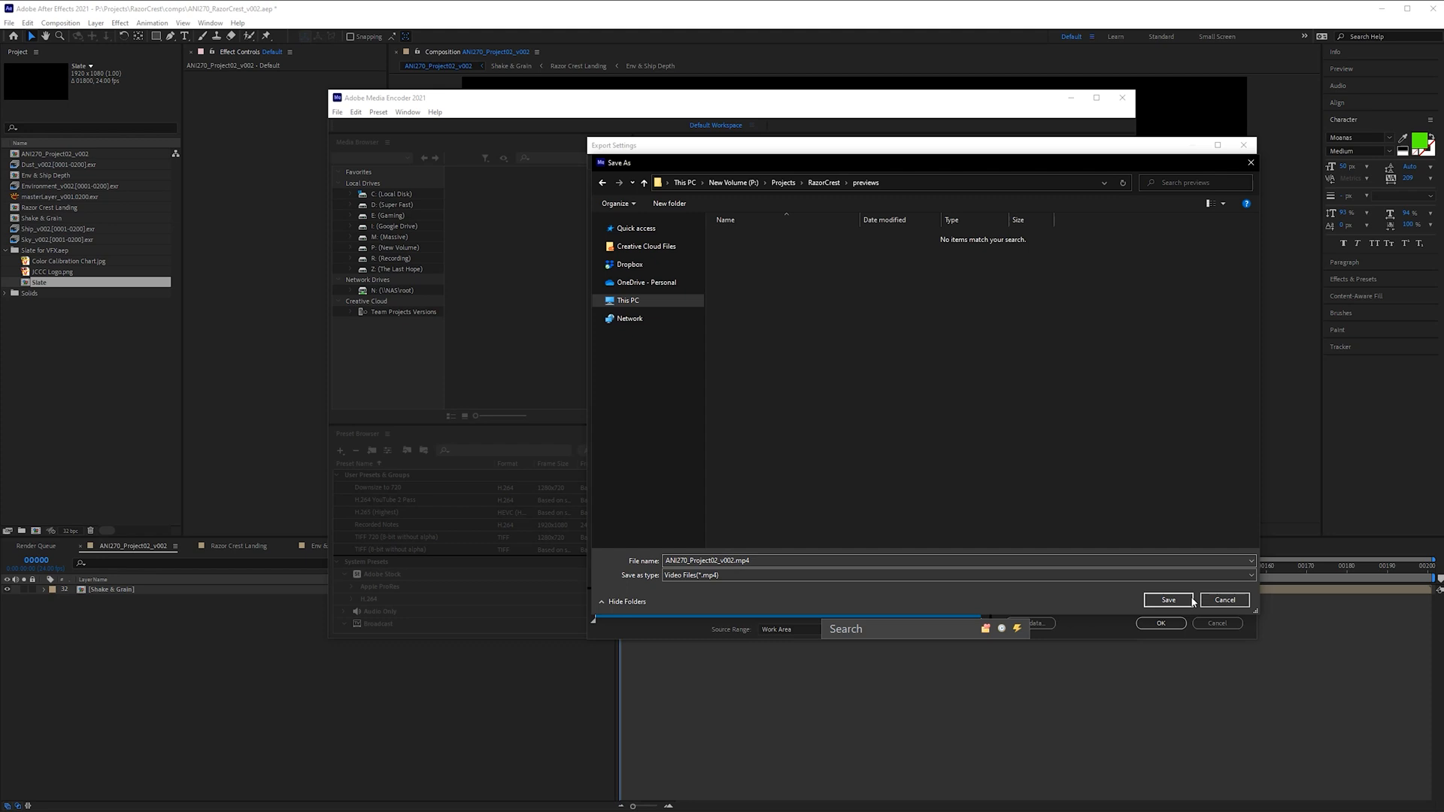
pyautogui.click(1167, 601)
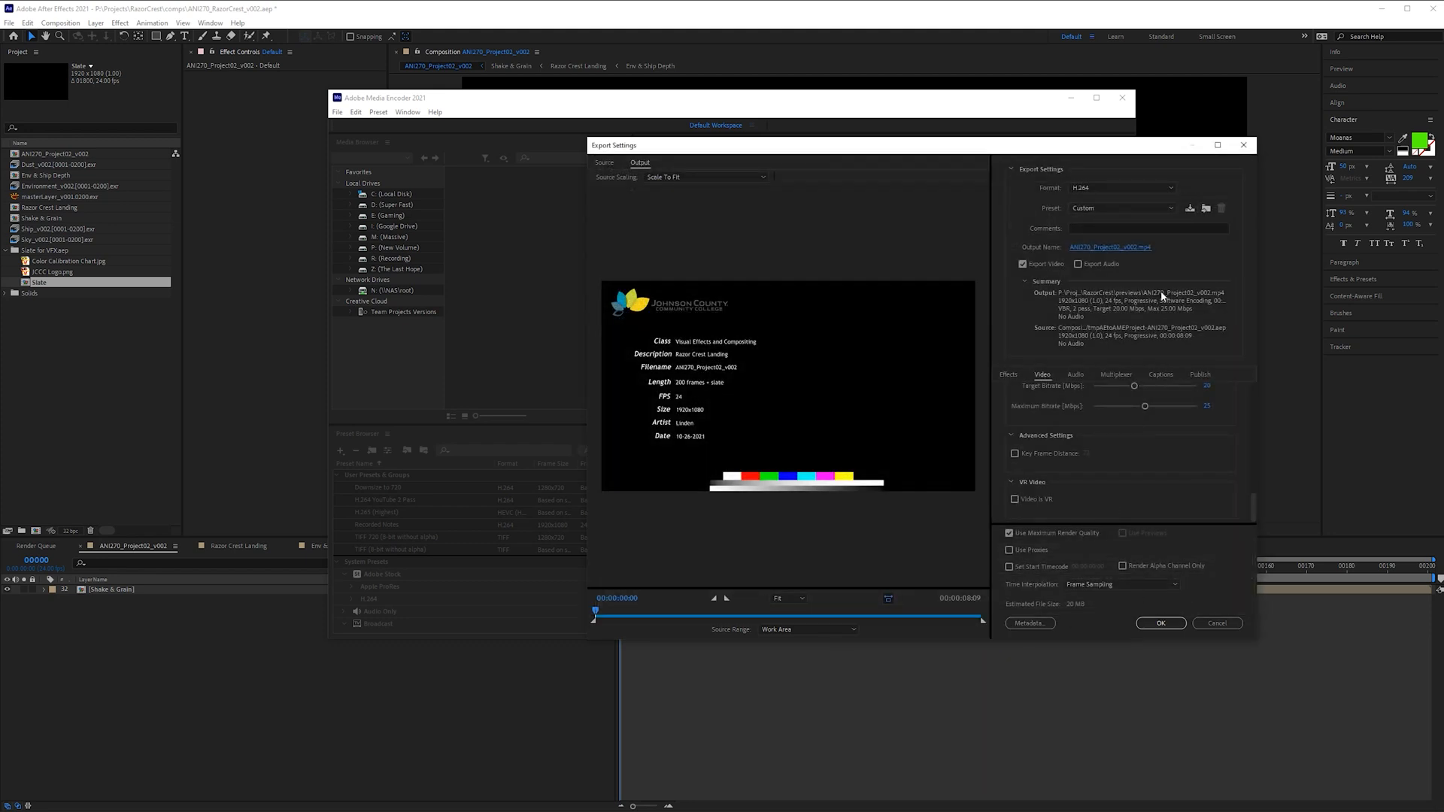
pyautogui.moveTo(1151, 314)
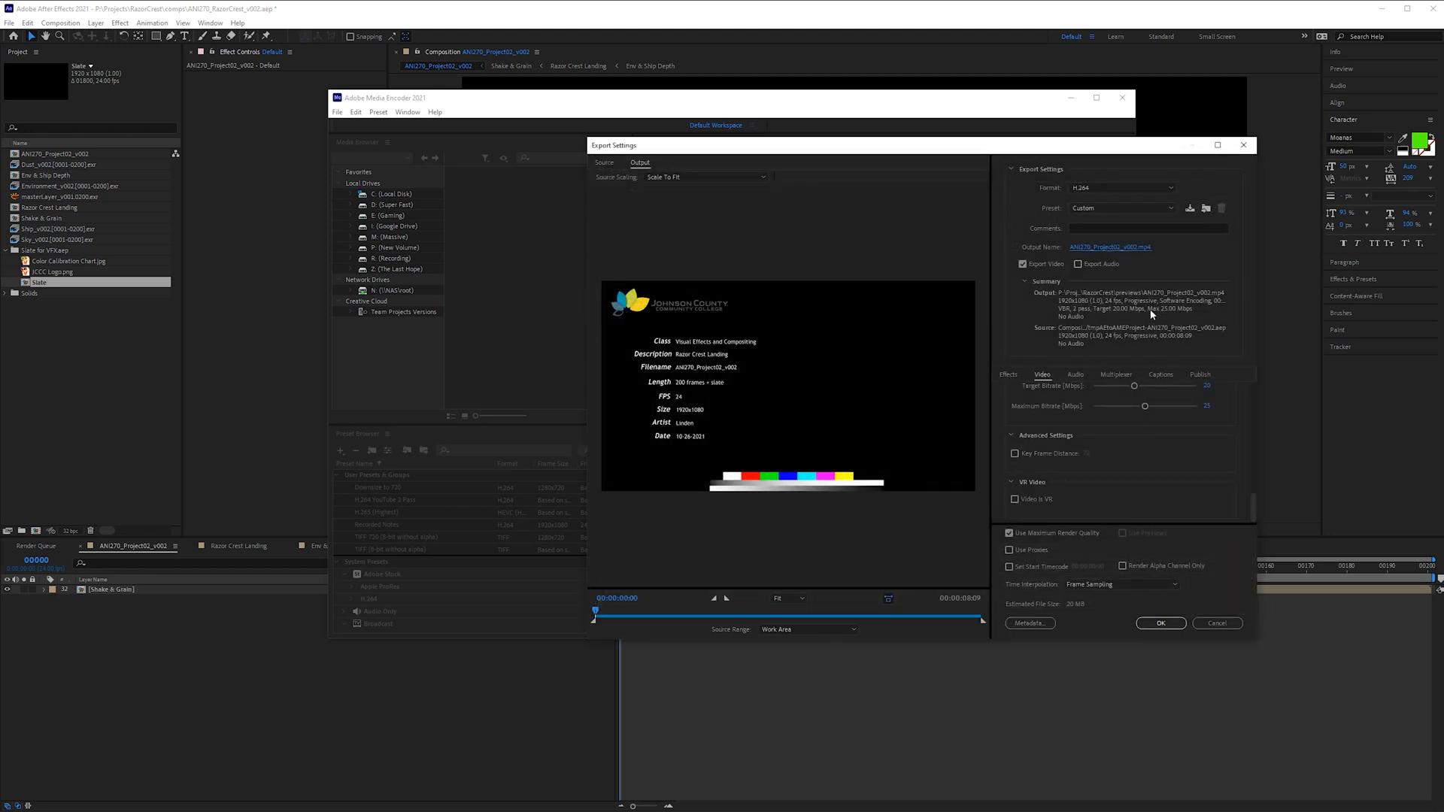
pyautogui.click(1160, 623)
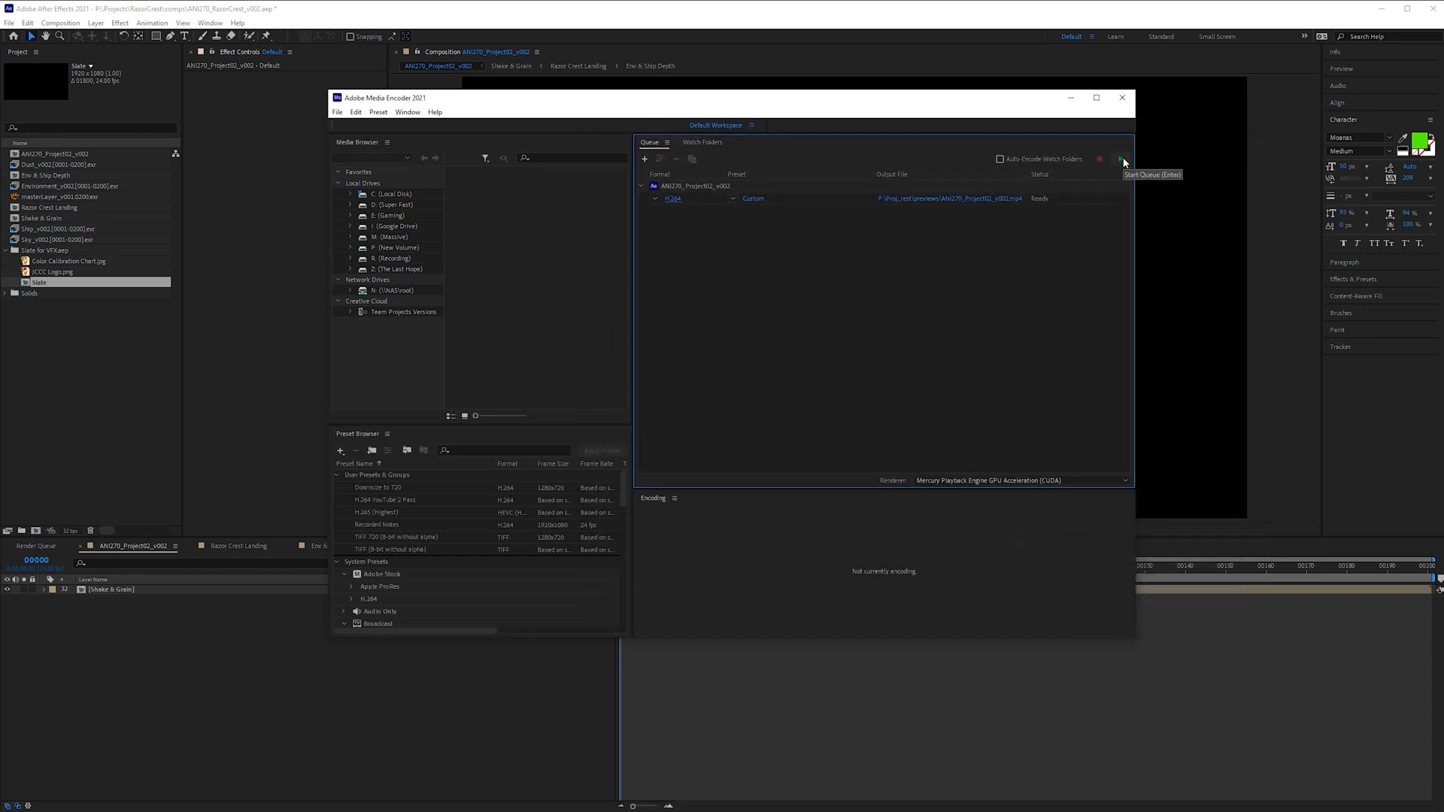
# Render the queue to Done and reveal ANI270_Project02_v002.mp4 in the previews folder
pyautogui.click(1122, 158)
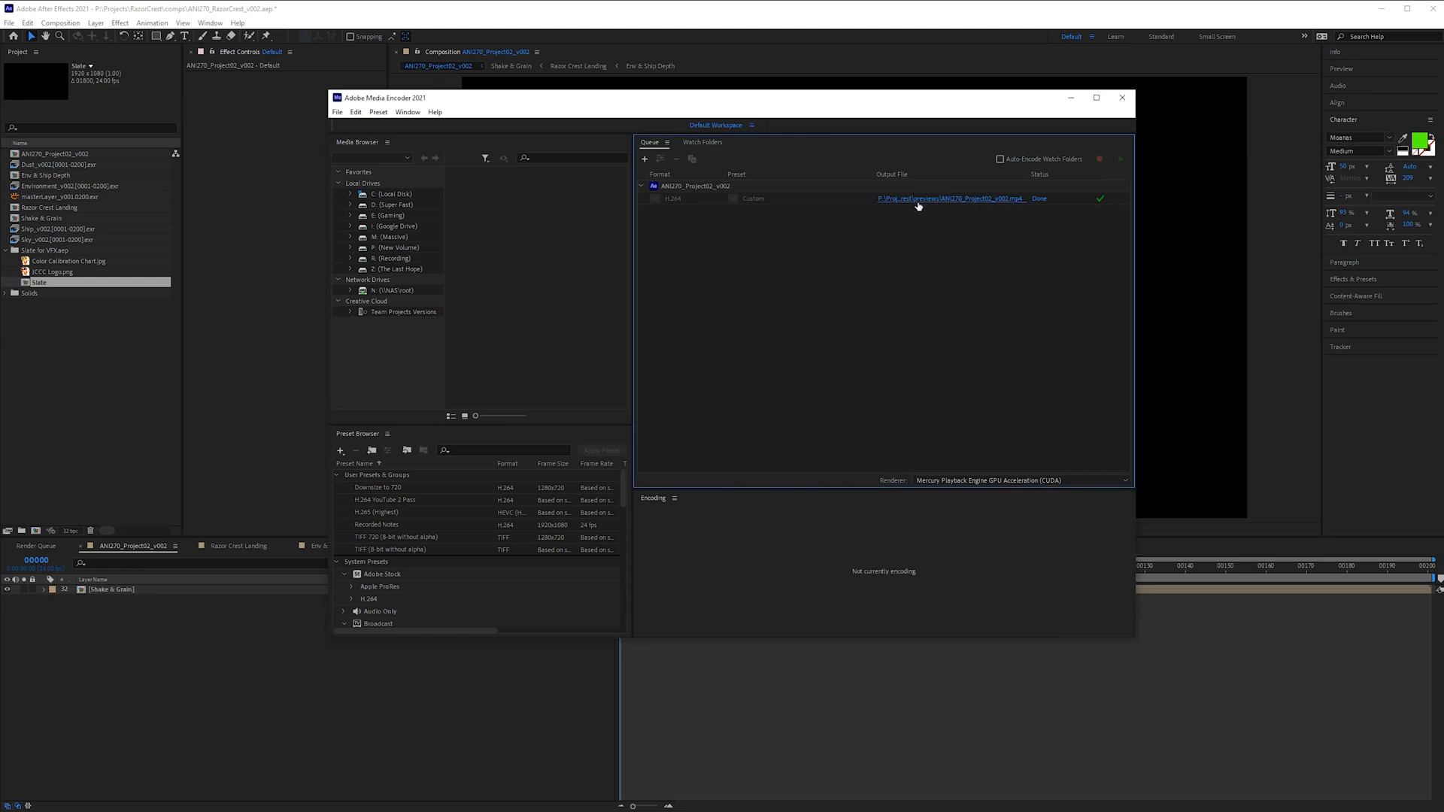
pyautogui.click(950, 199)
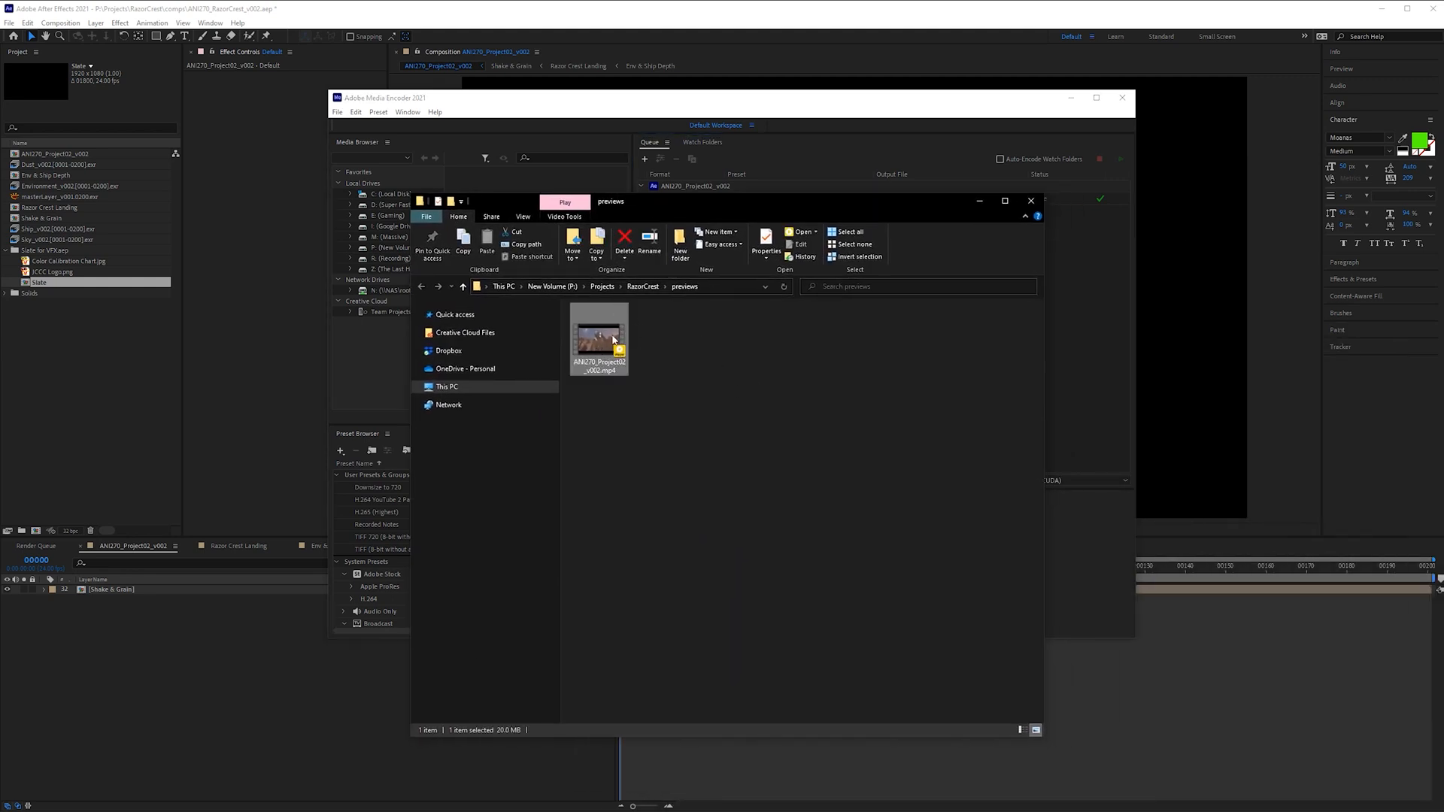
pyautogui.moveTo(599, 331)
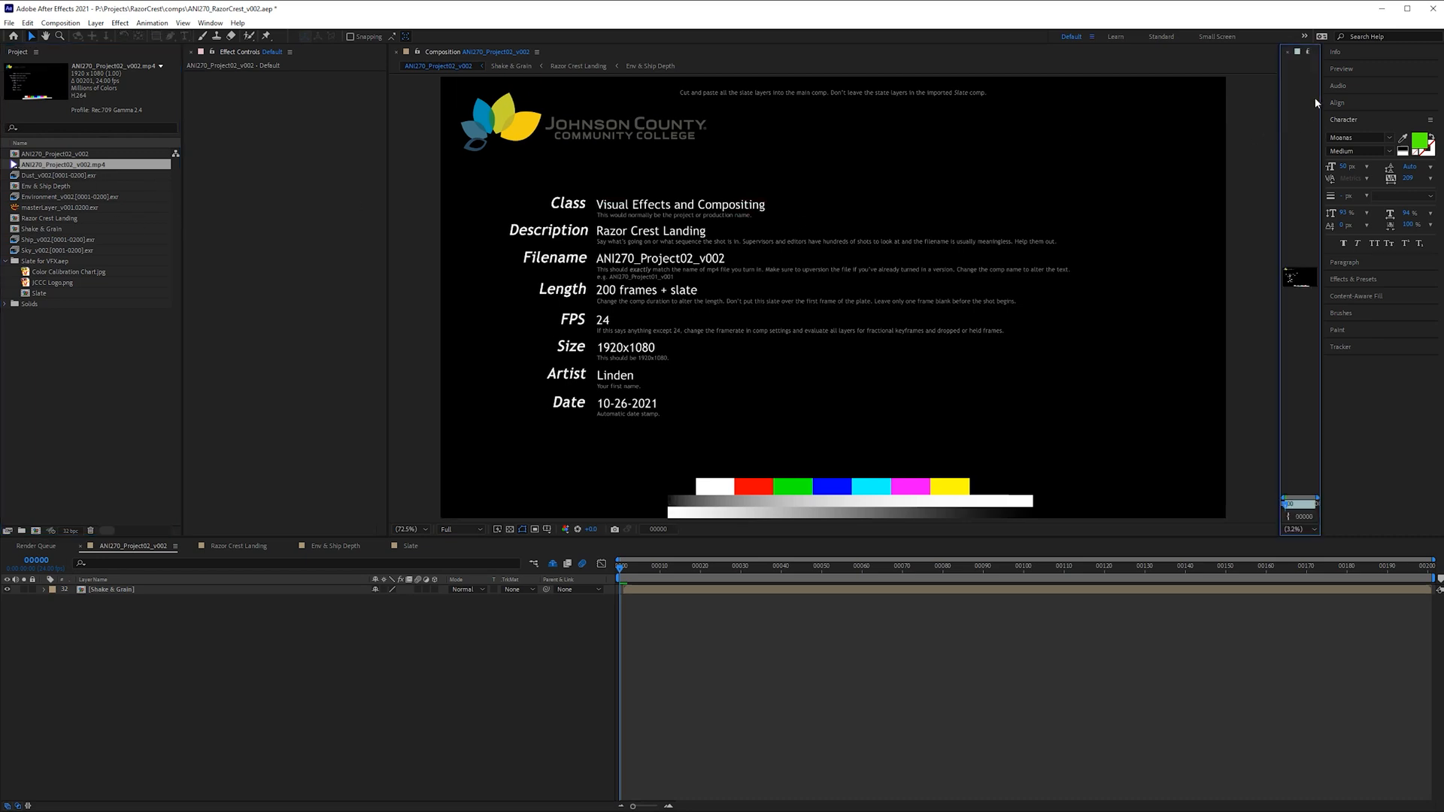
# Review the rendered mp4 in the Footage viewer, checking the slate, an end frame and an early frame
pyautogui.doubleClick(89, 164)
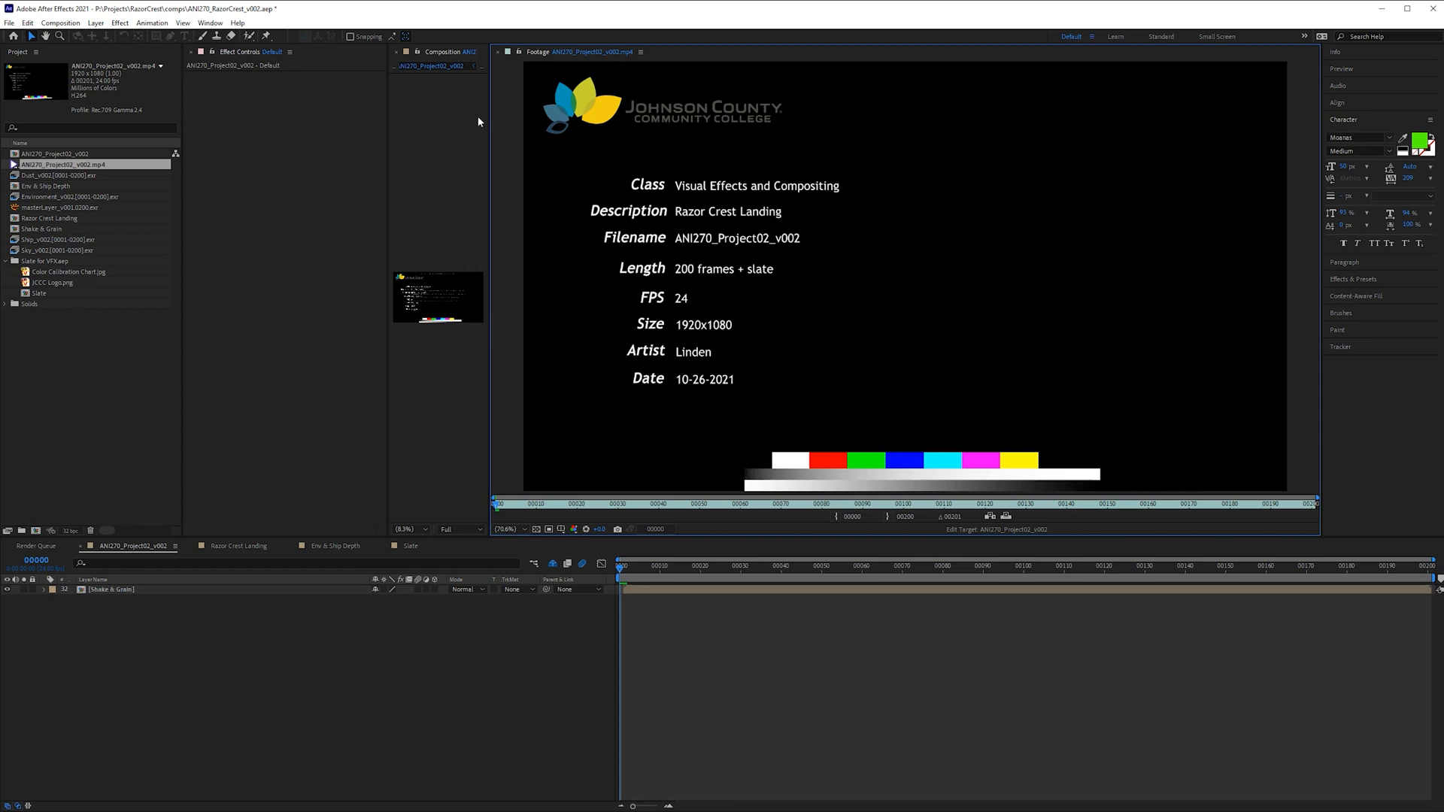
pyautogui.moveTo(1273, 318)
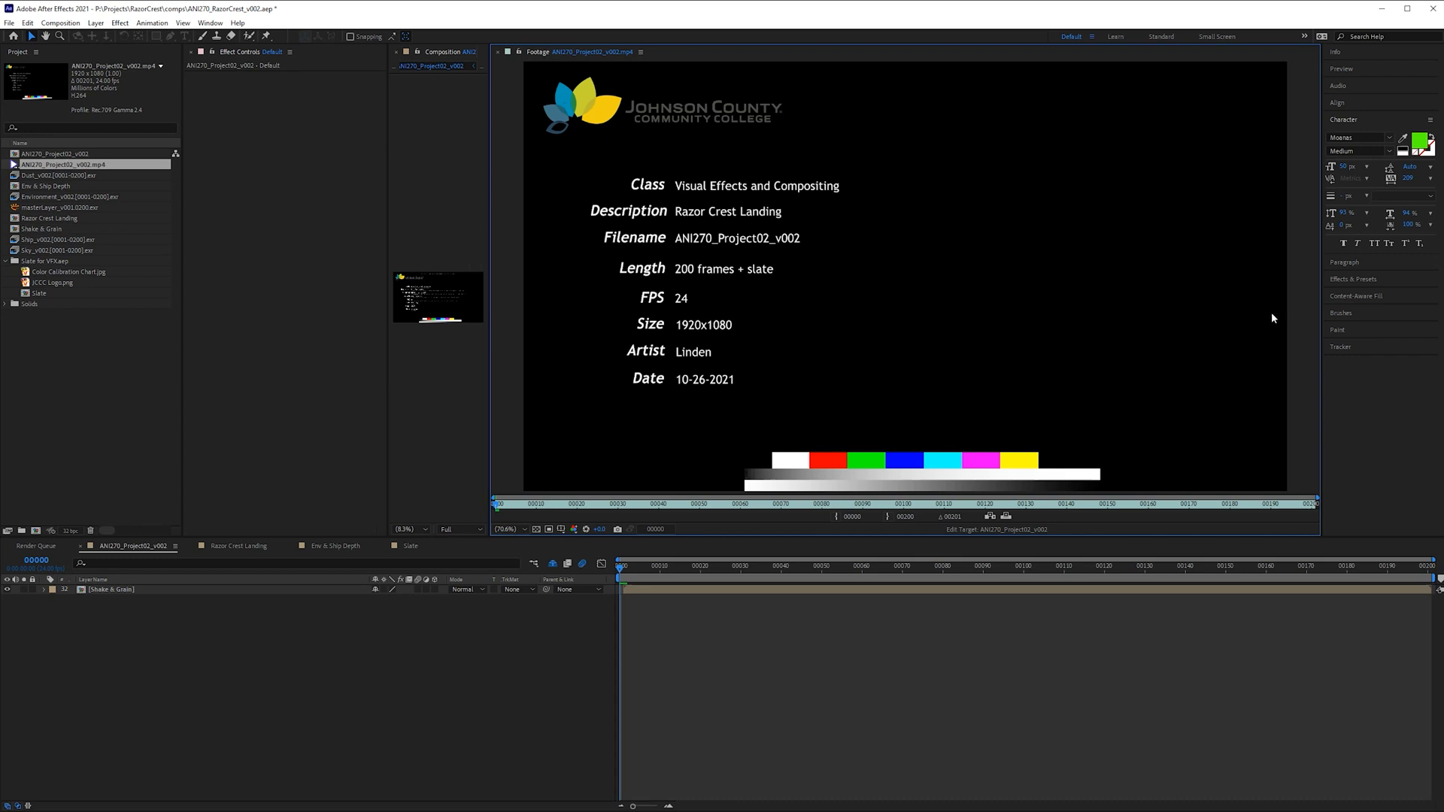
pyautogui.moveTo(626, 277)
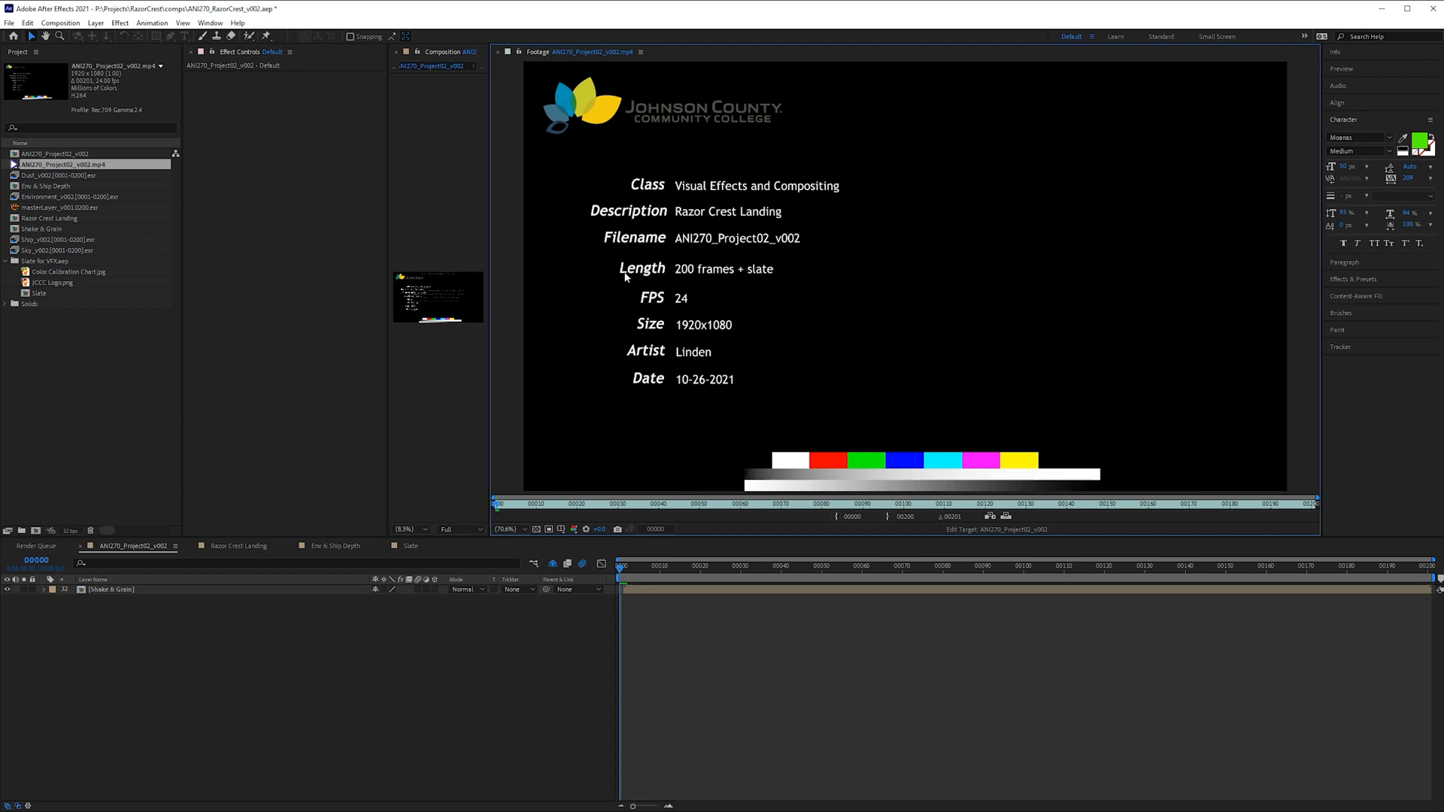
pyautogui.moveTo(744, 216)
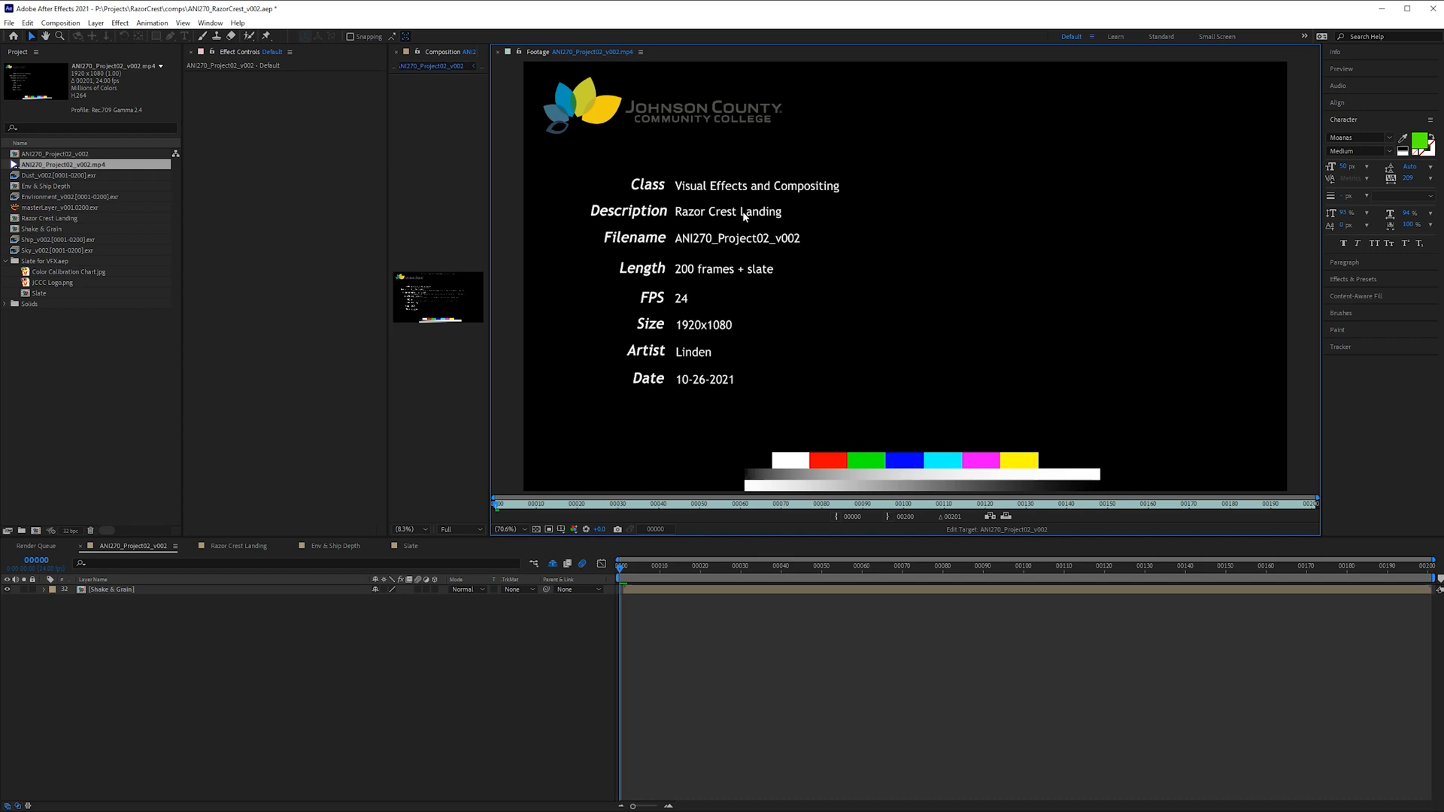
pyautogui.moveTo(578, 525)
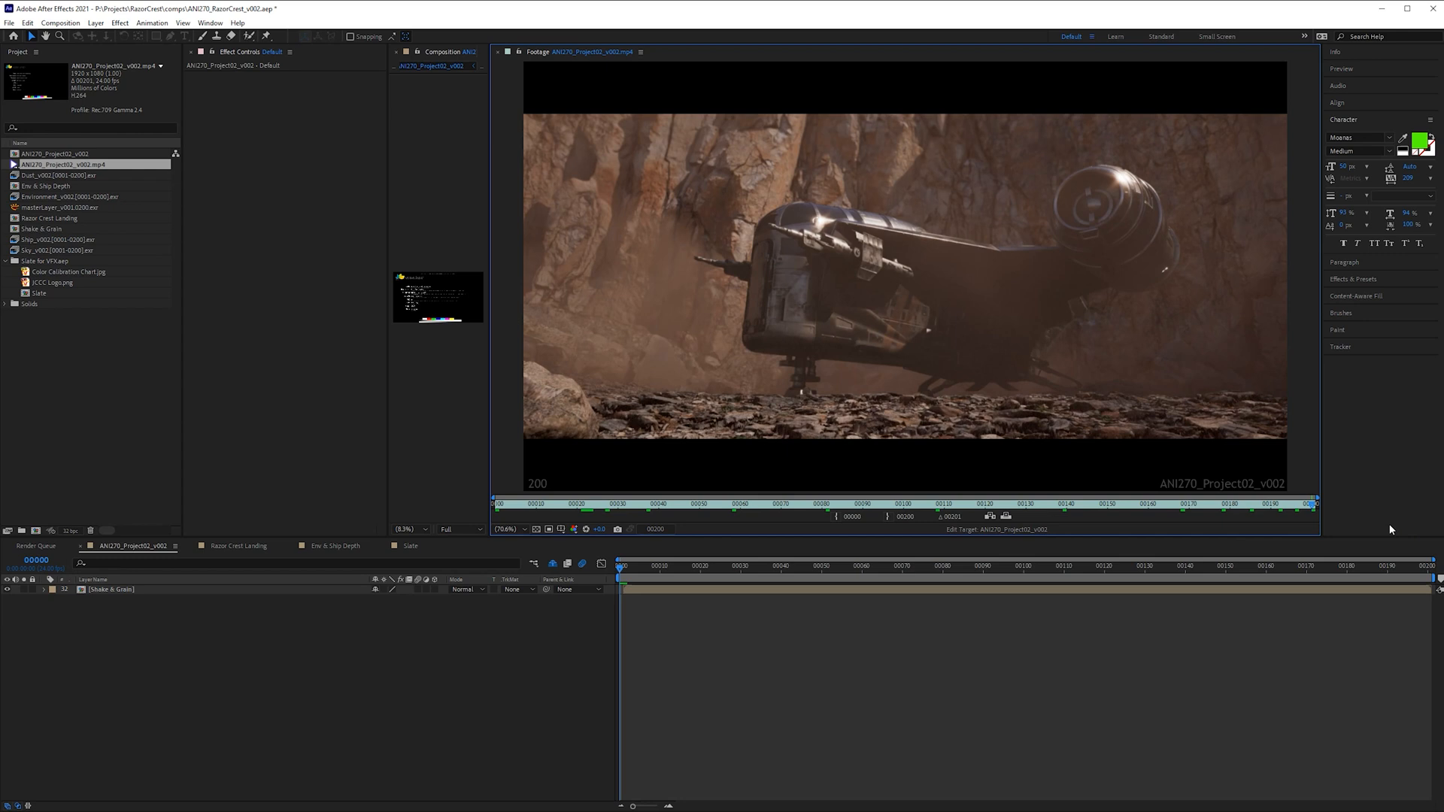
pyautogui.click(603, 504)
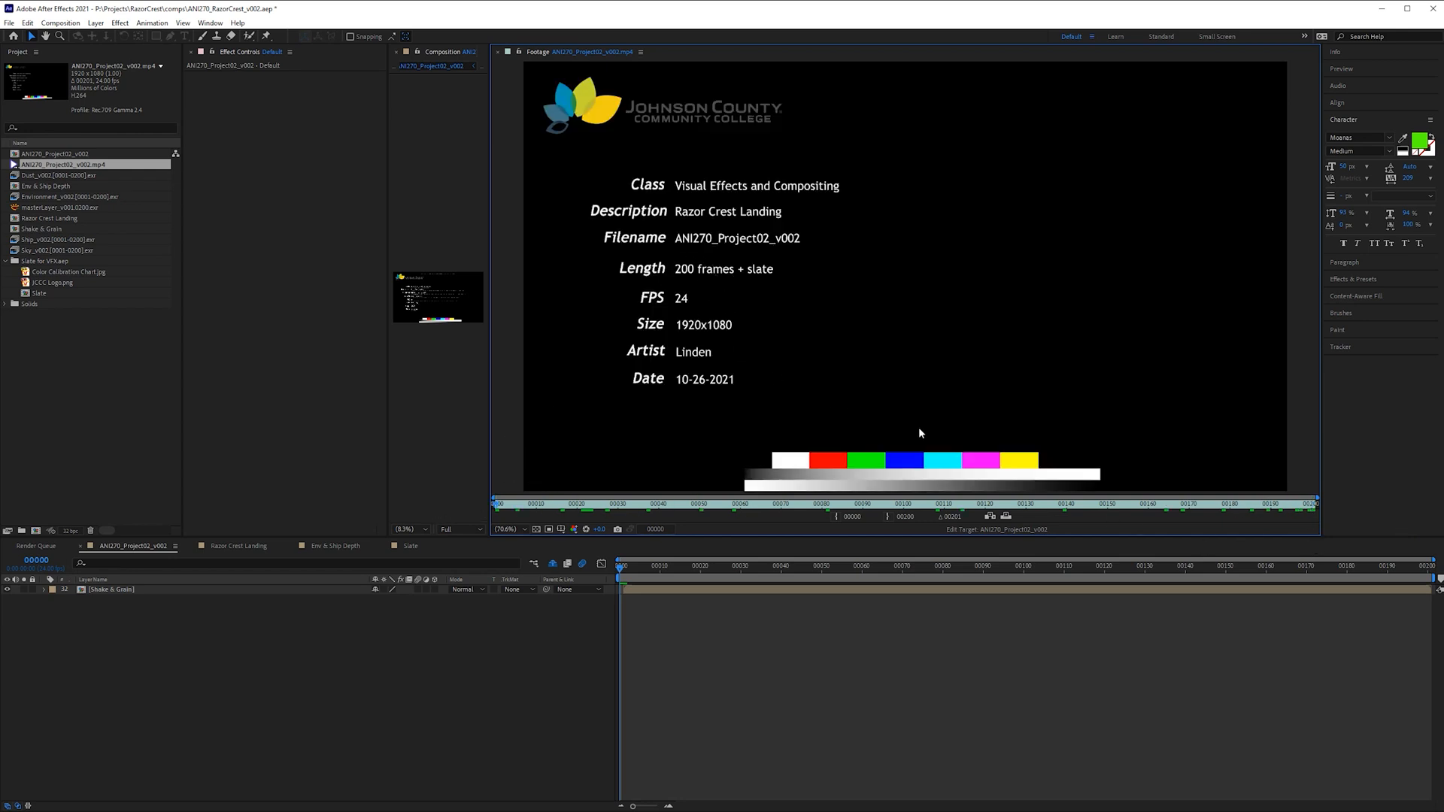
pyautogui.click(1279, 514)
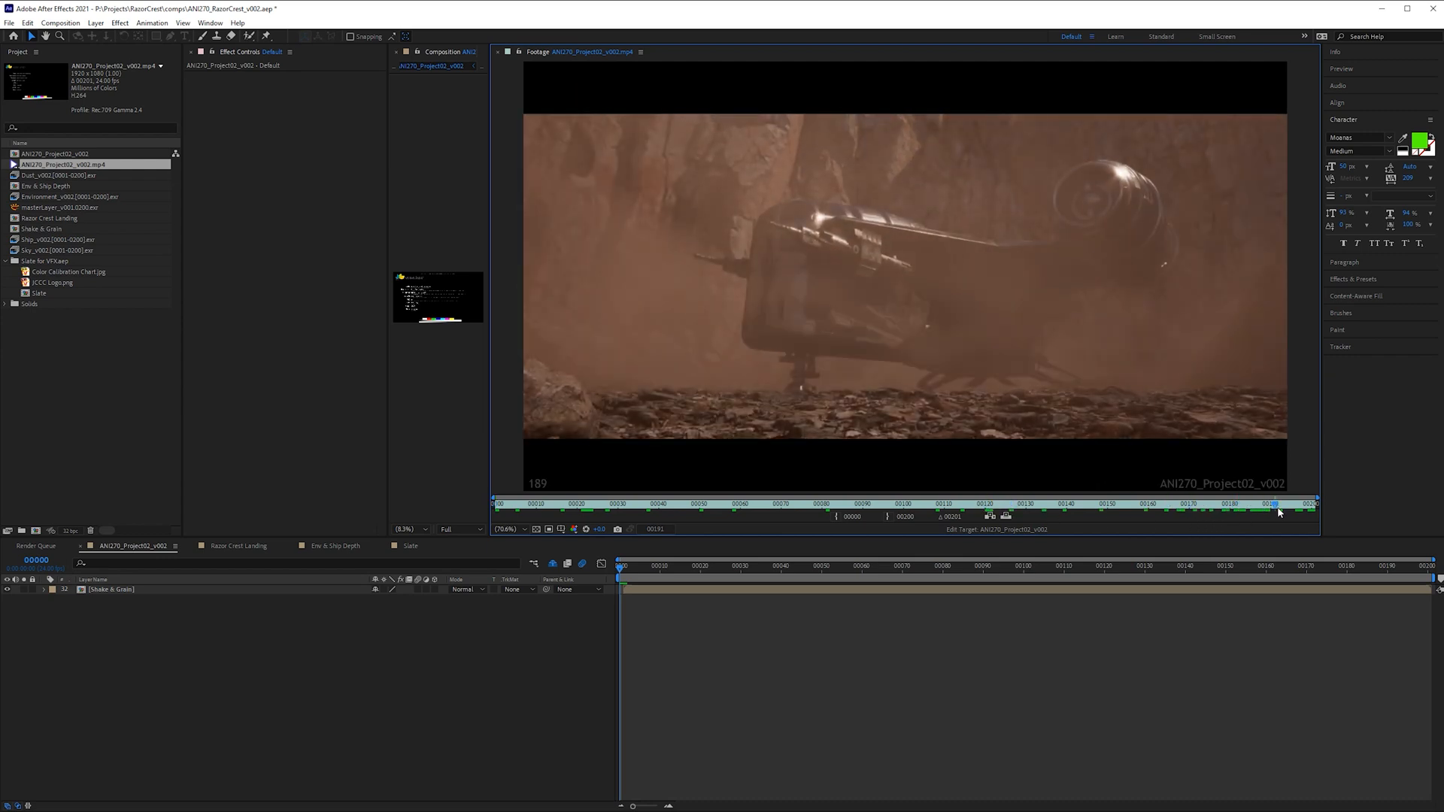
pyautogui.click(1308, 504)
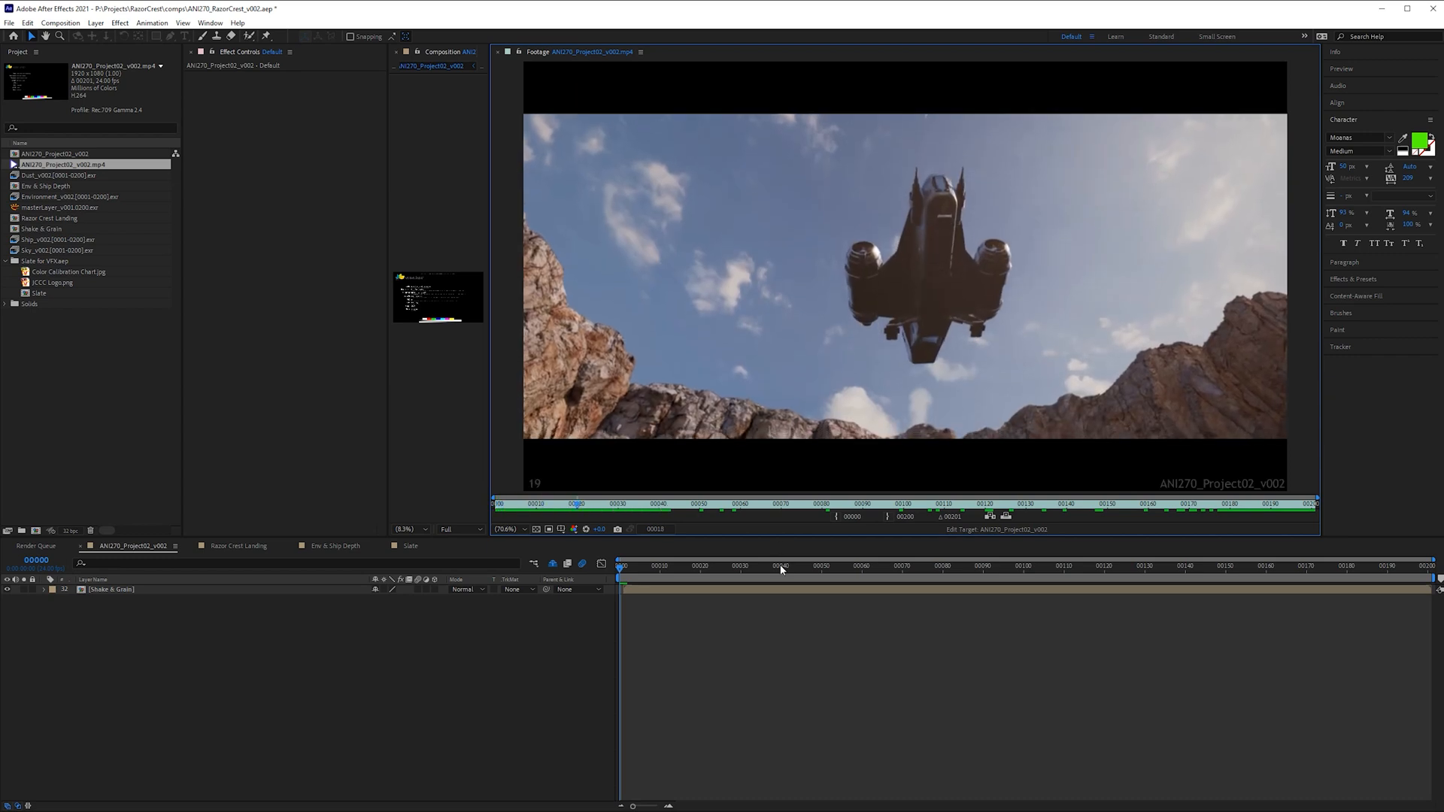
pyautogui.click(774, 504)
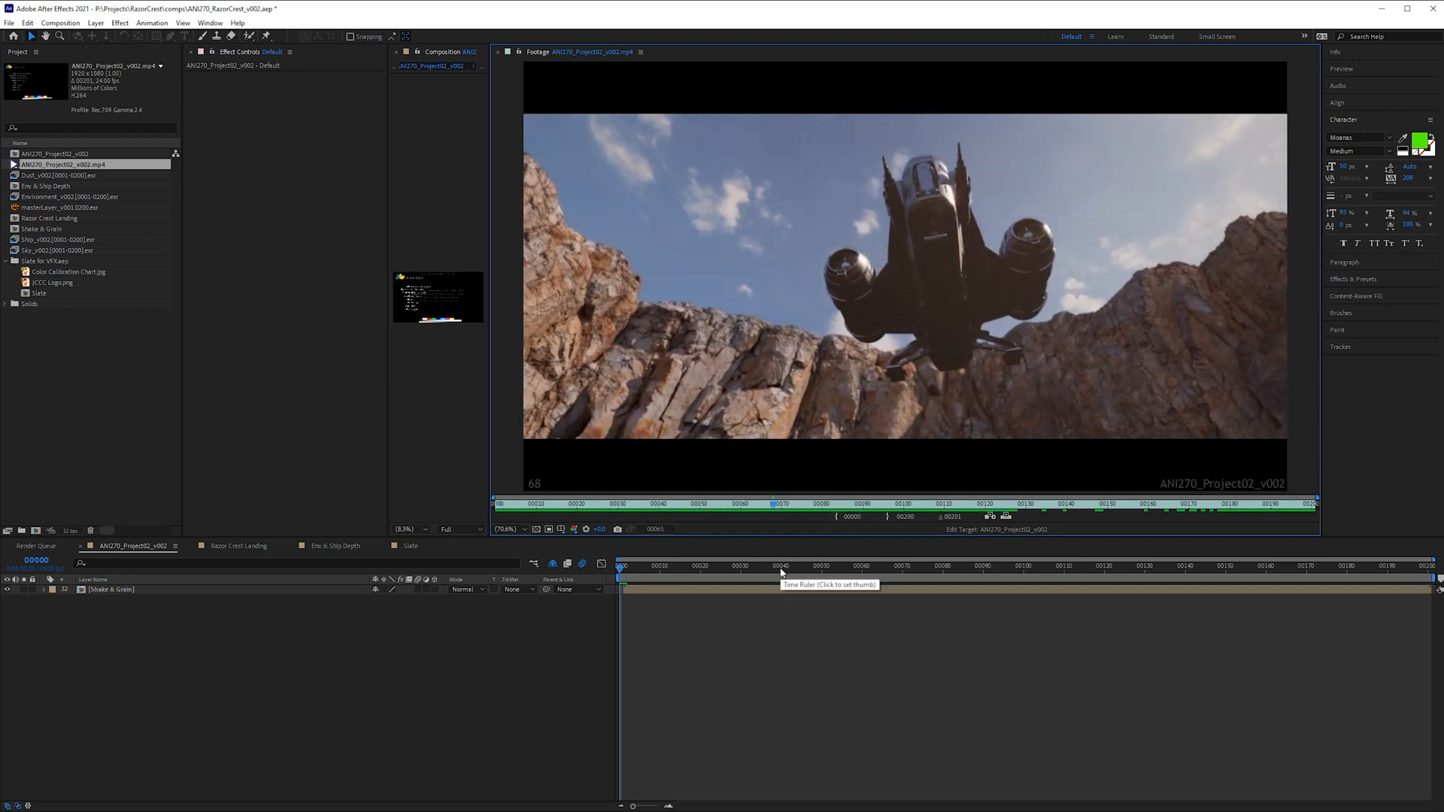
pyautogui.click(972, 504)
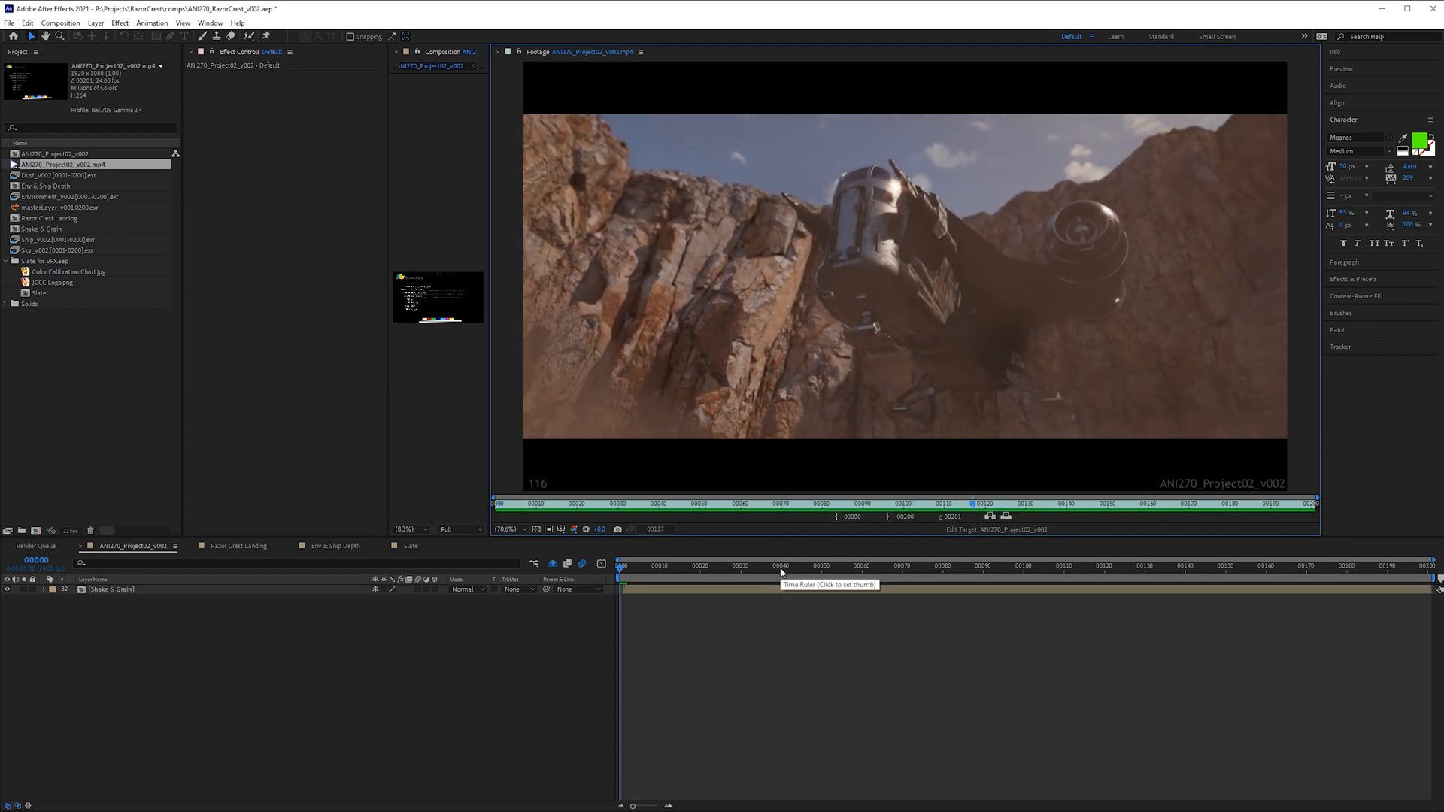
pyautogui.click(1163, 504)
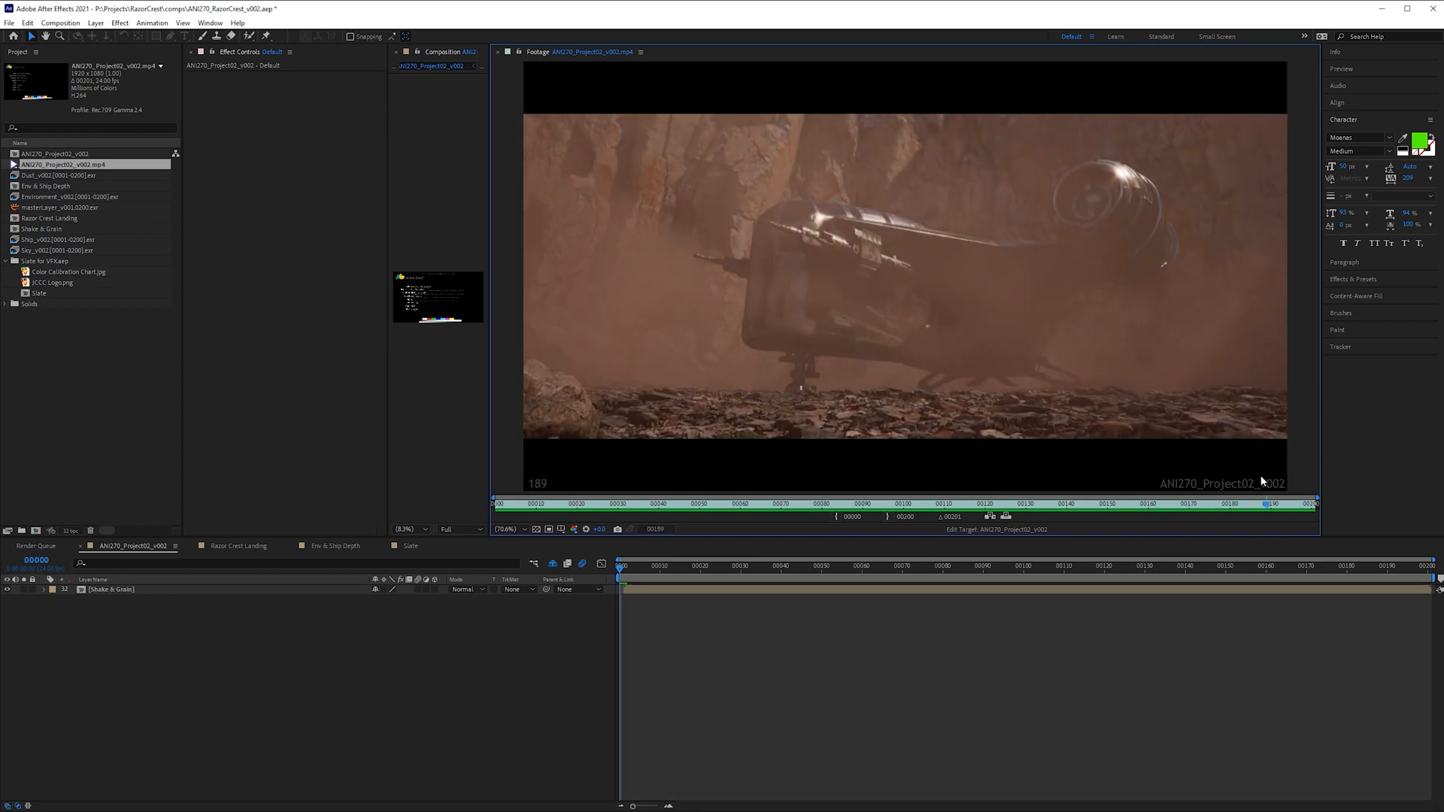
pyautogui.click(1303, 503)
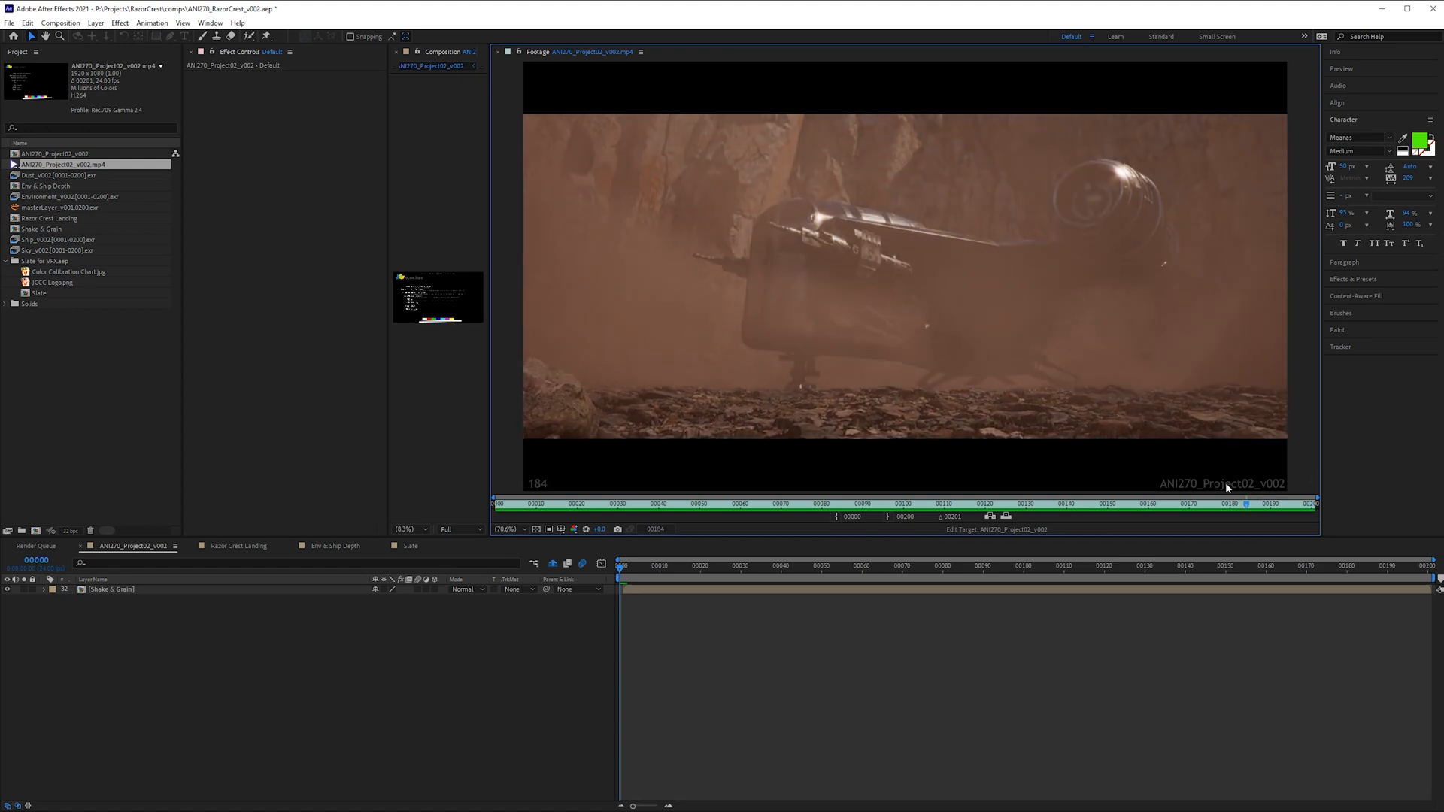
pyautogui.click(782, 504)
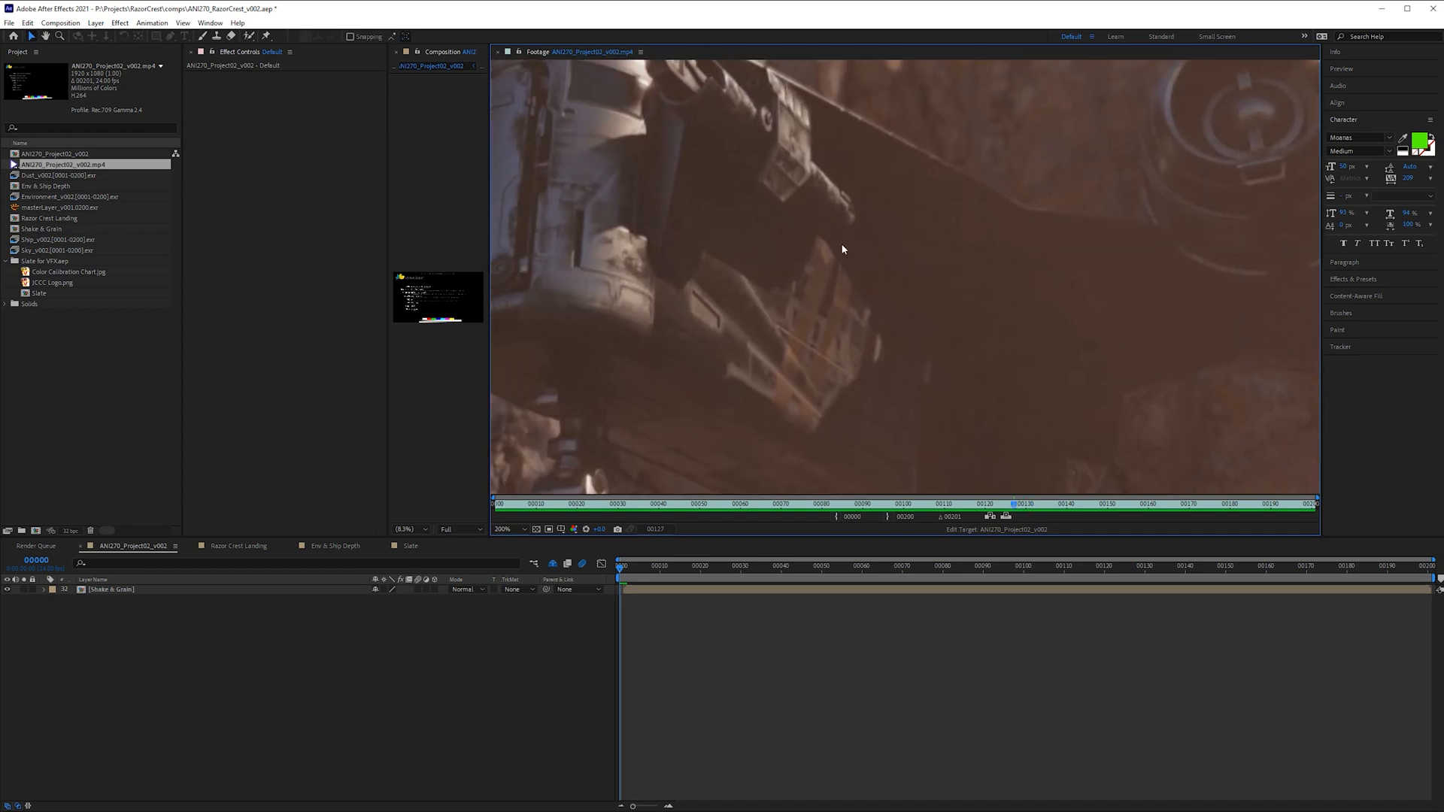
pyautogui.click(1038, 504)
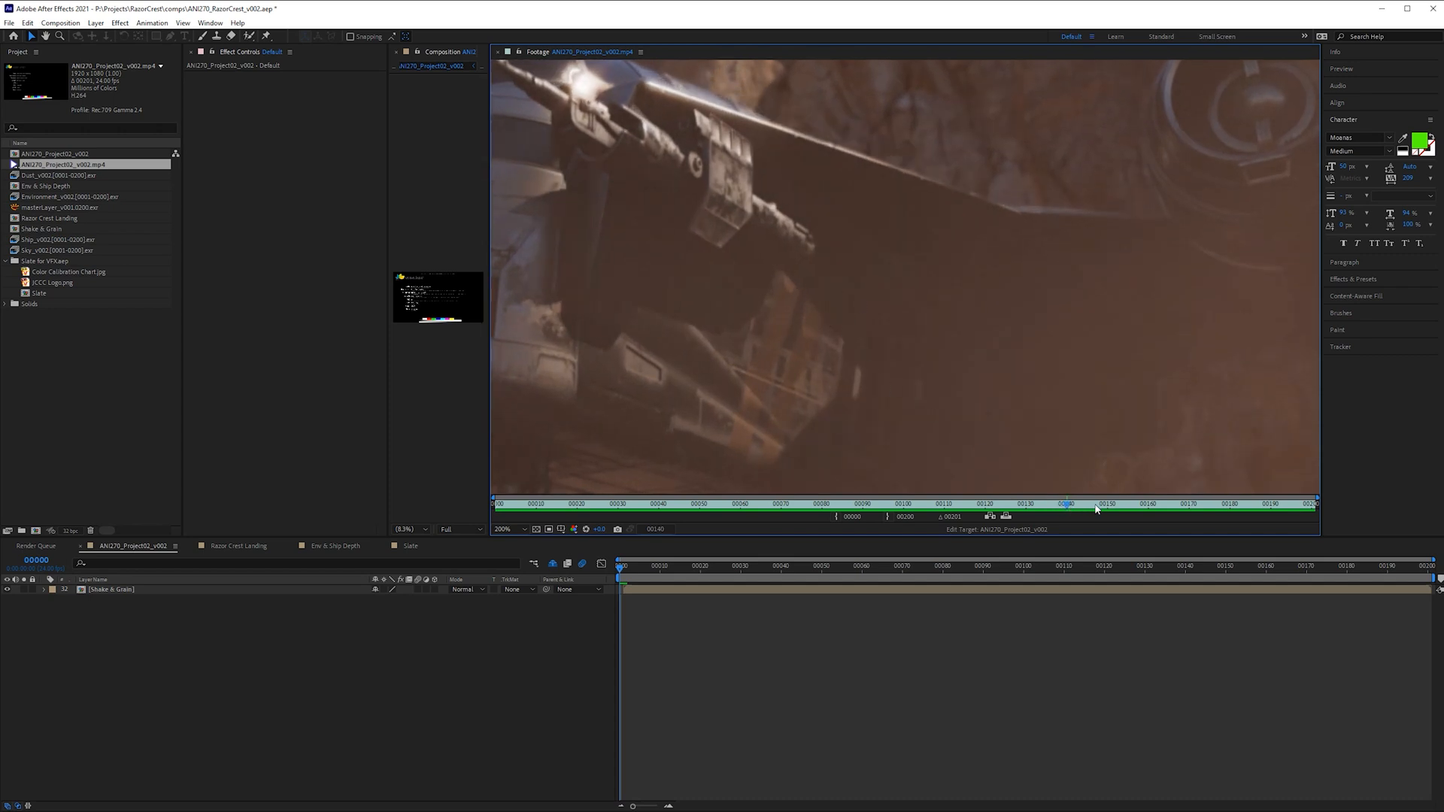
pyautogui.moveTo(836, 302)
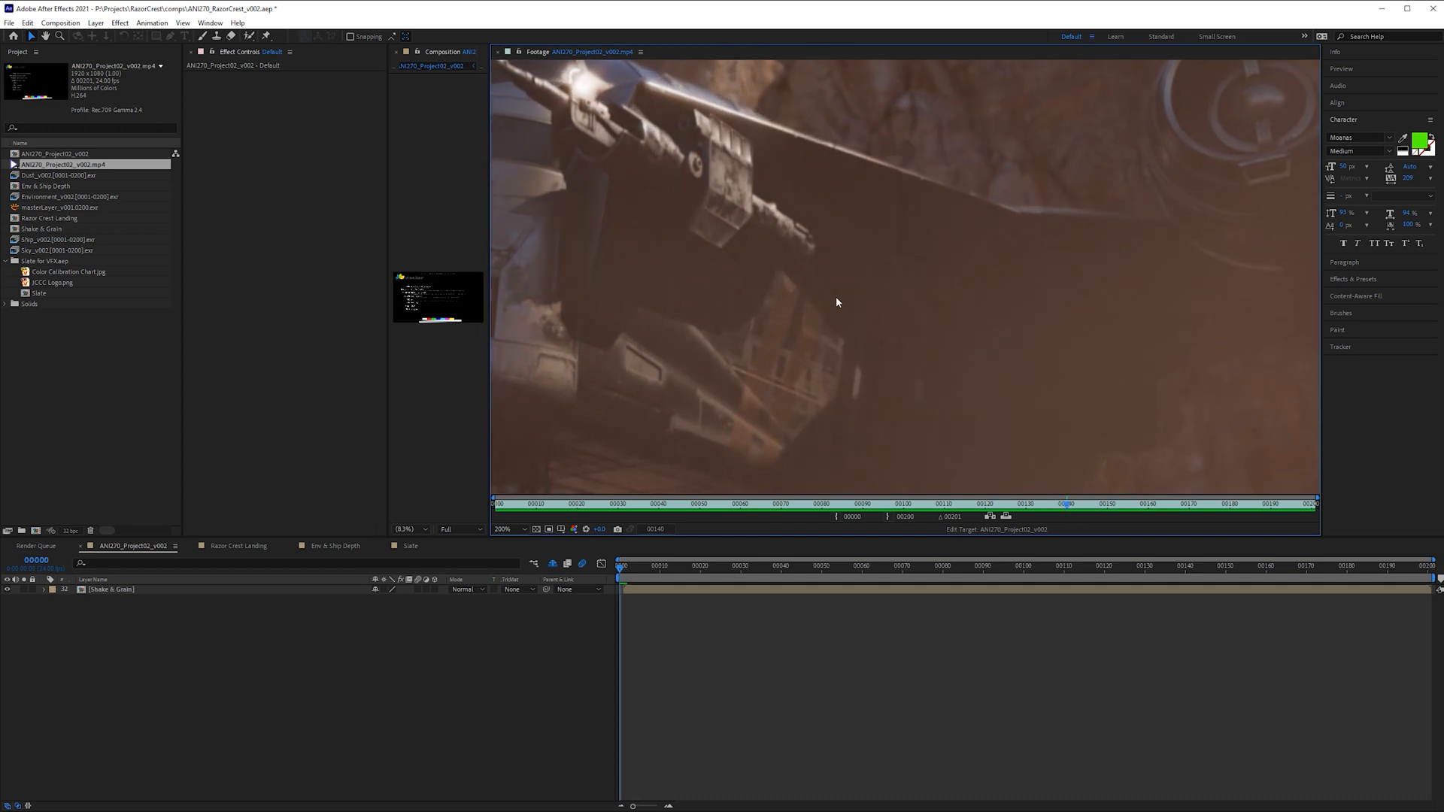
pyautogui.moveTo(1092, 514)
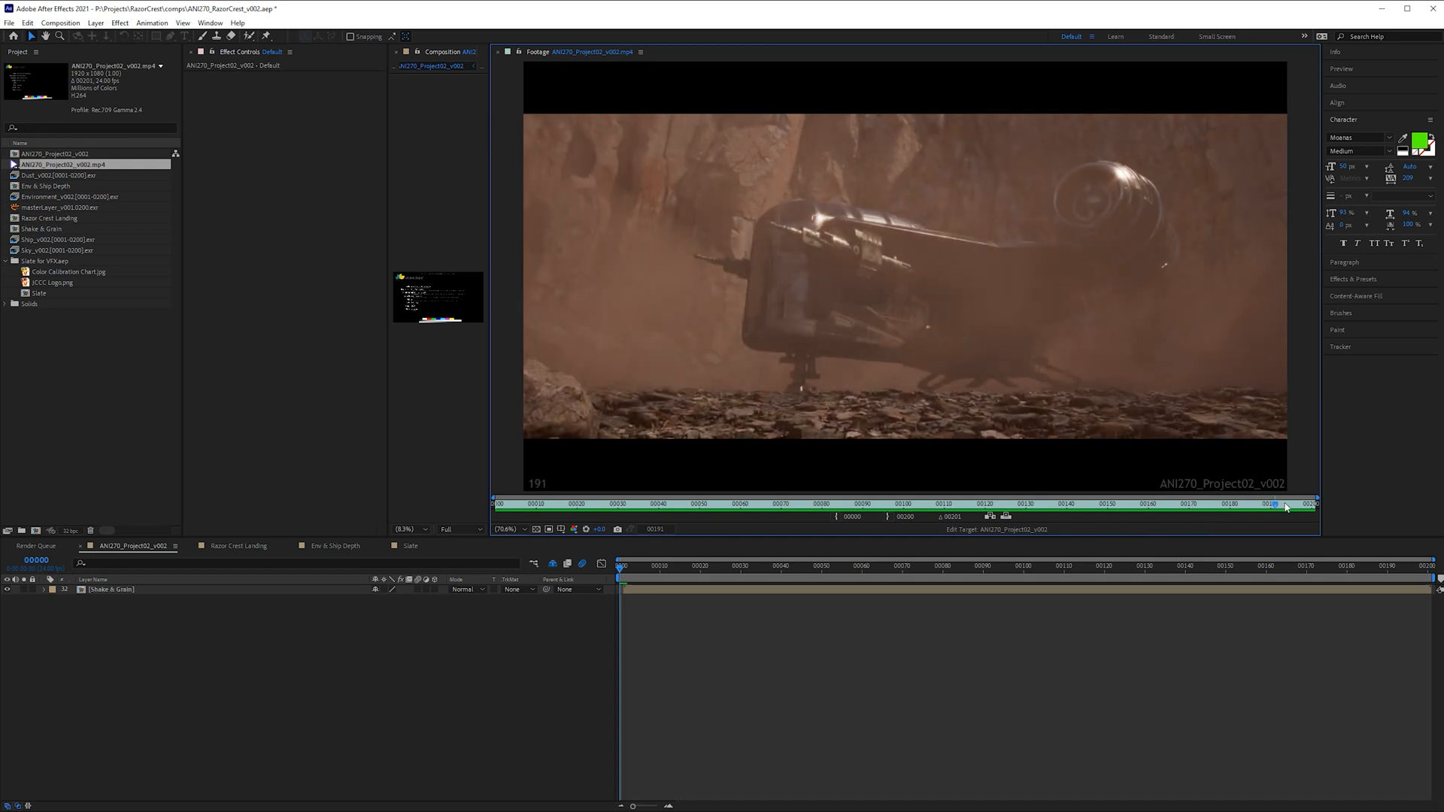
pyautogui.click(1003, 504)
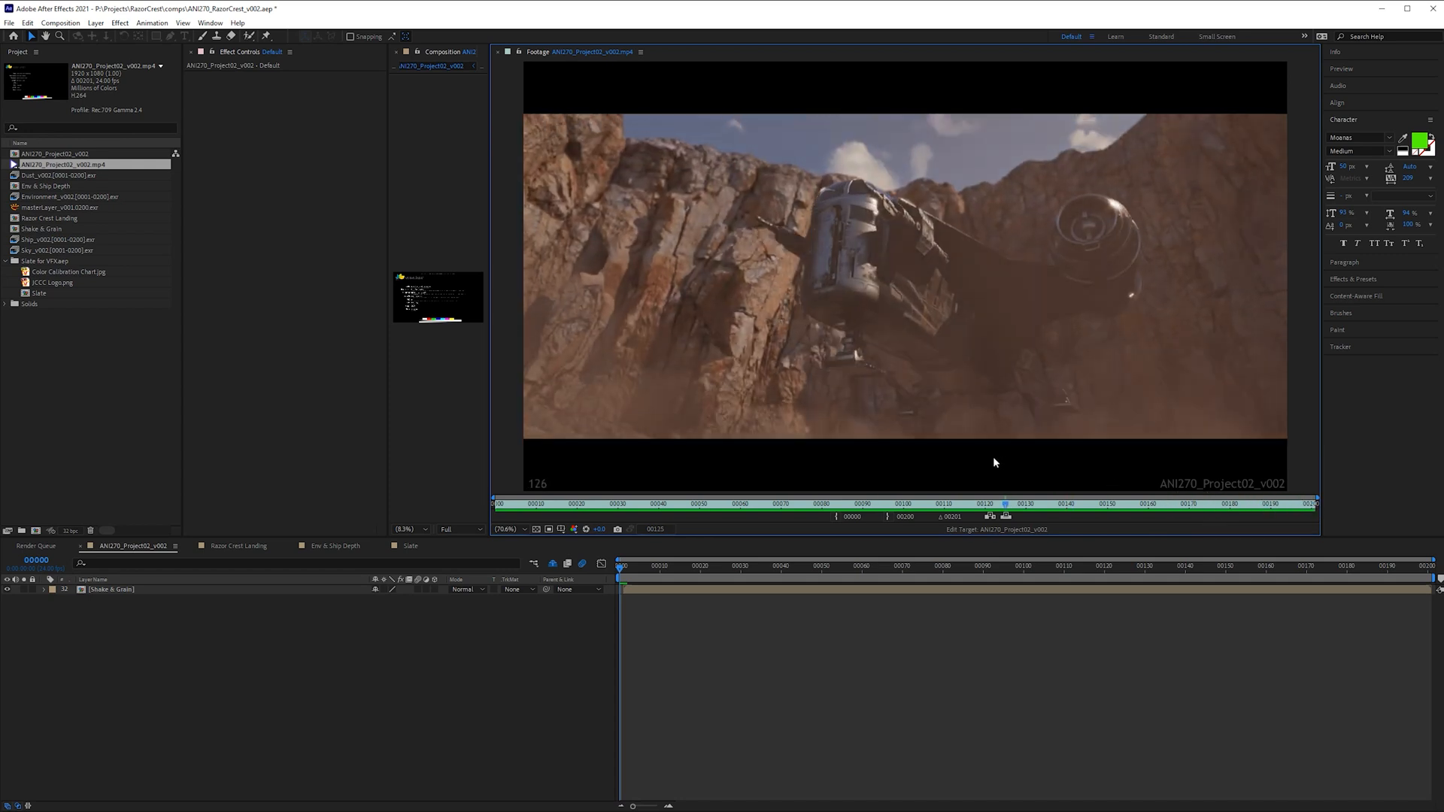
pyautogui.click(1280, 504)
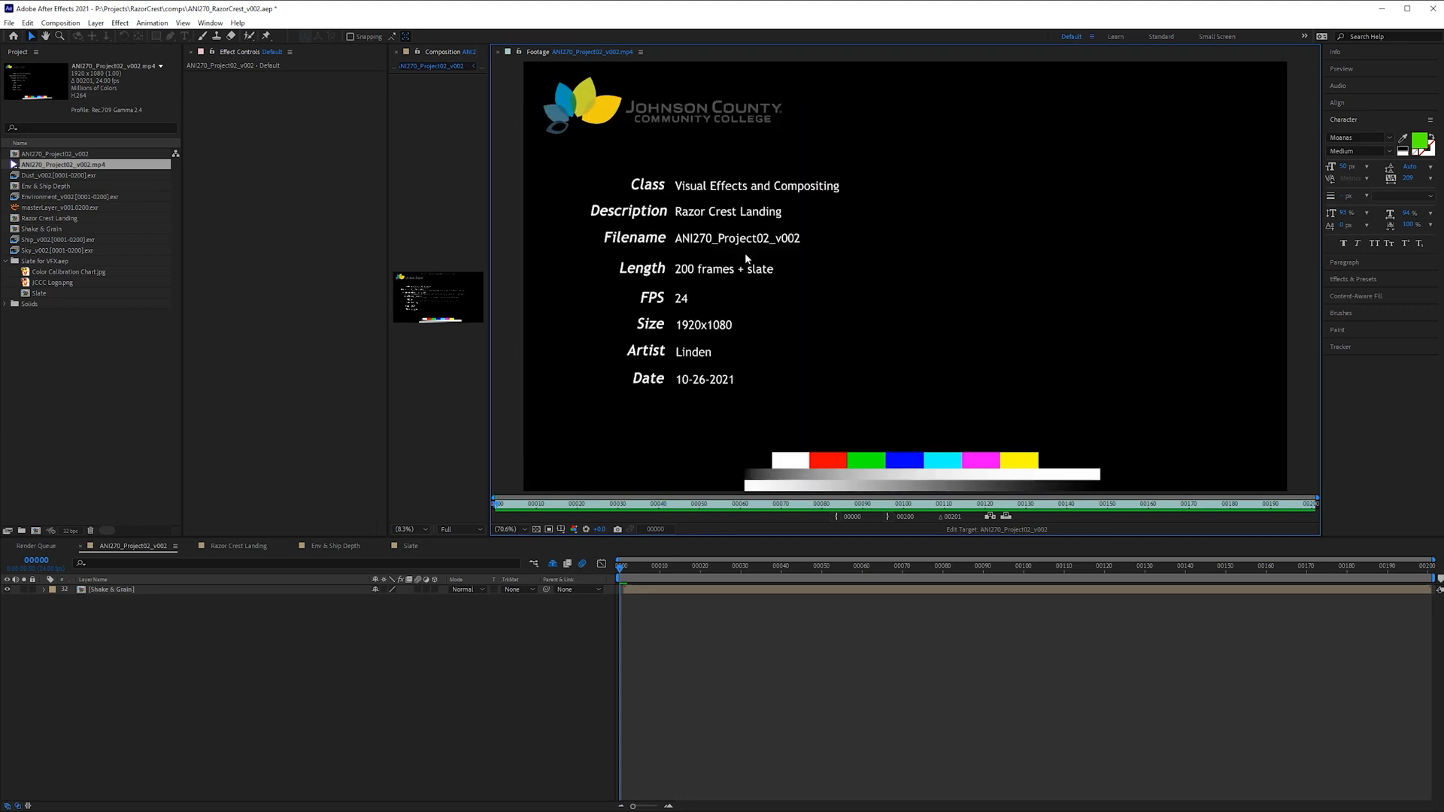
pyautogui.click(697, 504)
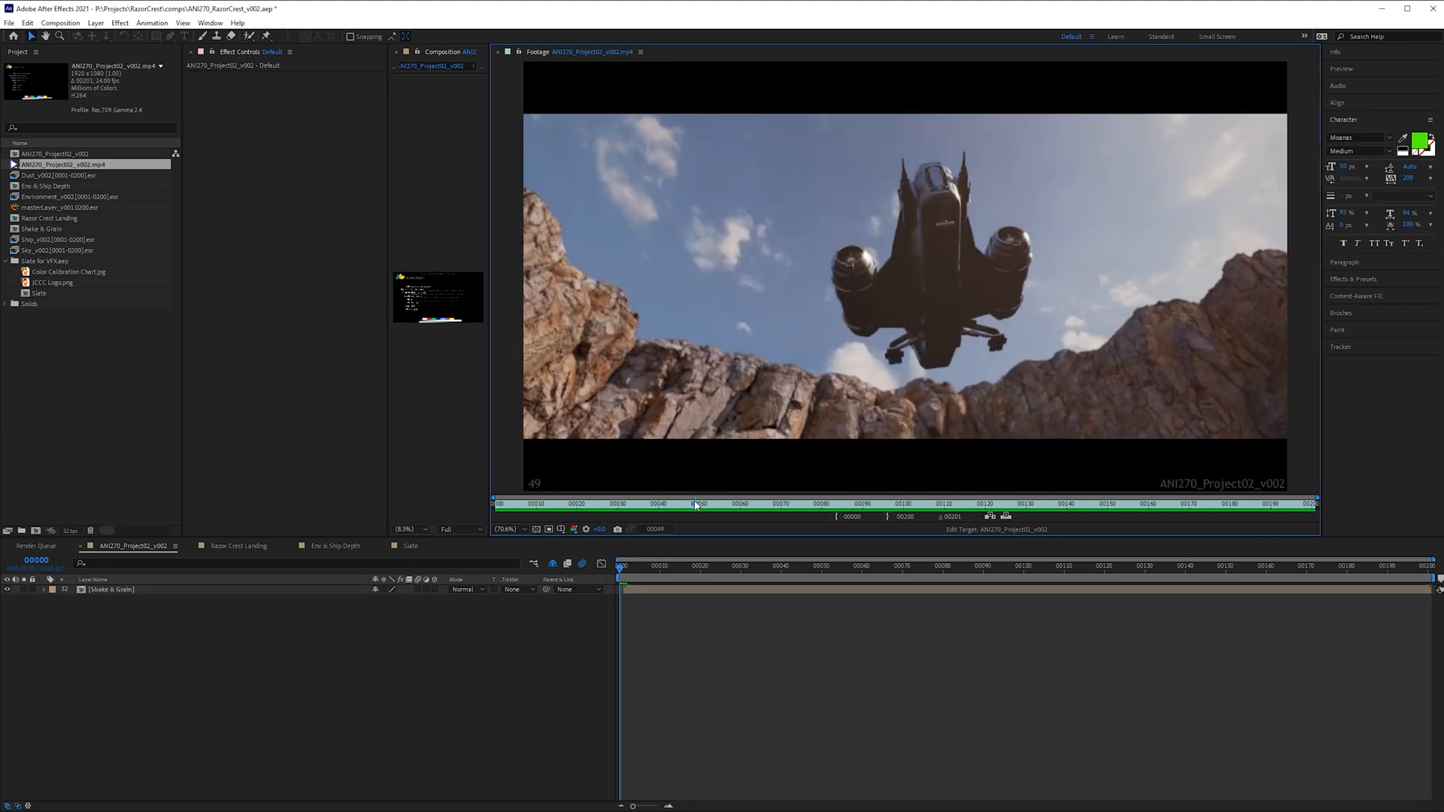
pyautogui.click(1053, 502)
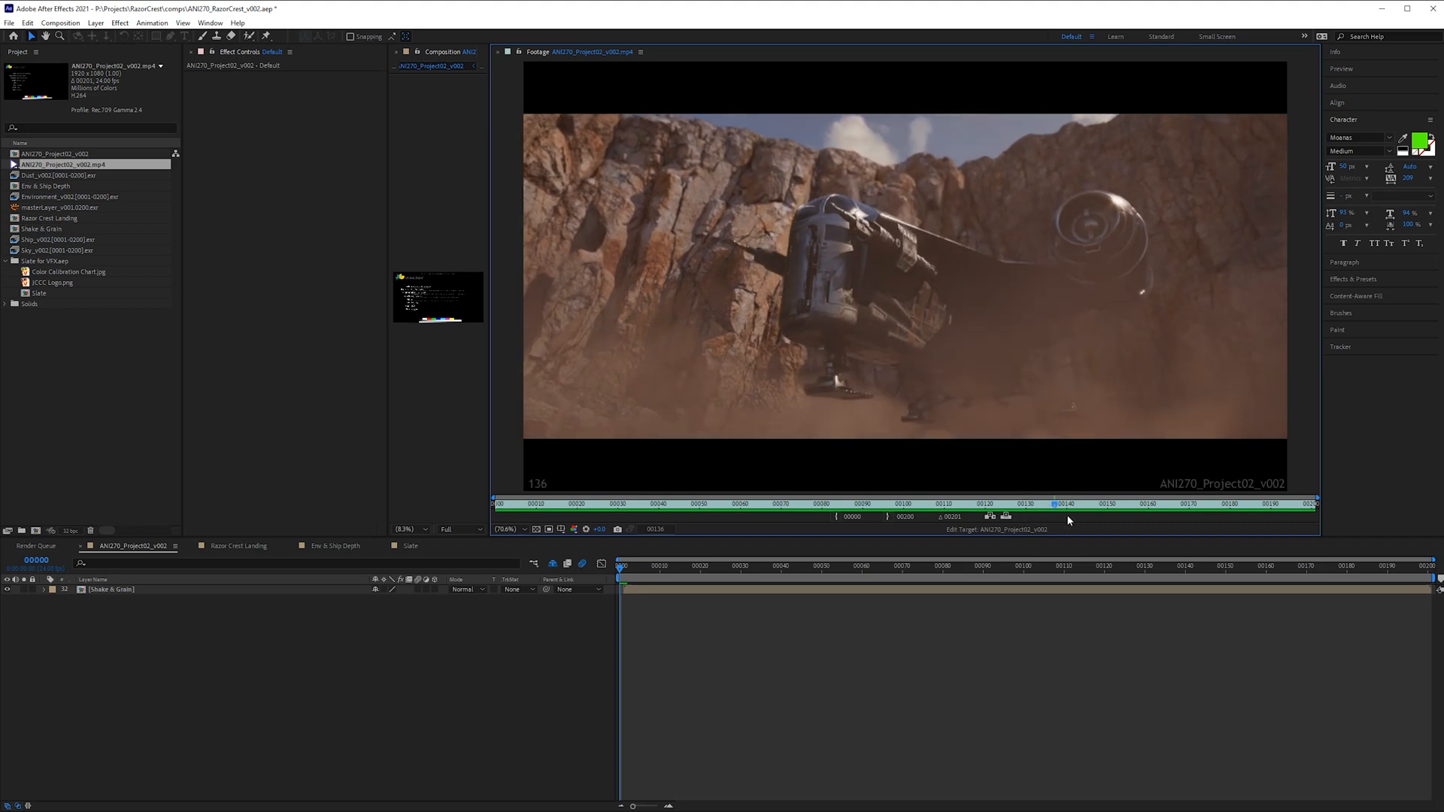